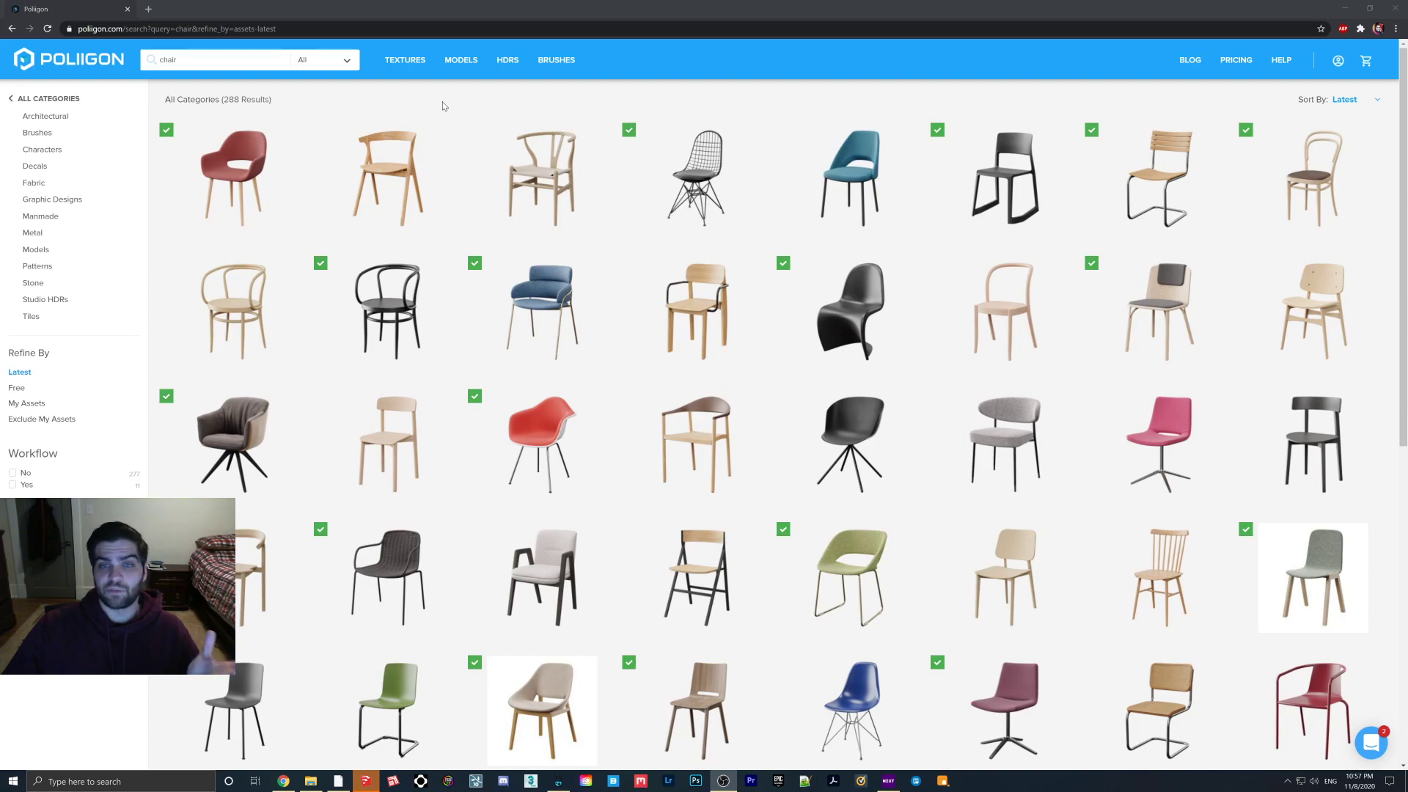
mouse_move(233, 175)
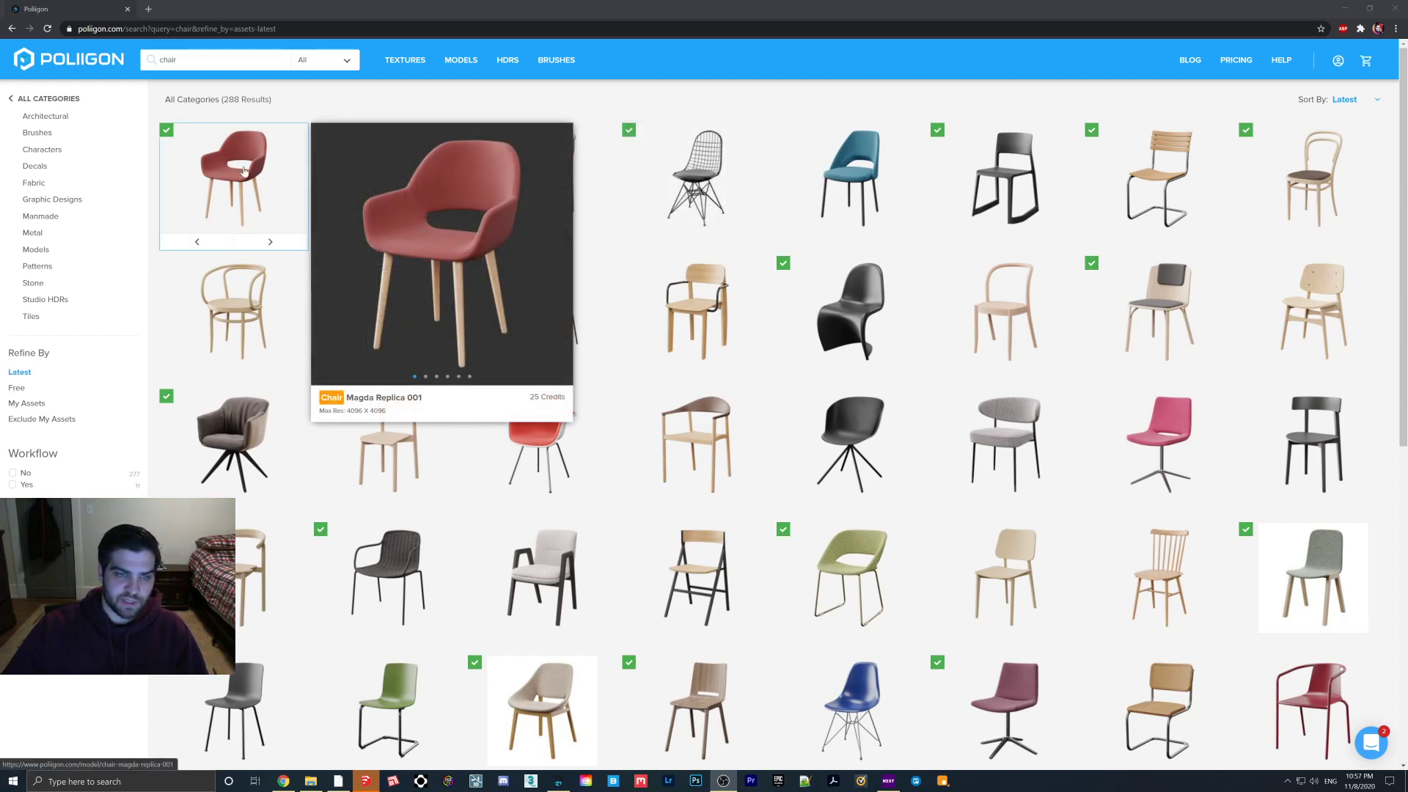
mouse_move(696, 176)
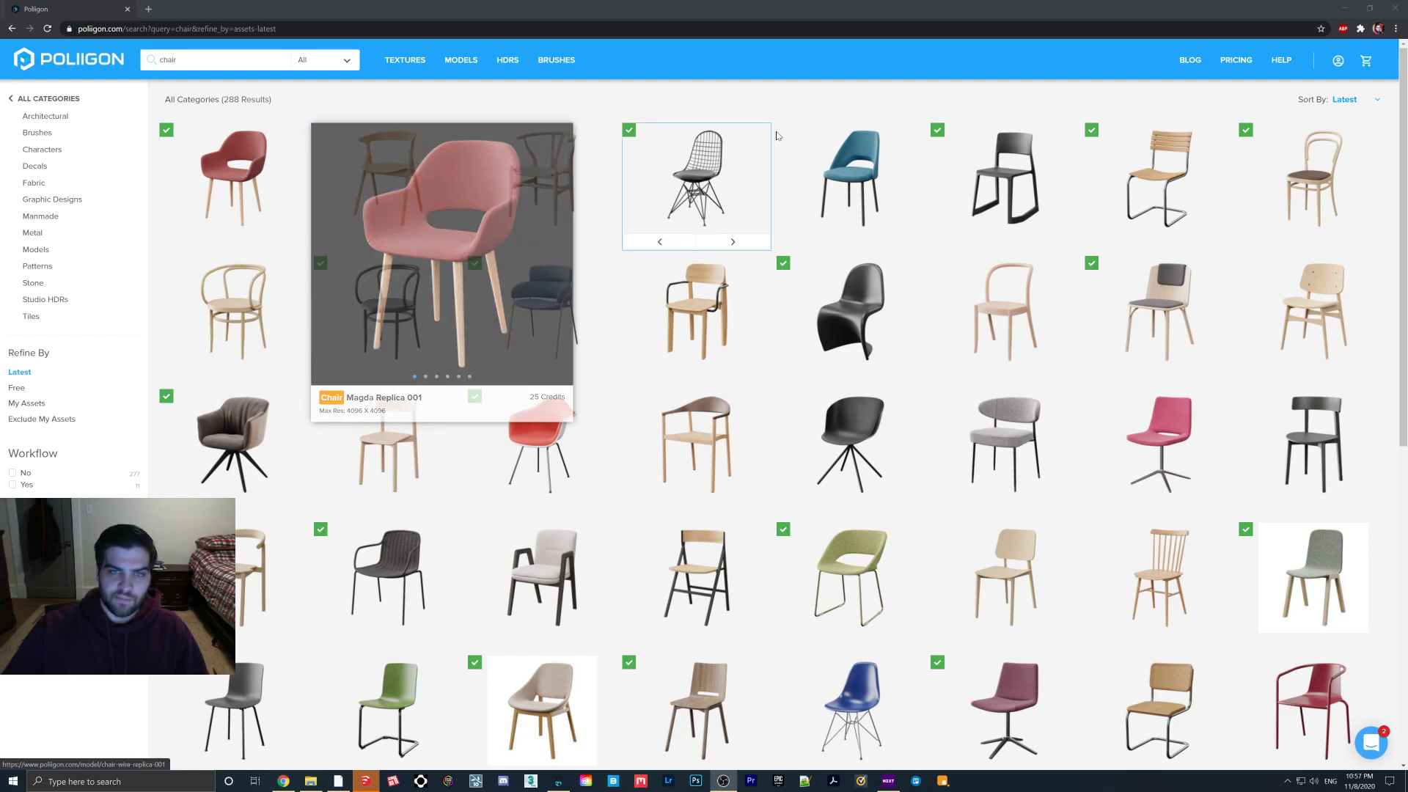
mouse_move(233, 177)
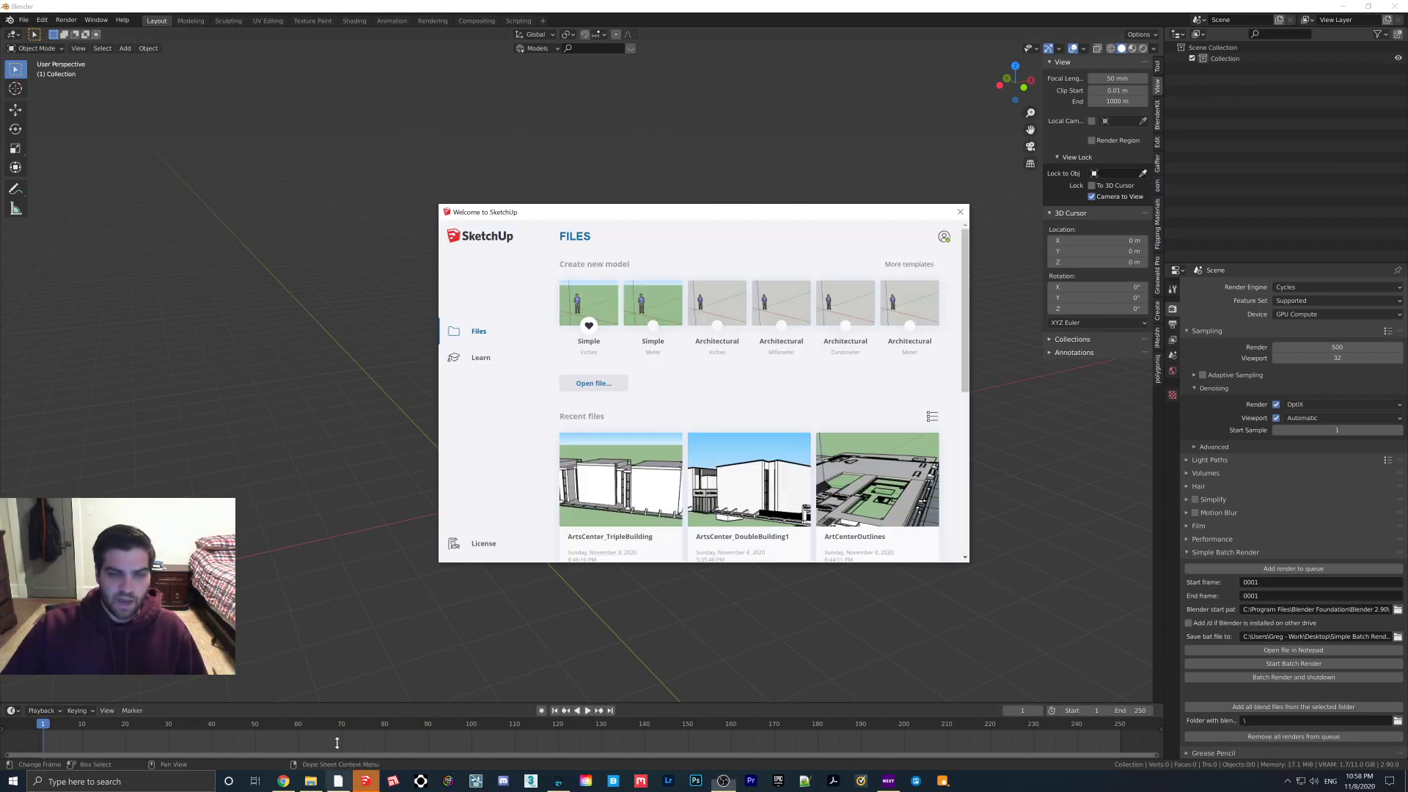
- Dismiss the SketchUp welcome window to expose Blender's empty scene
left_click(959, 212)
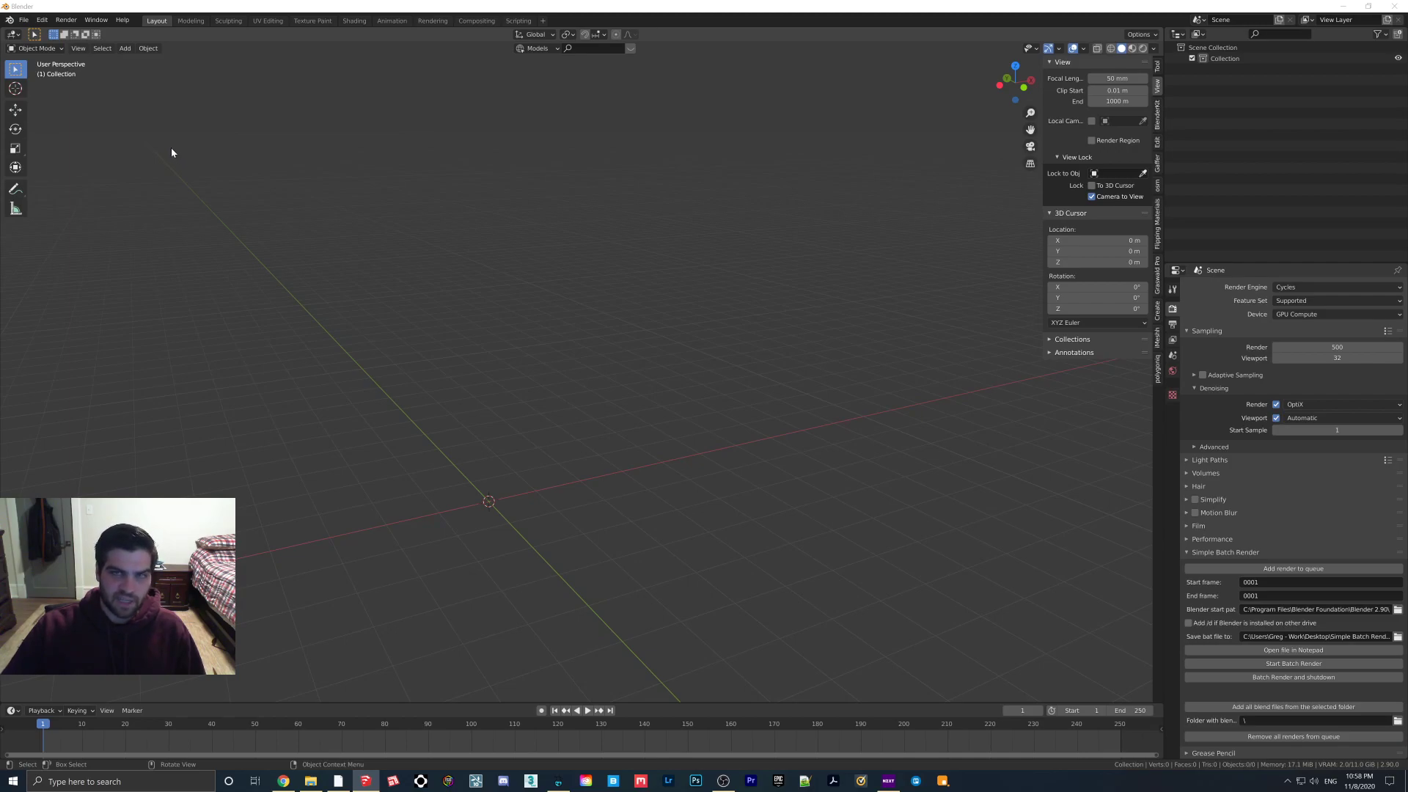
- Import the chair FBX from Desktop > ChairMagdaReplica001 > Generic into the scene
left_click(23, 20)
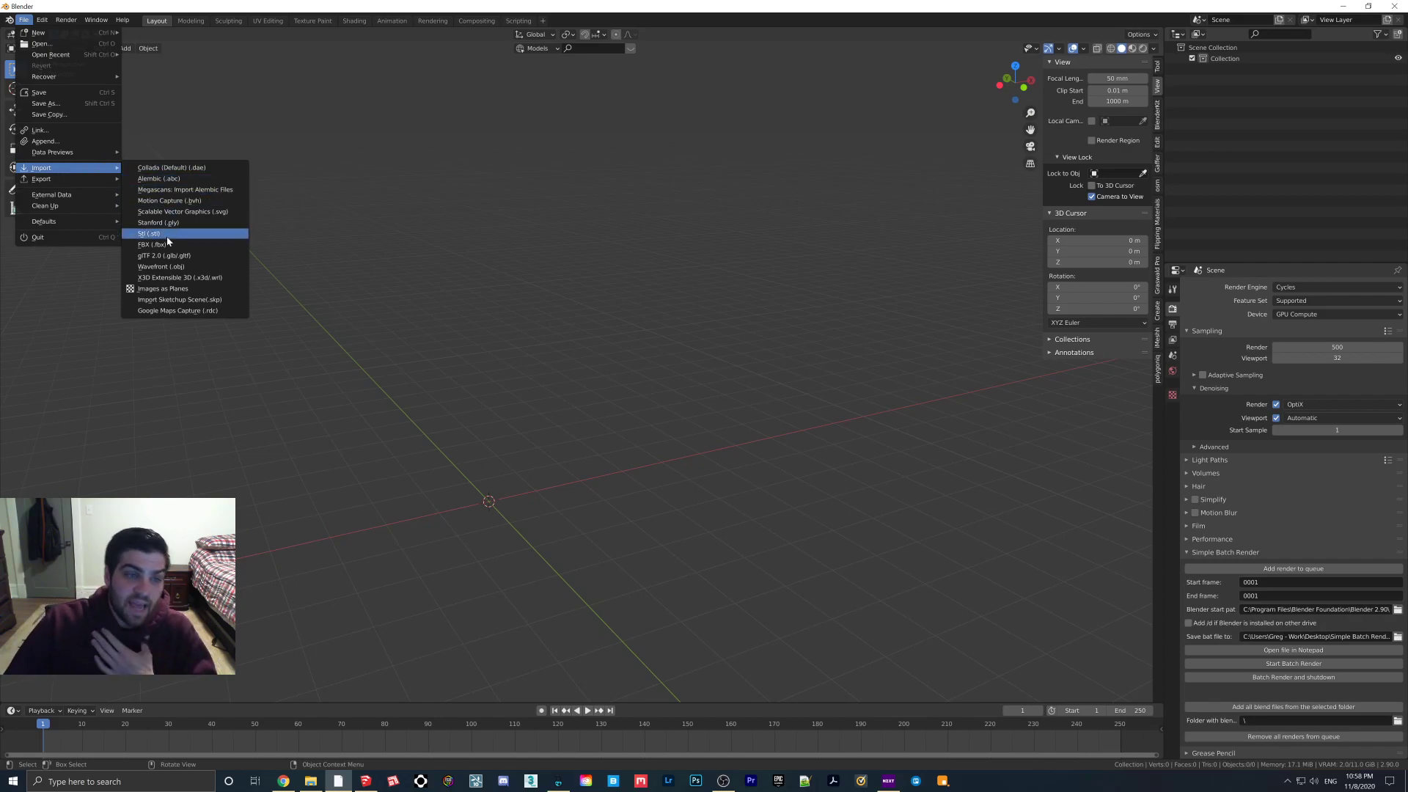
left_click(154, 244)
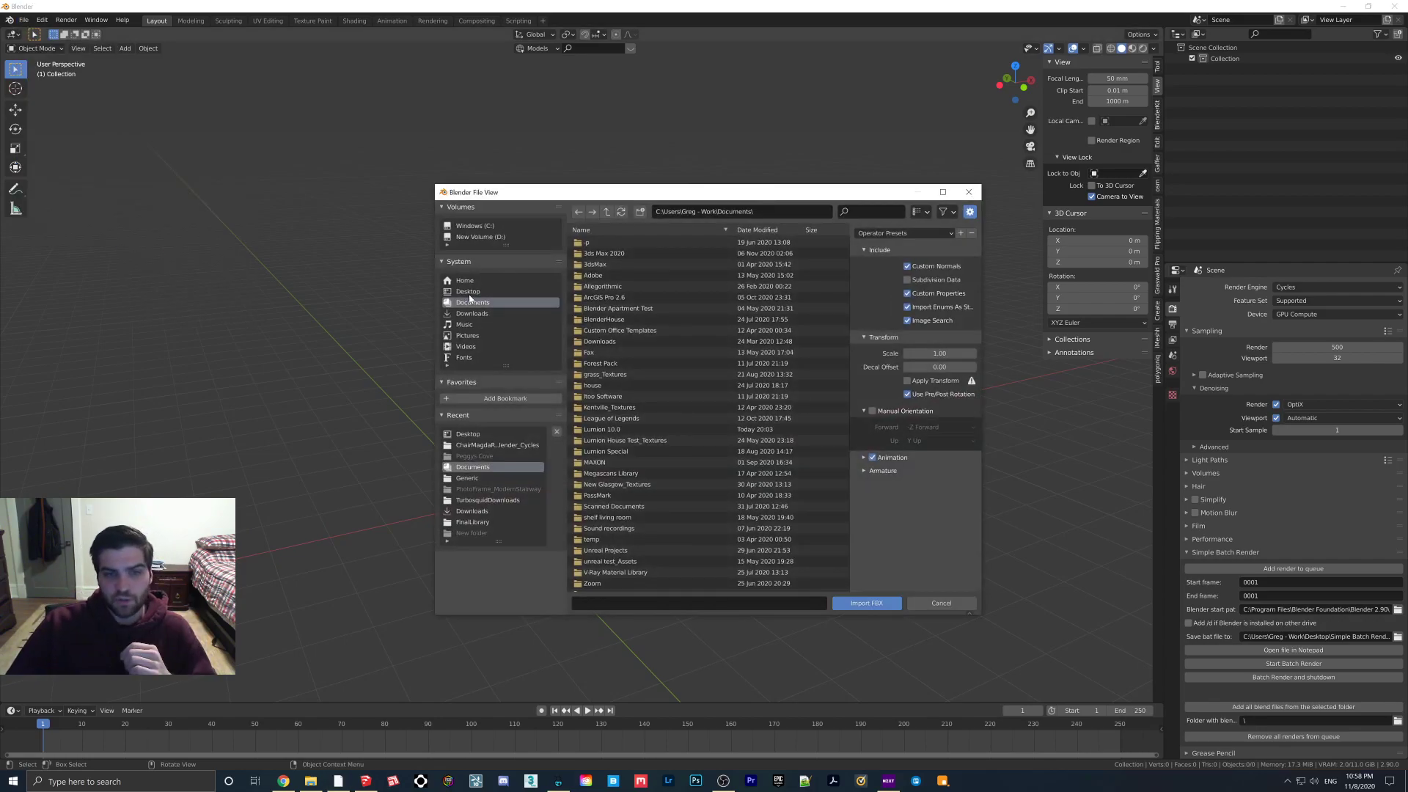
left_click(467, 291)
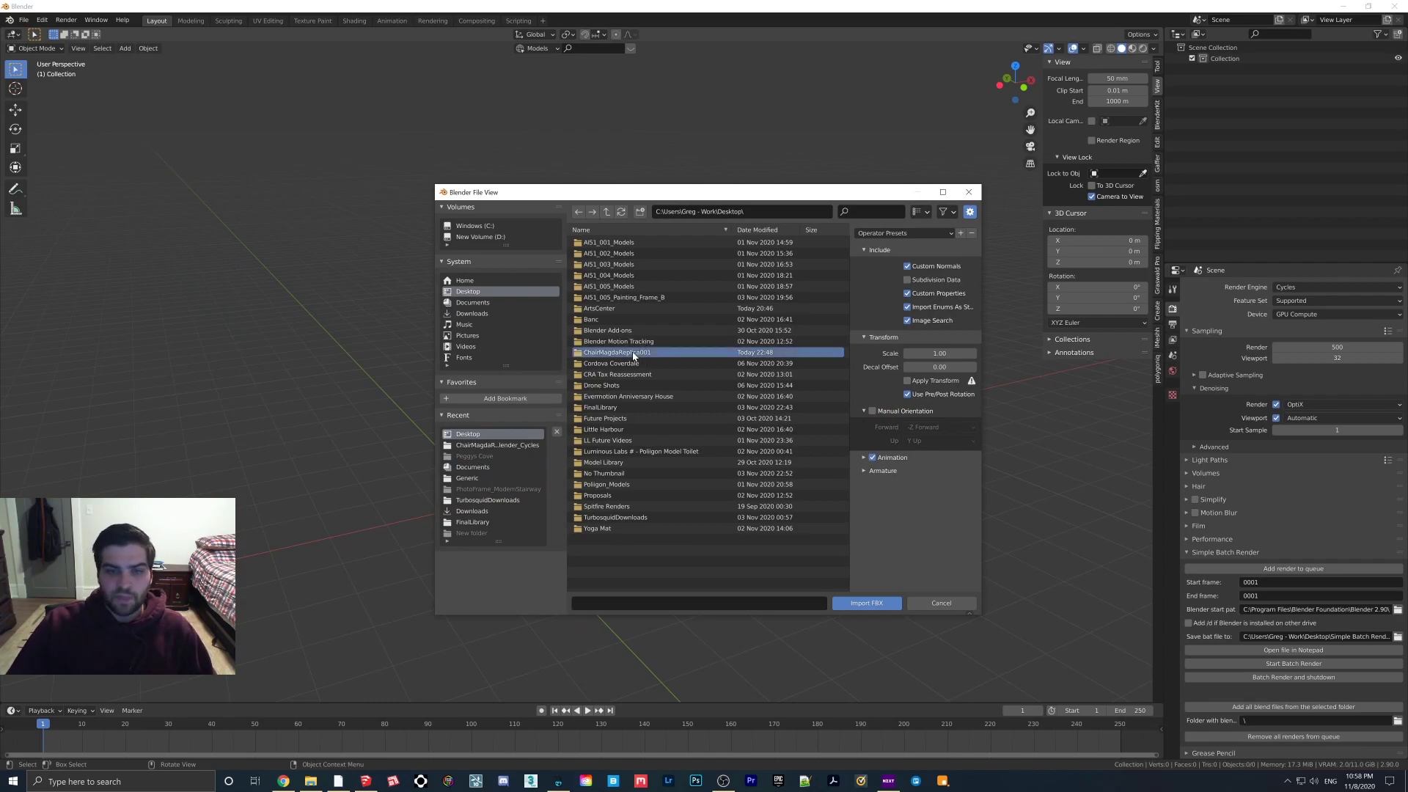
double_click(615, 352)
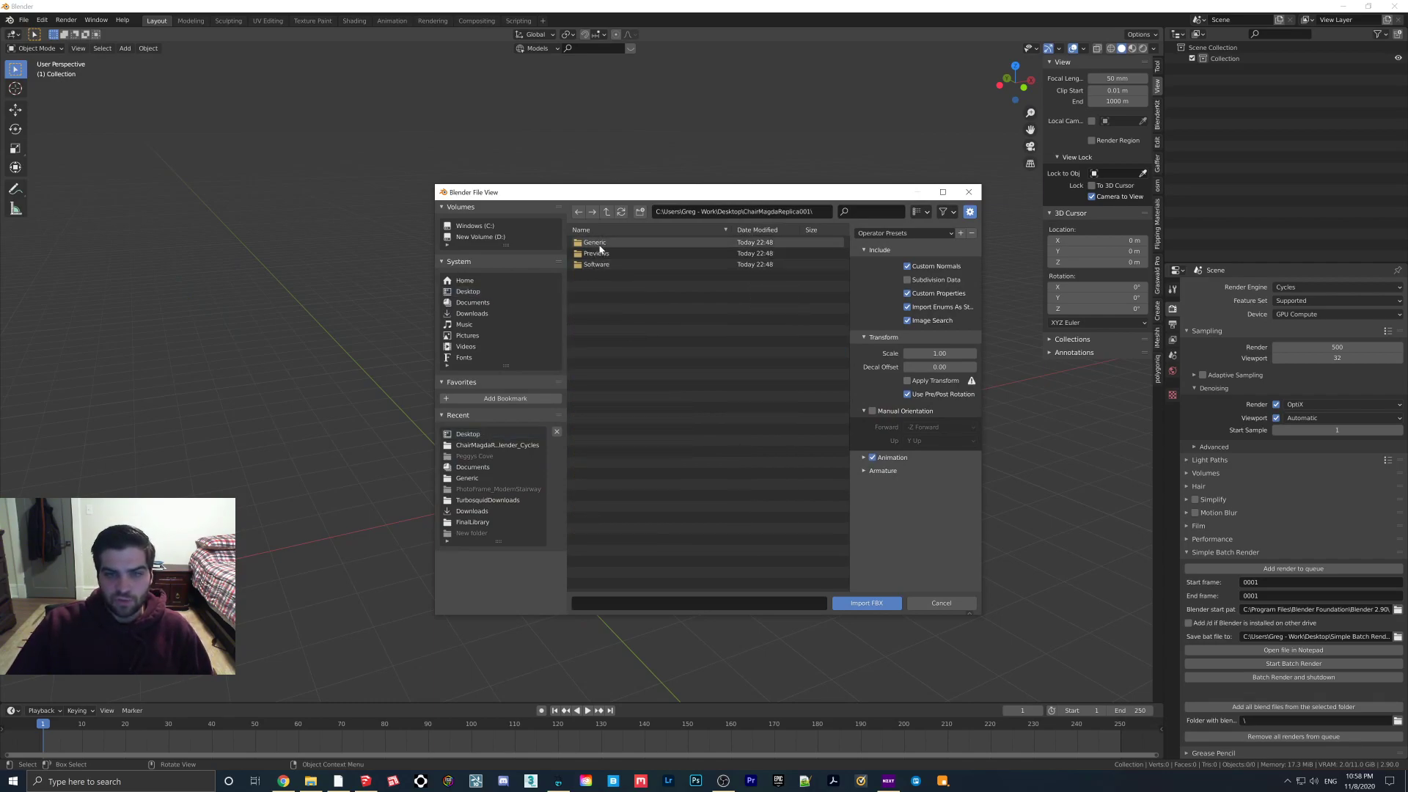
left_click(864, 603)
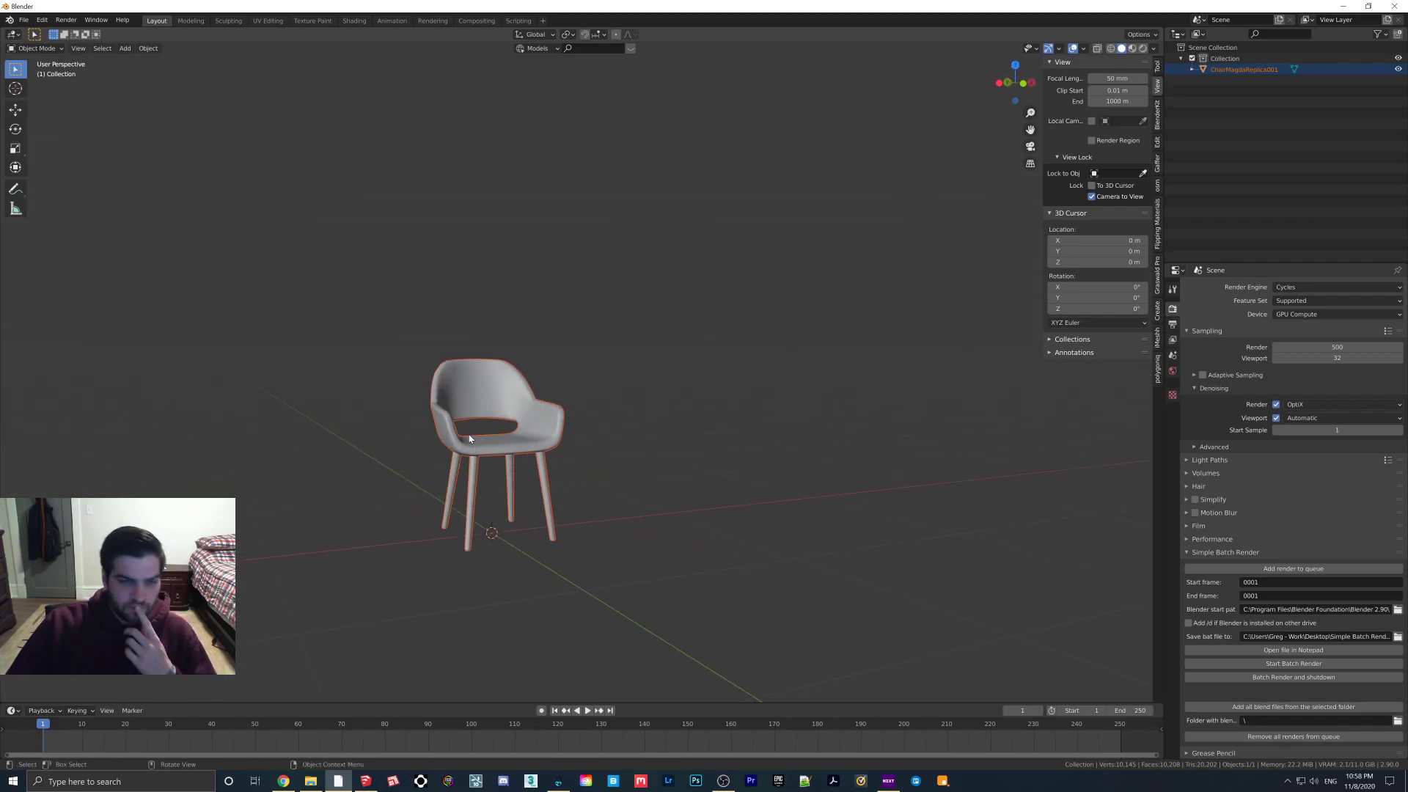
left_click_drag(493, 439, 489, 453)
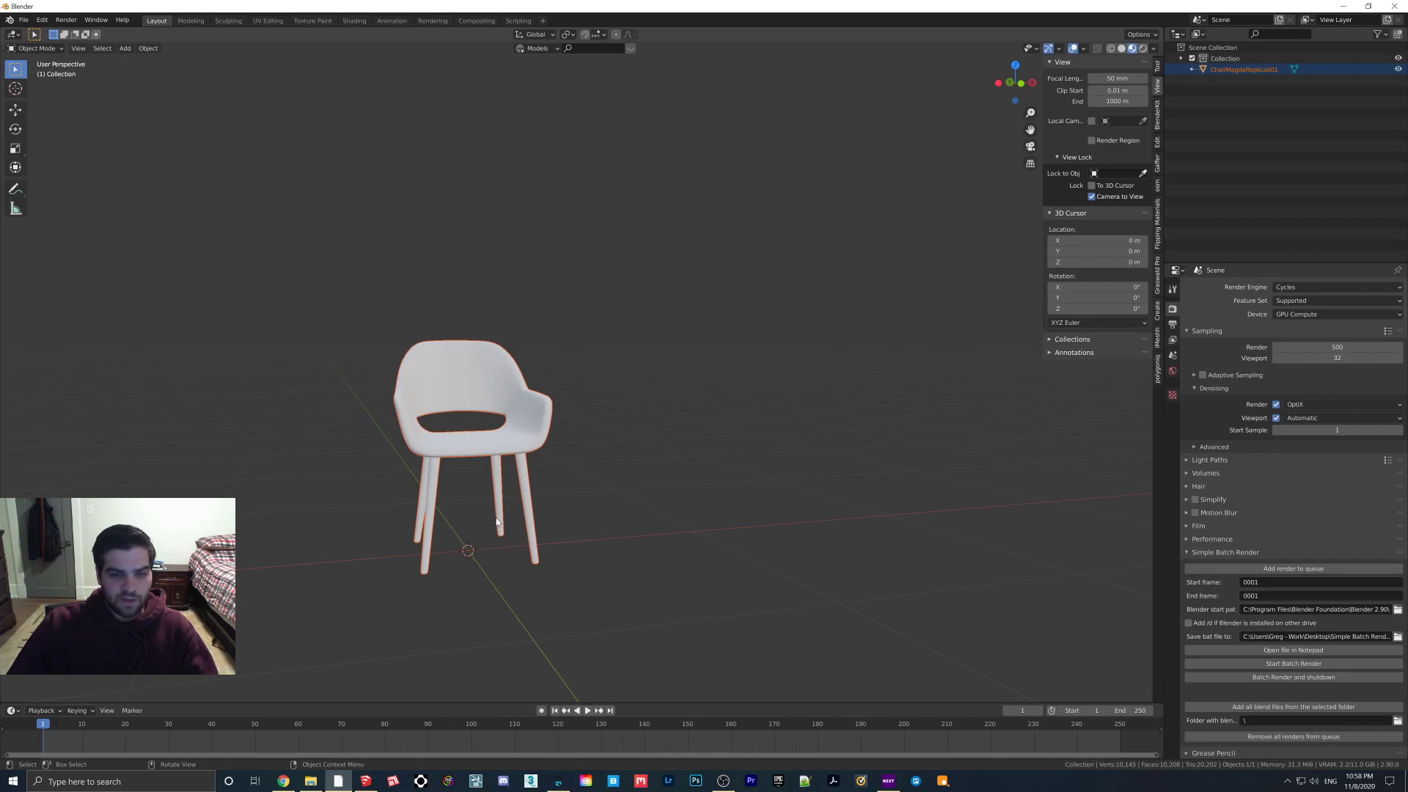
left_click_drag(496, 522, 570, 422)
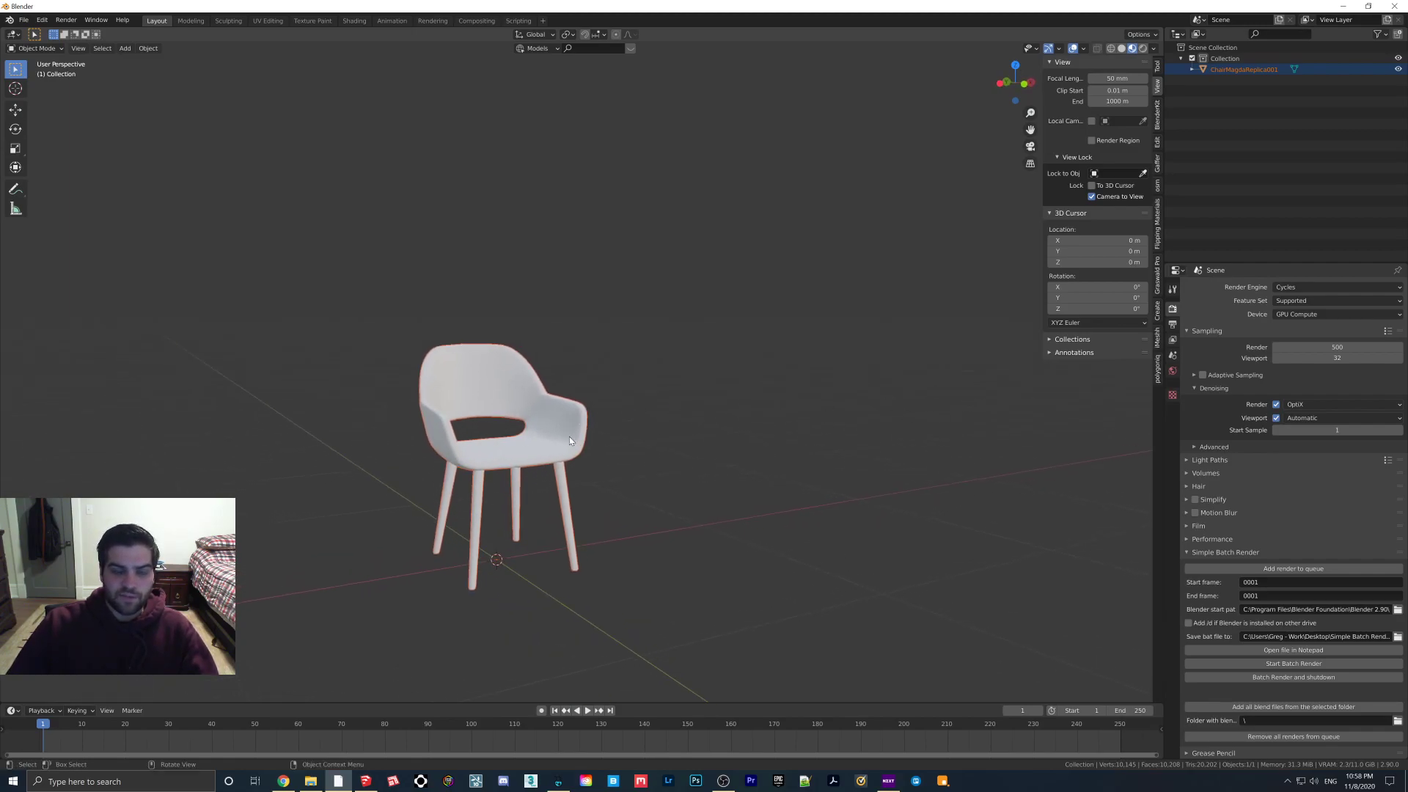
left_click(568, 438)
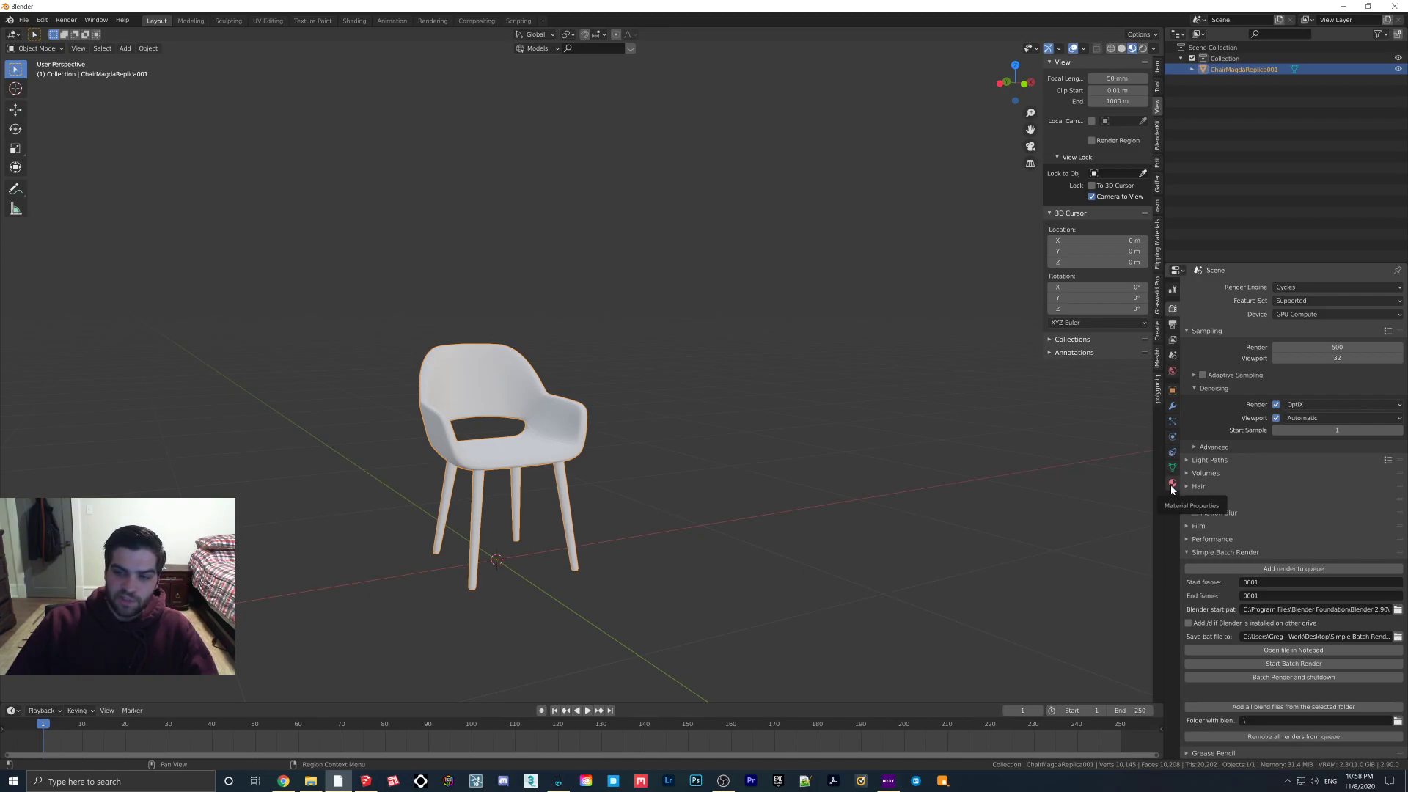
- Create a new chair material with an Image Texture node feeding Base Color
left_click(1171, 484)
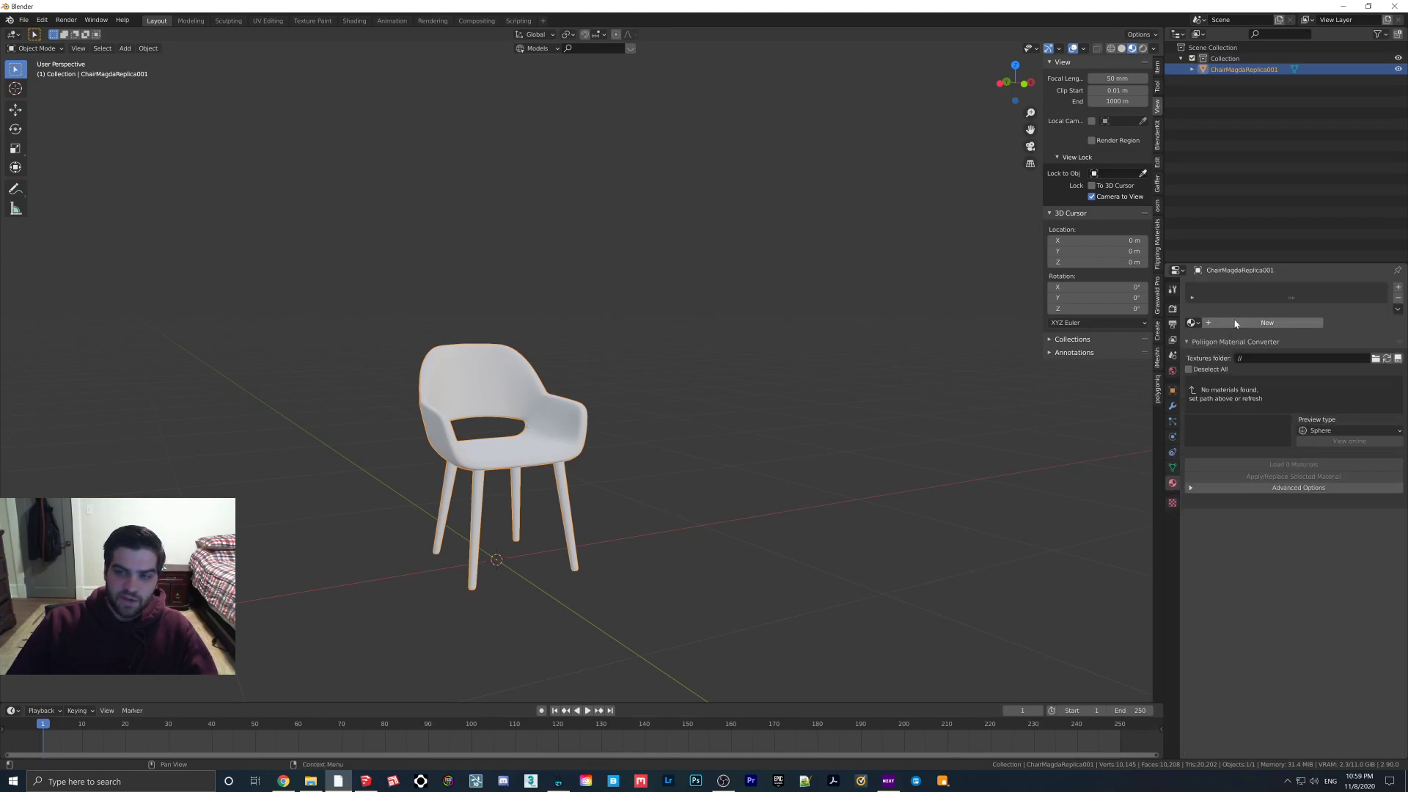
left_click(1266, 322)
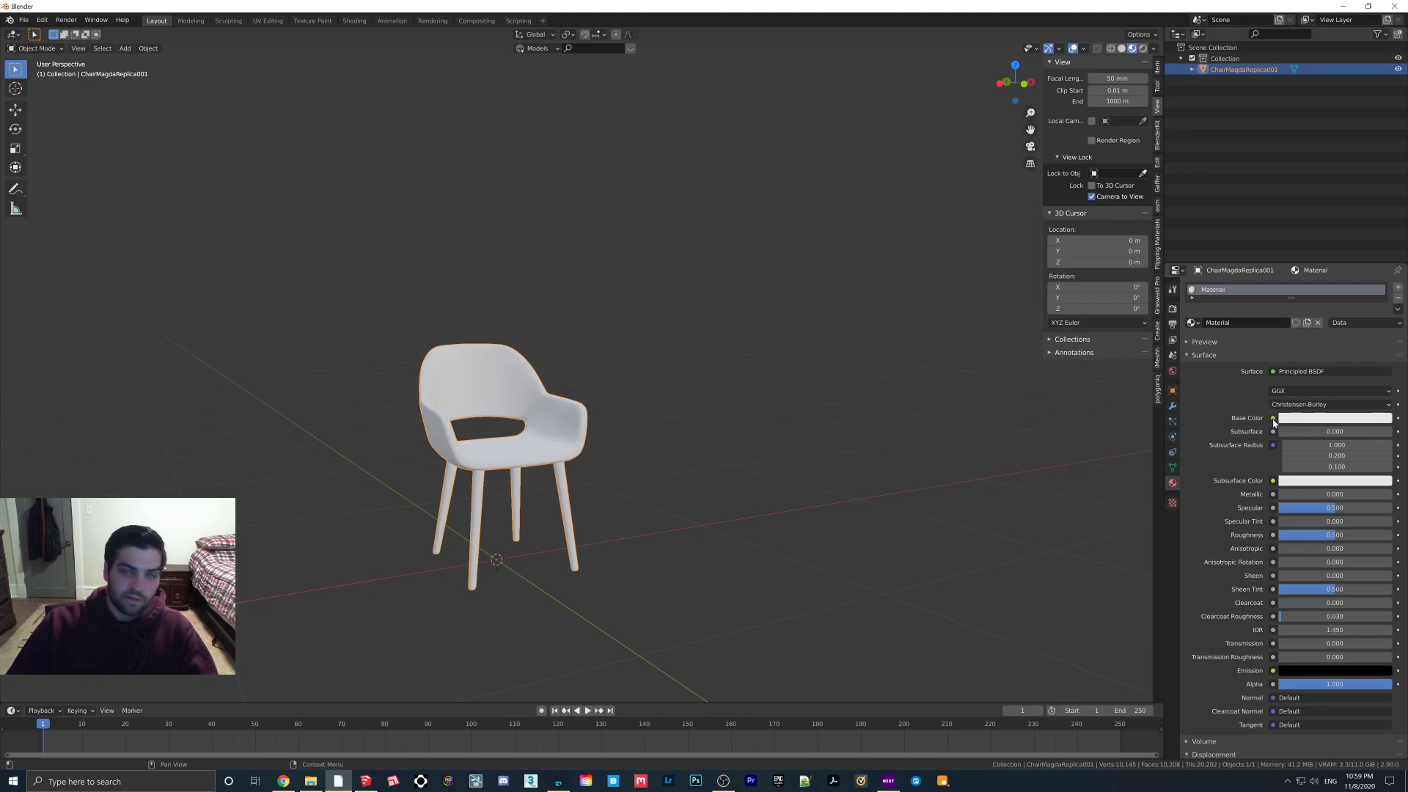
left_click(1273, 417)
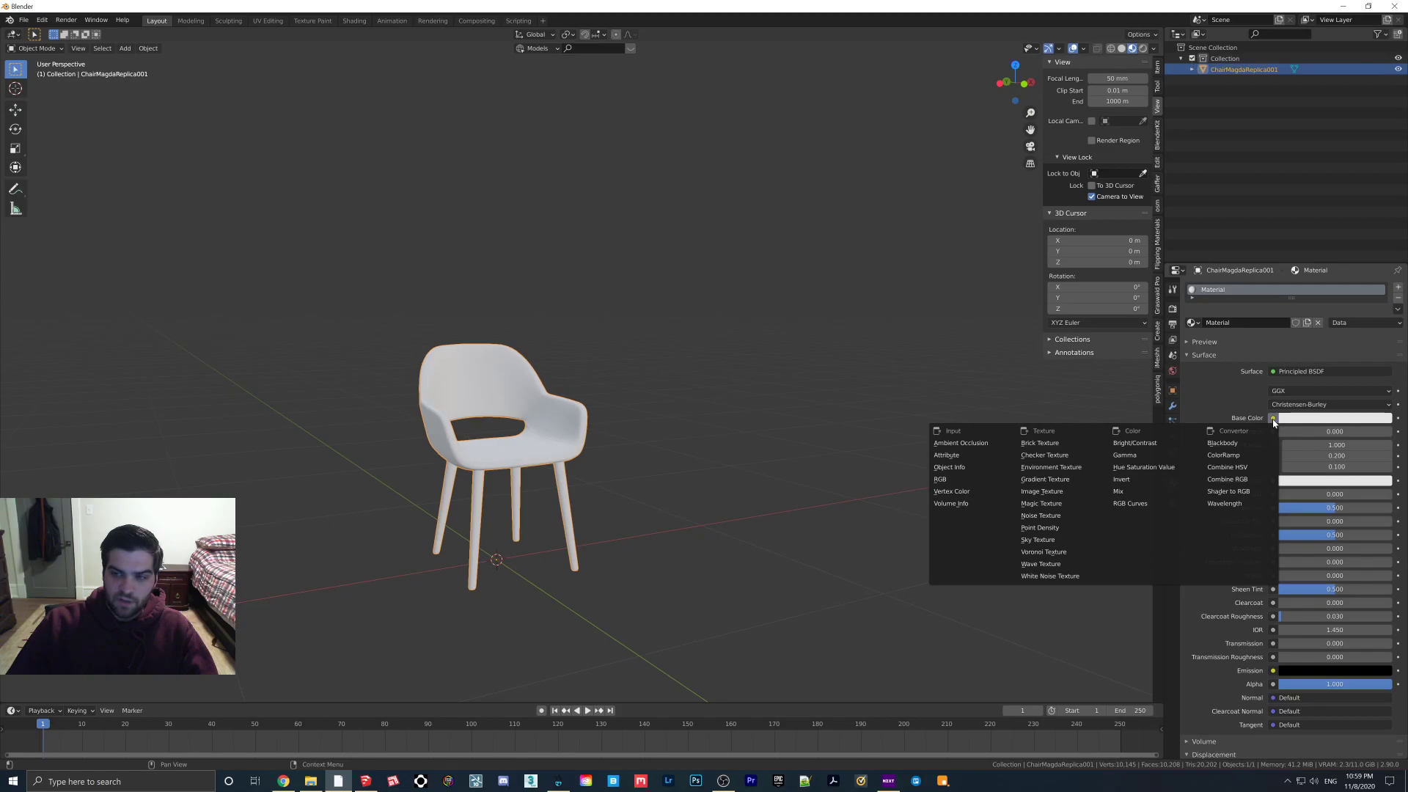
mouse_move(1058, 527)
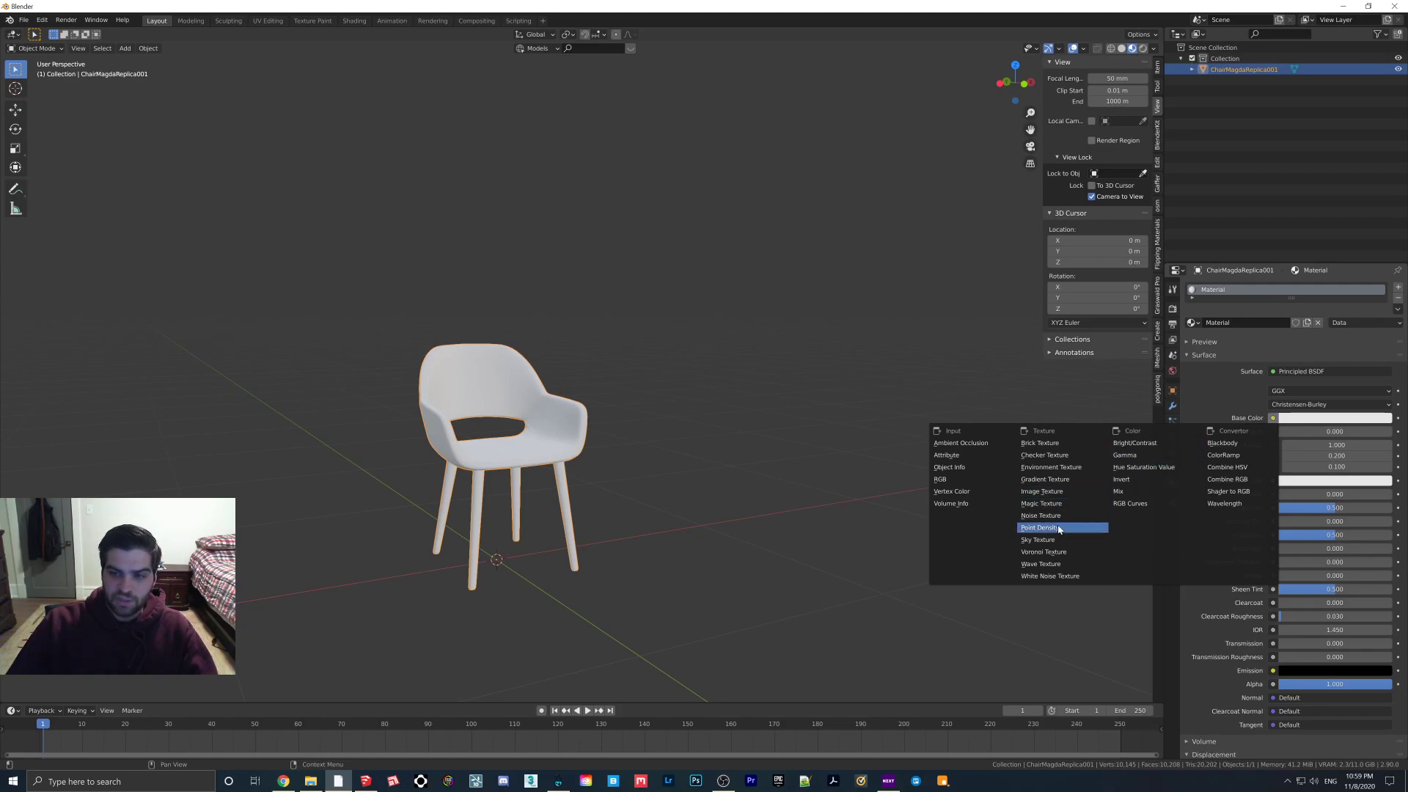
mouse_move(1041, 491)
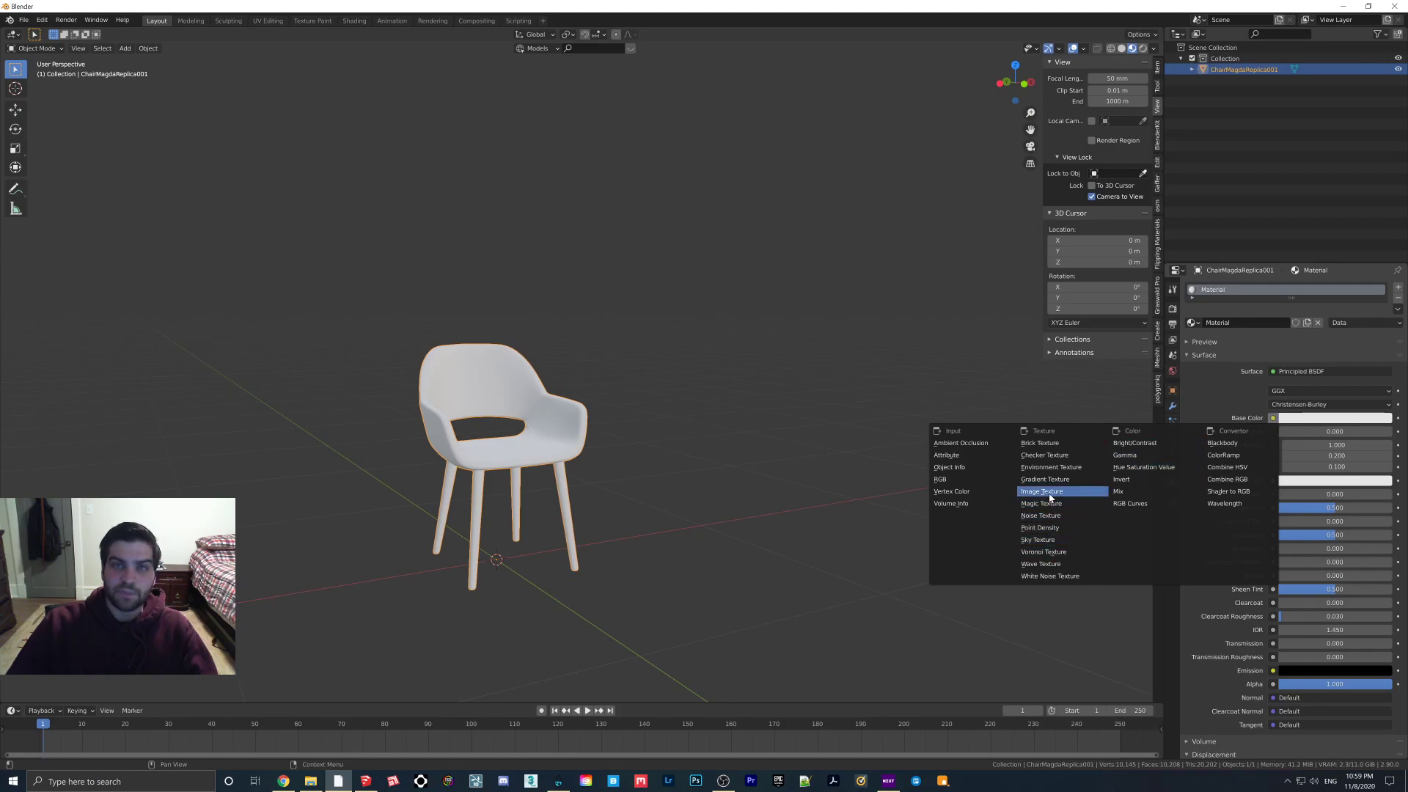
left_click(1040, 491)
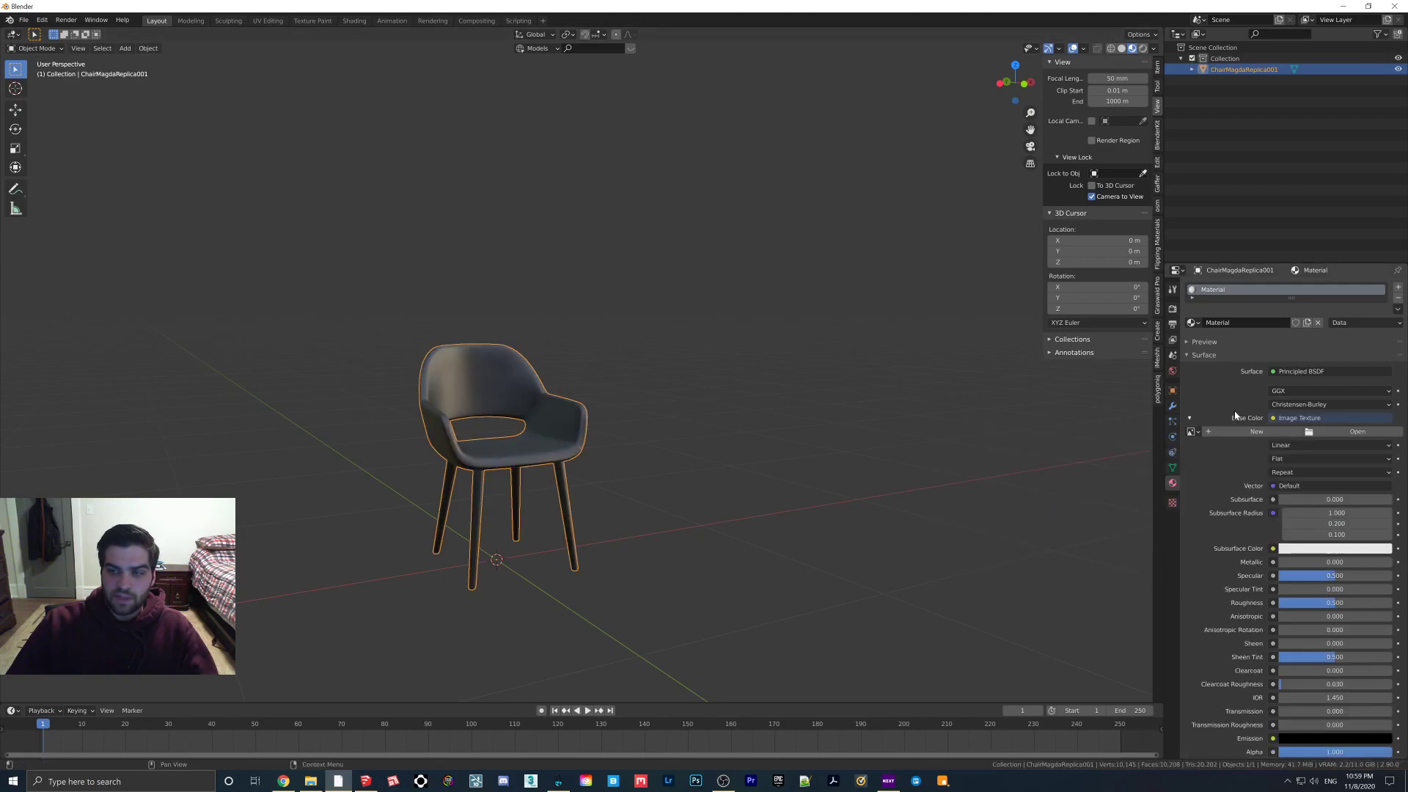
- Browse for the base colour image in Desktop > ChairMagdaReplica001
left_click(1356, 431)
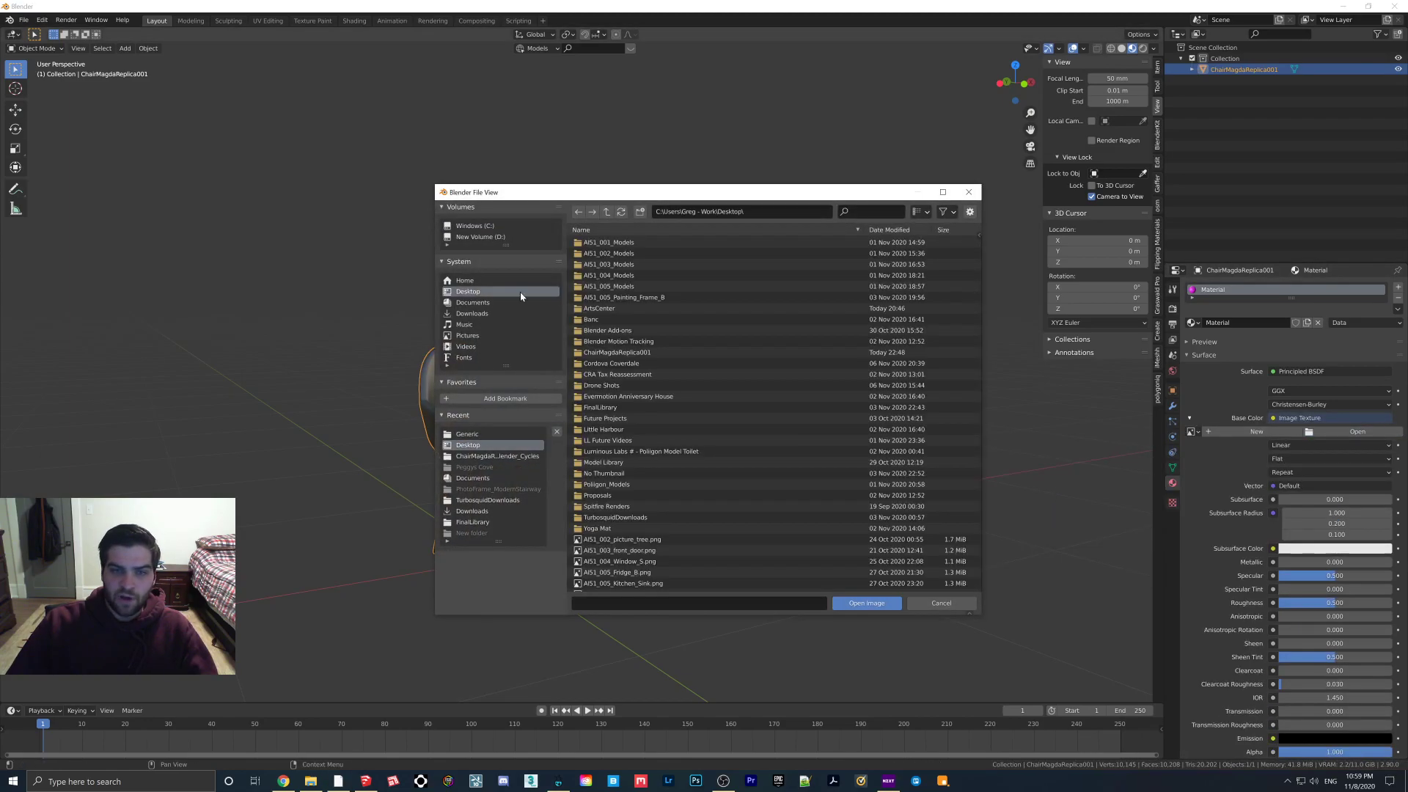
left_click(646, 287)
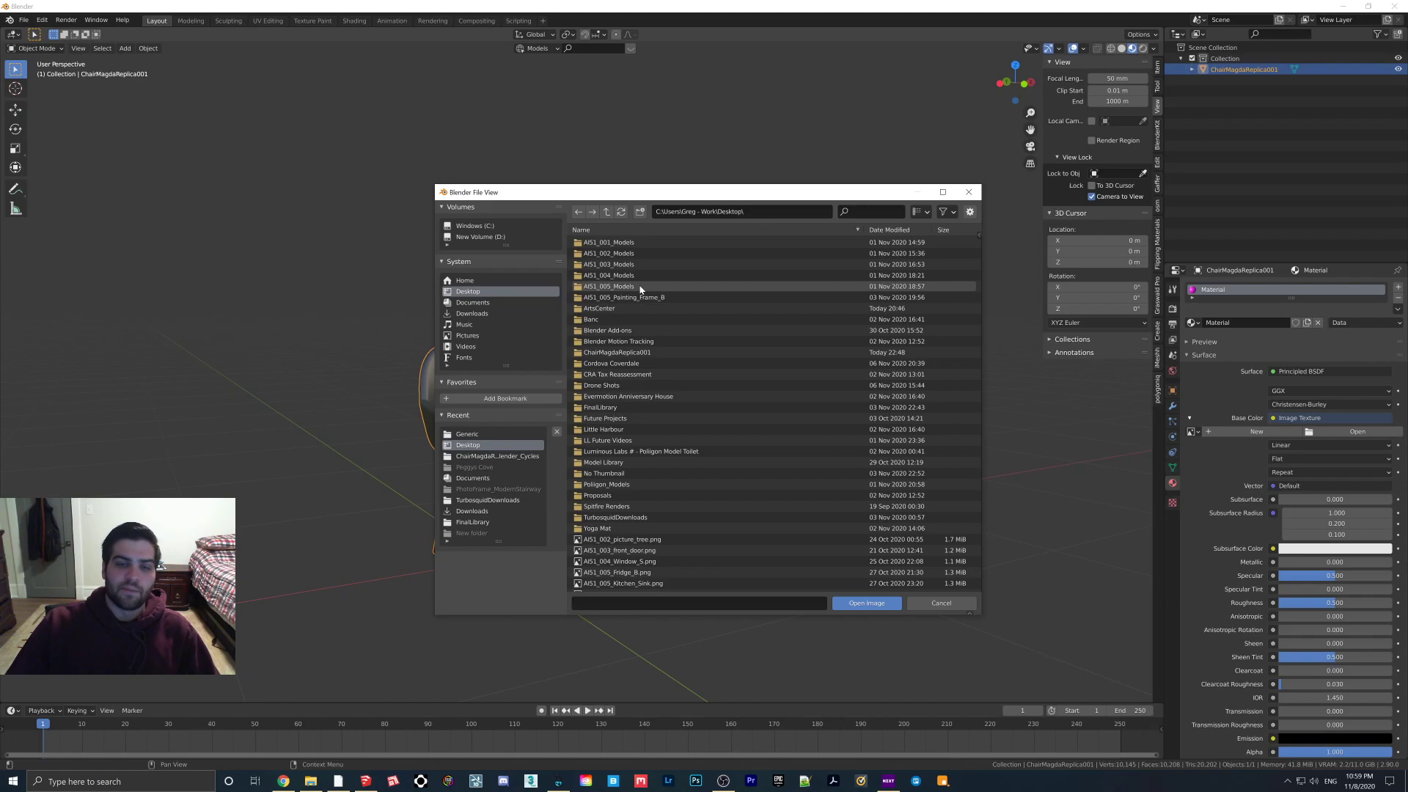
left_click(617, 375)
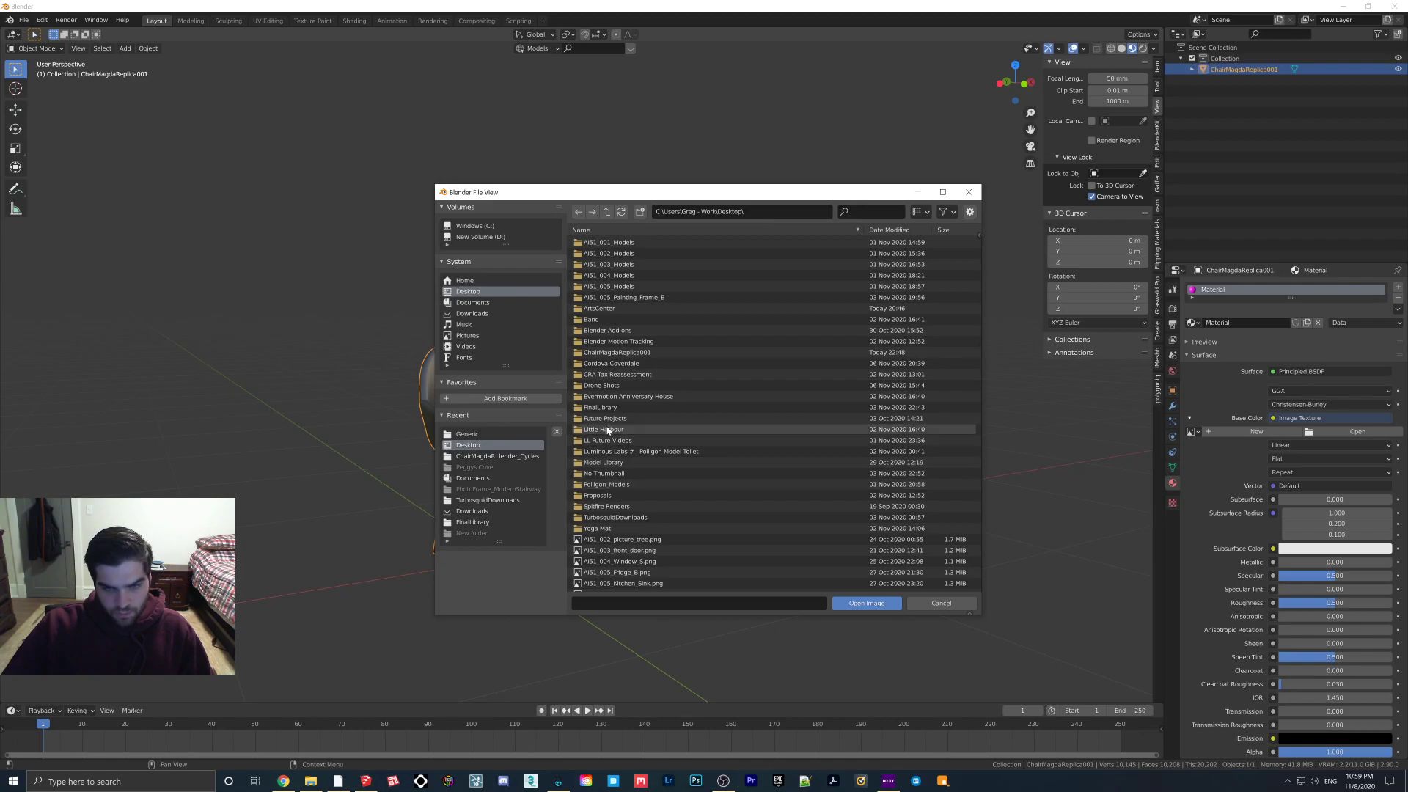
double_click(618, 352)
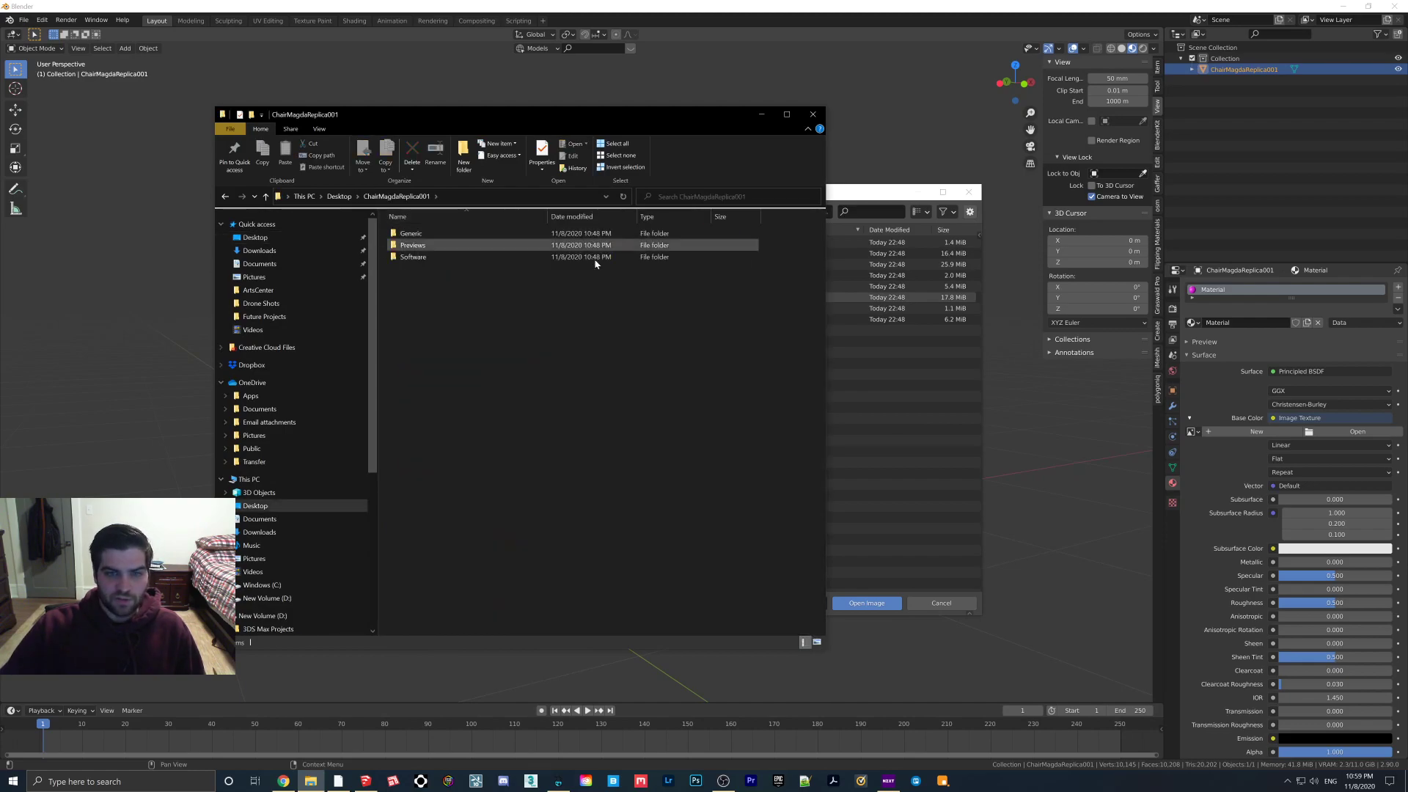
- Open the Generic folder and preview the COL colour map in Photos
double_click(412, 232)
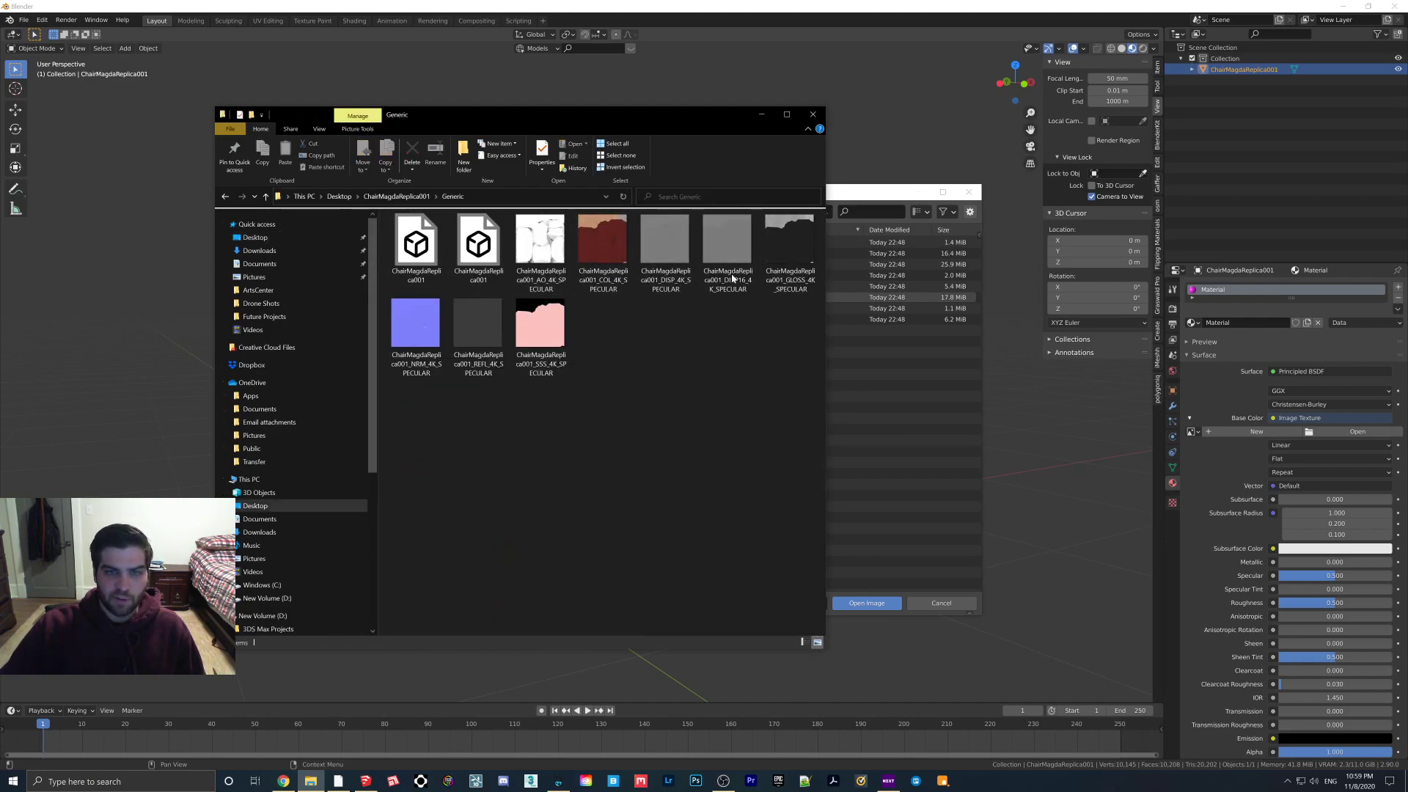
left_click(603, 247)
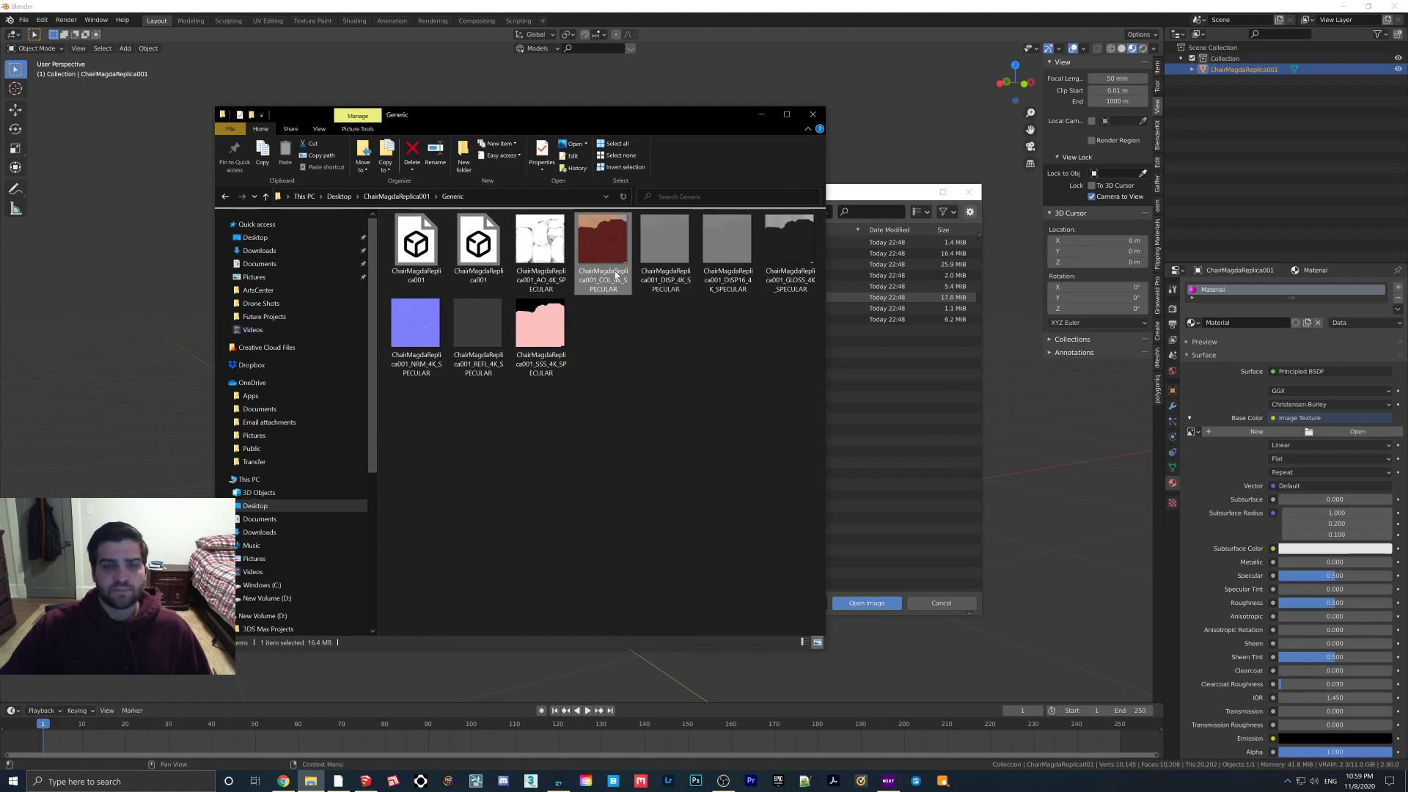
double_click(601, 243)
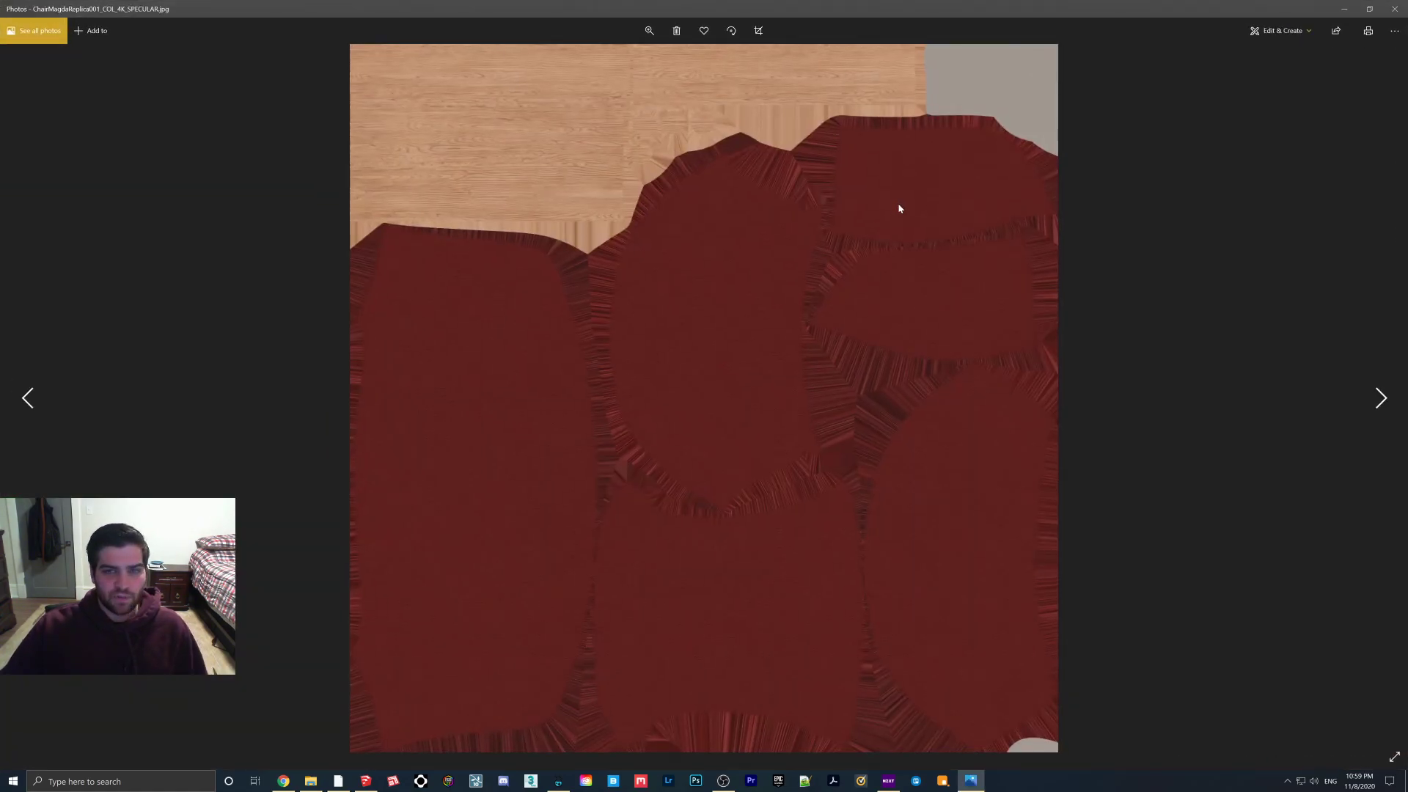
mouse_move(651, 252)
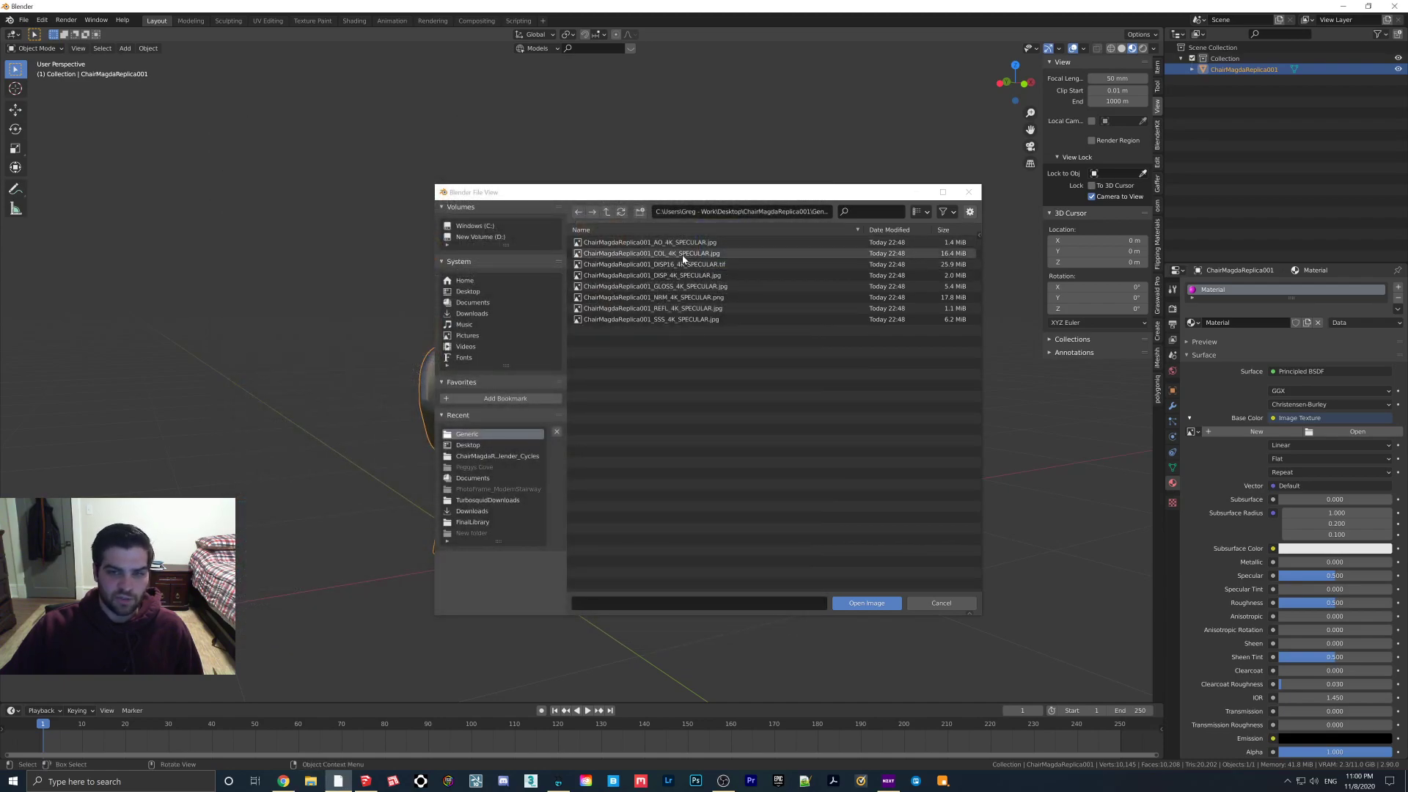
- Load ChairMagdaReplica001_COL_4K_SPECULAR.jpg as the chair's base colour texture
left_click(864, 603)
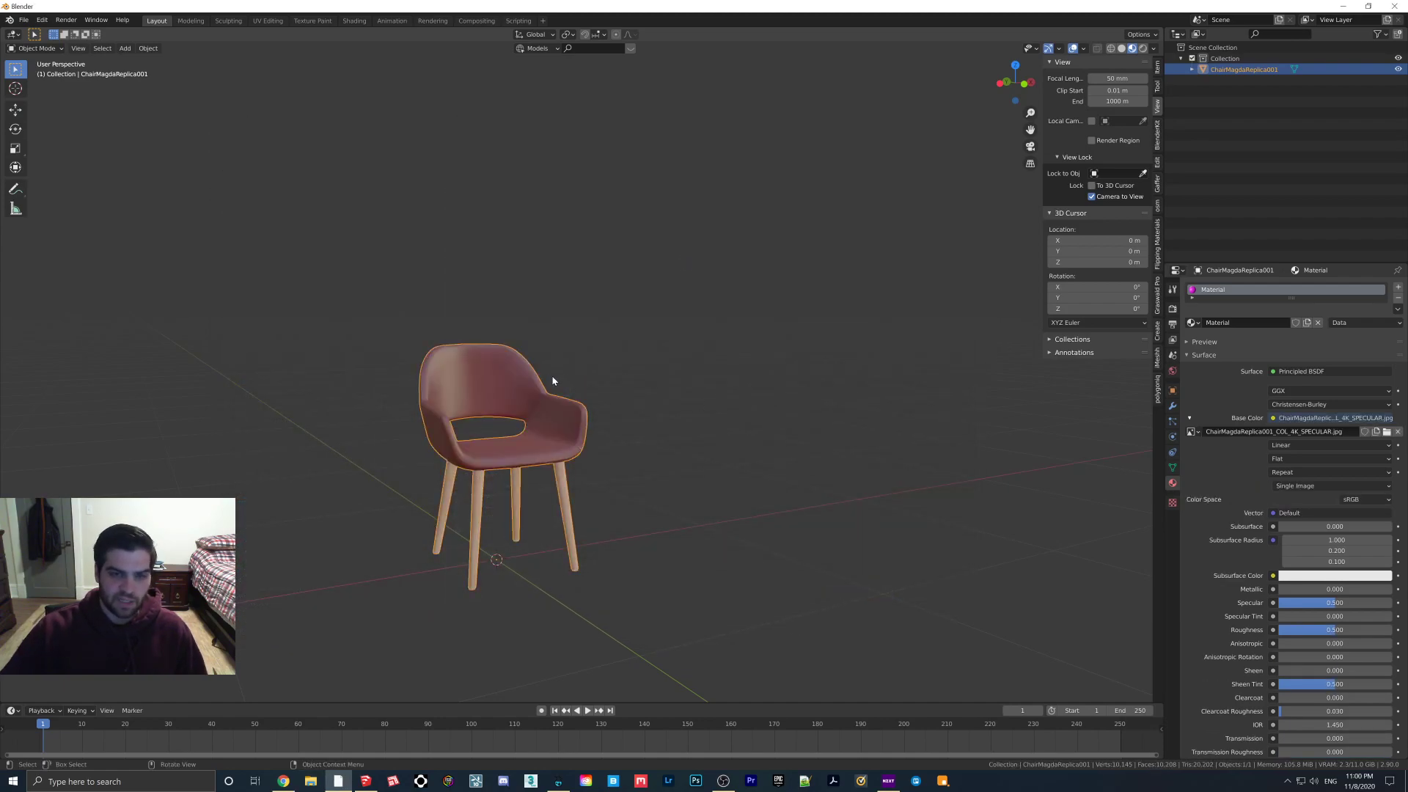
left_click(518, 437)
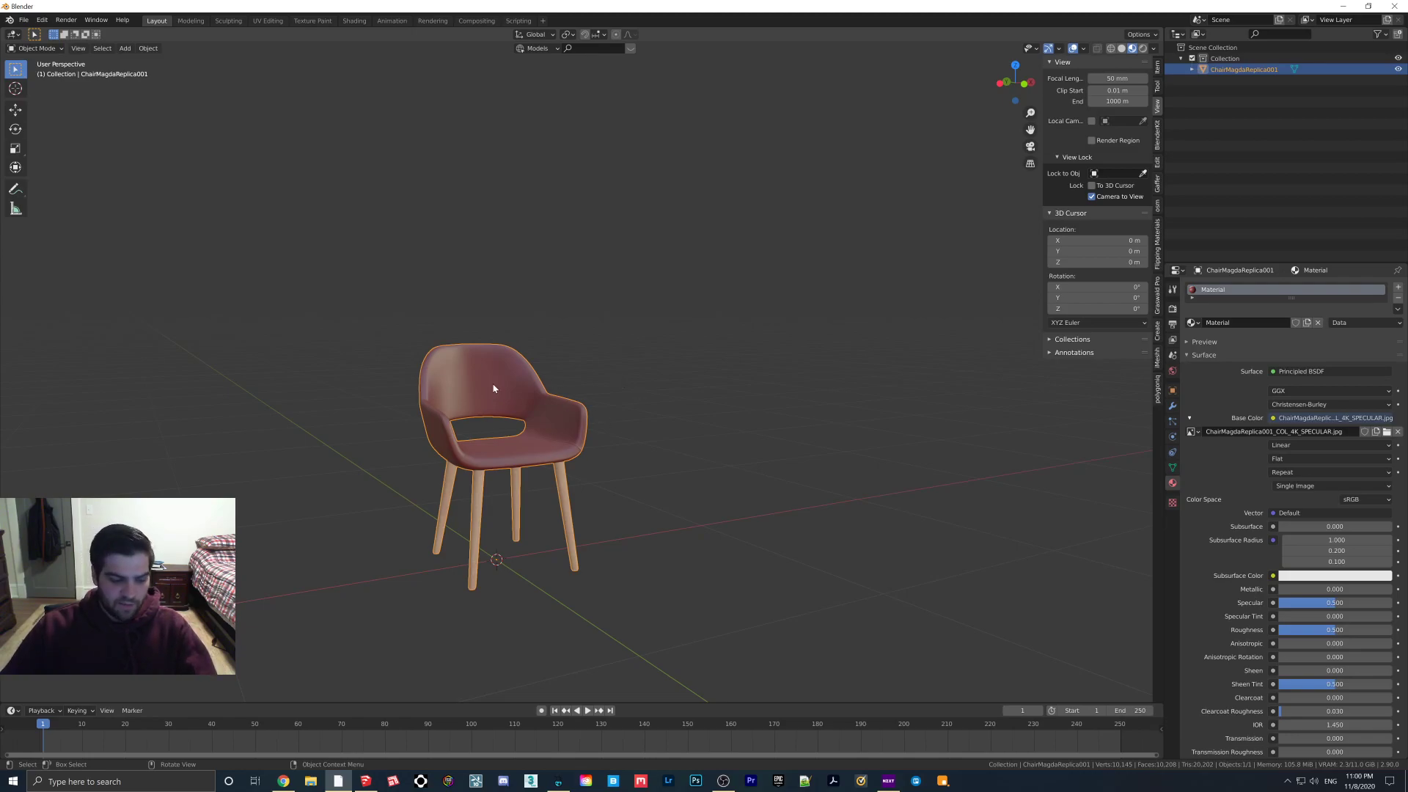
mouse_move(389, 372)
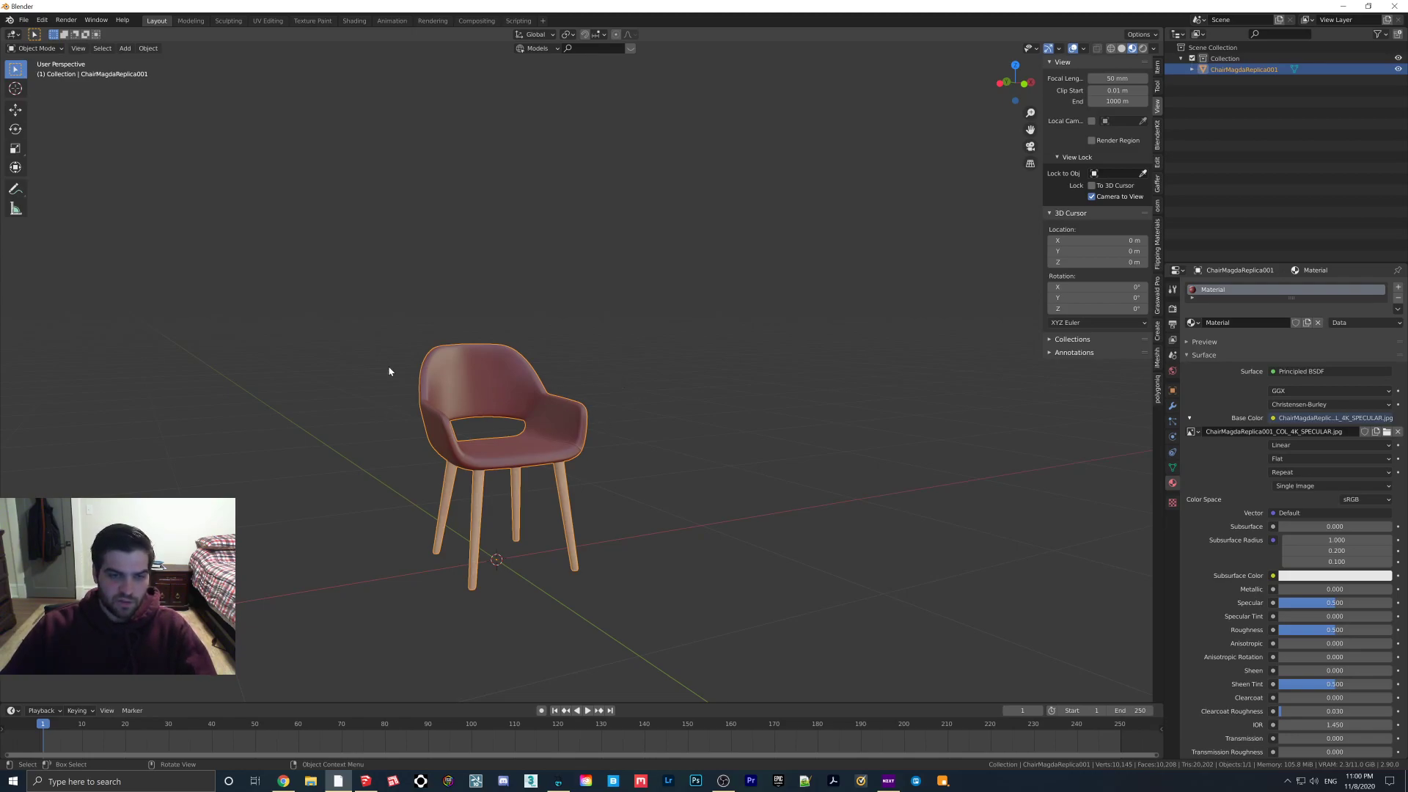
mouse_move(555, 440)
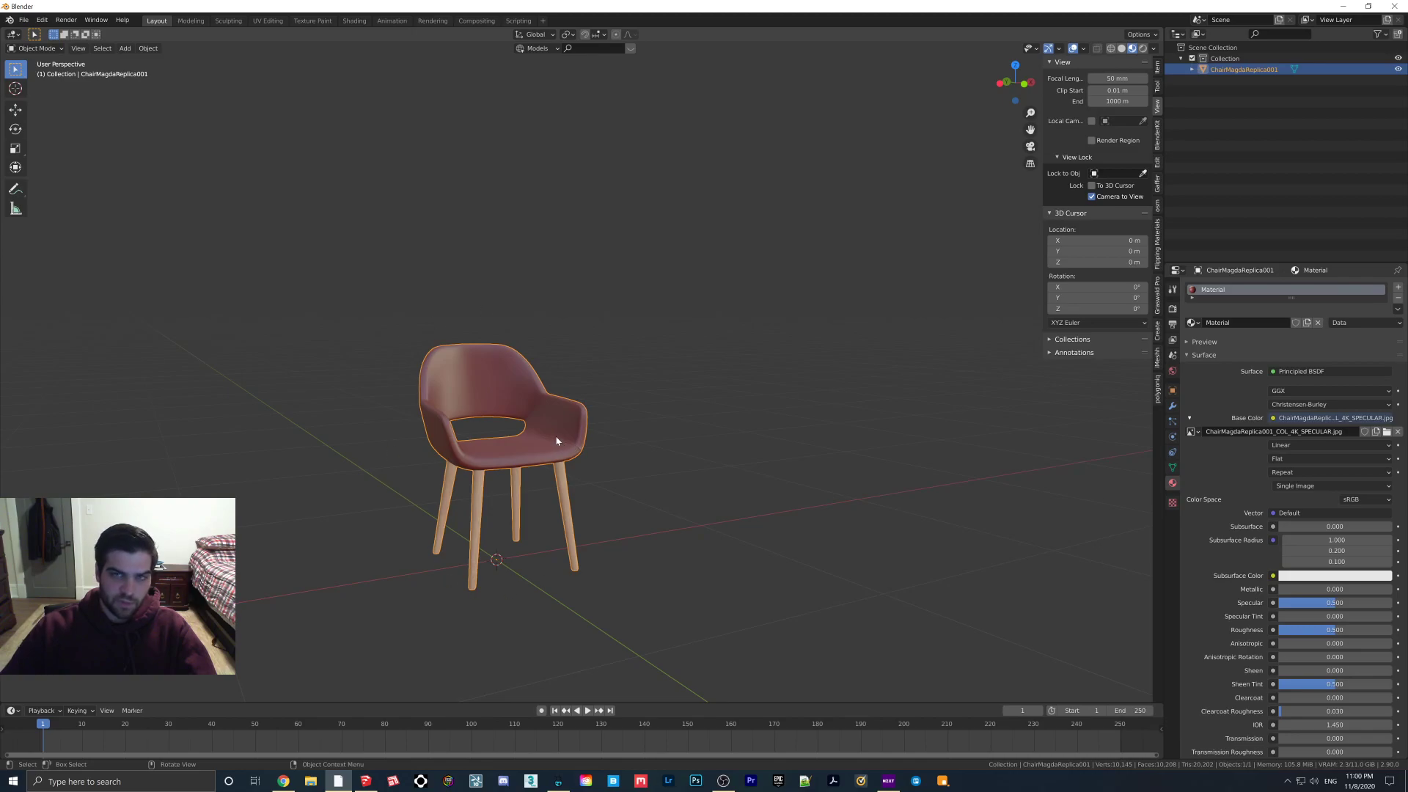
- Scale up the textured chair and show the File > Export format list
key("g")
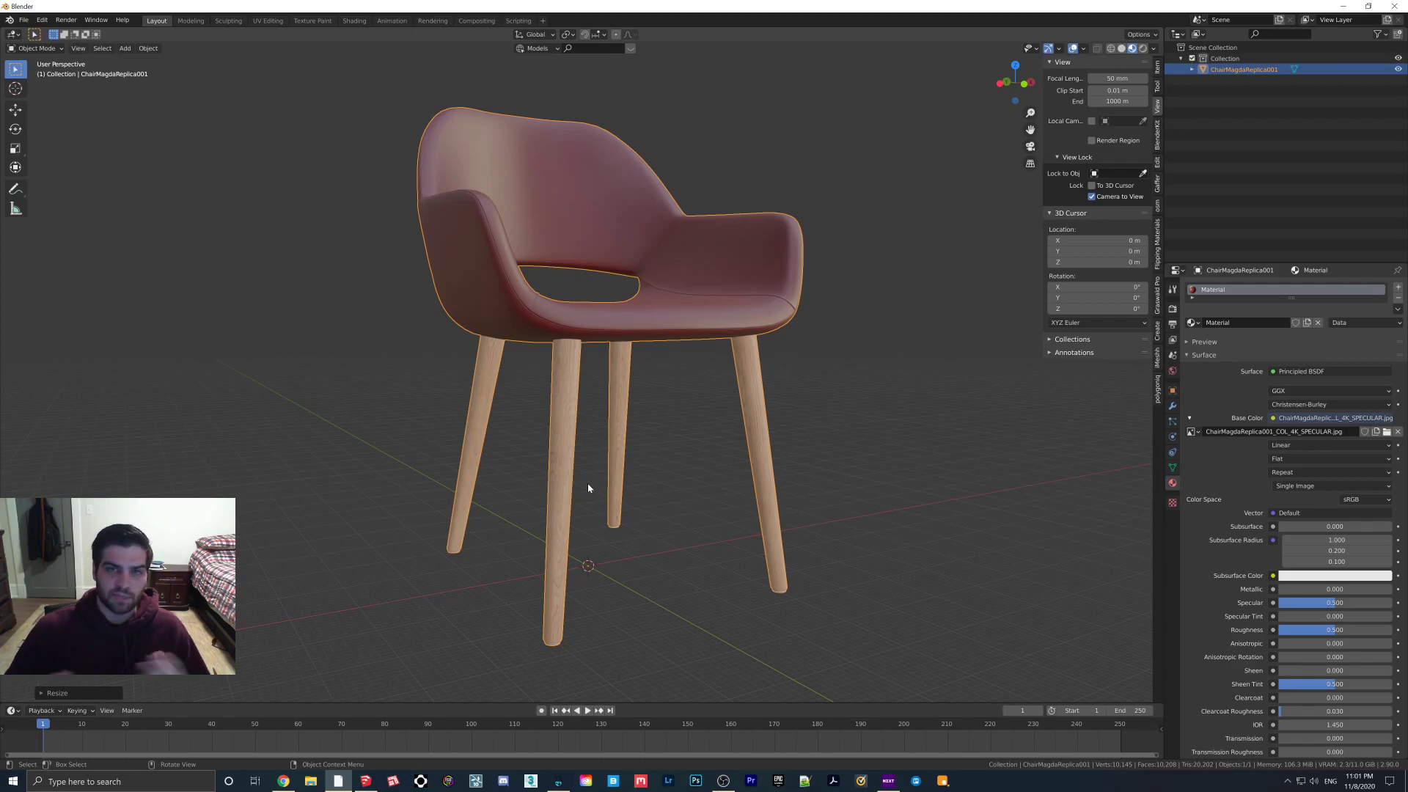
mouse_move(614, 477)
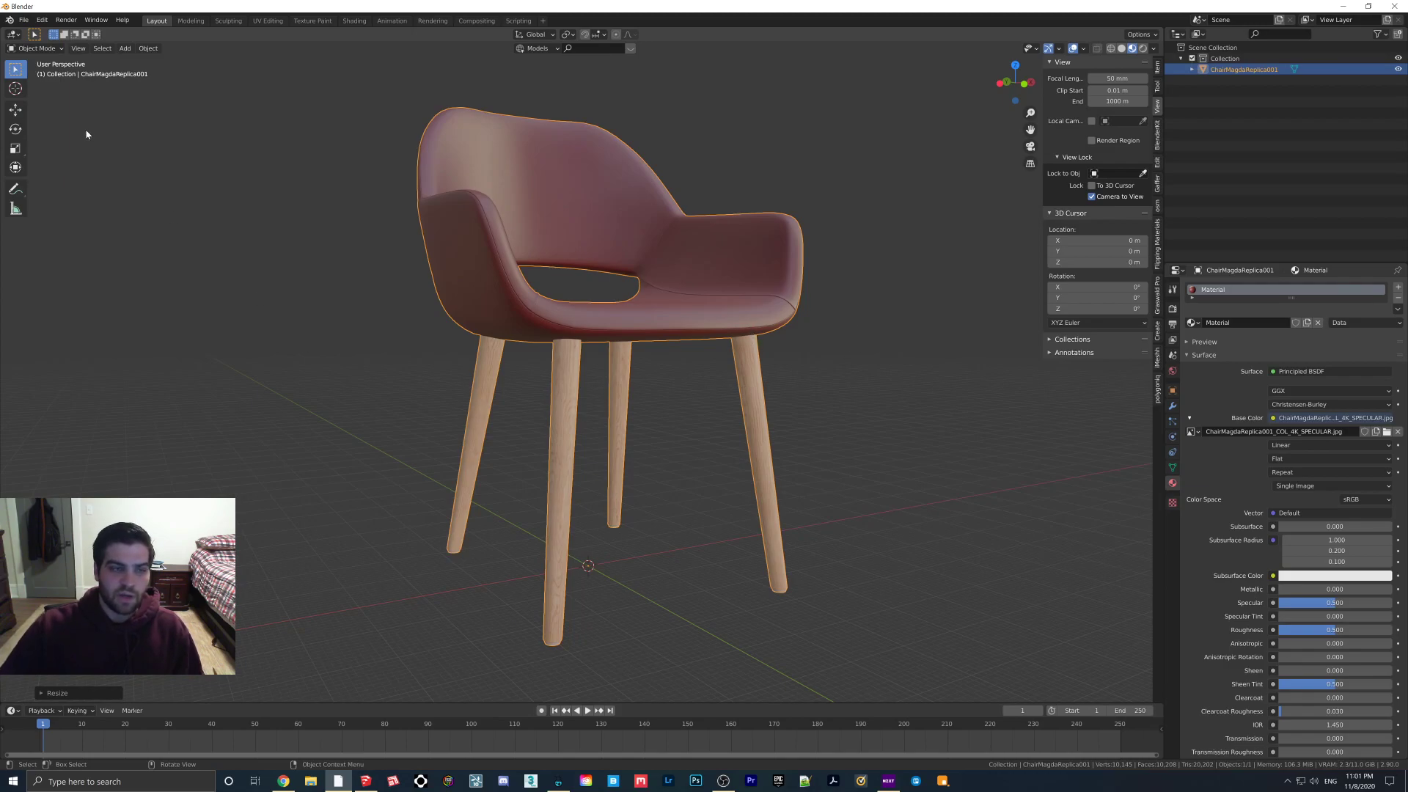
left_click(41, 179)
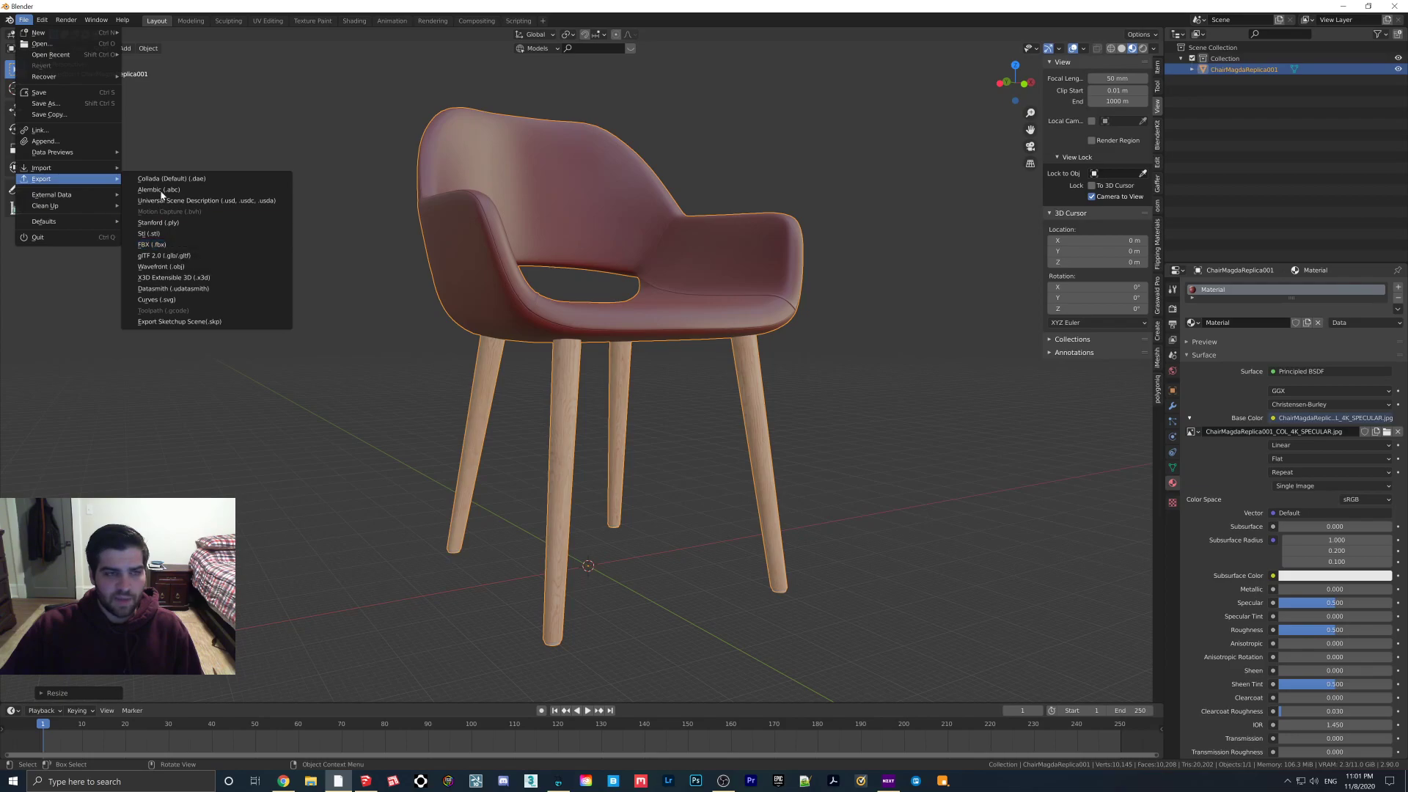
- Set up a Collada export to Desktop as chair.dae with geometry options shown
left_click(171, 177)
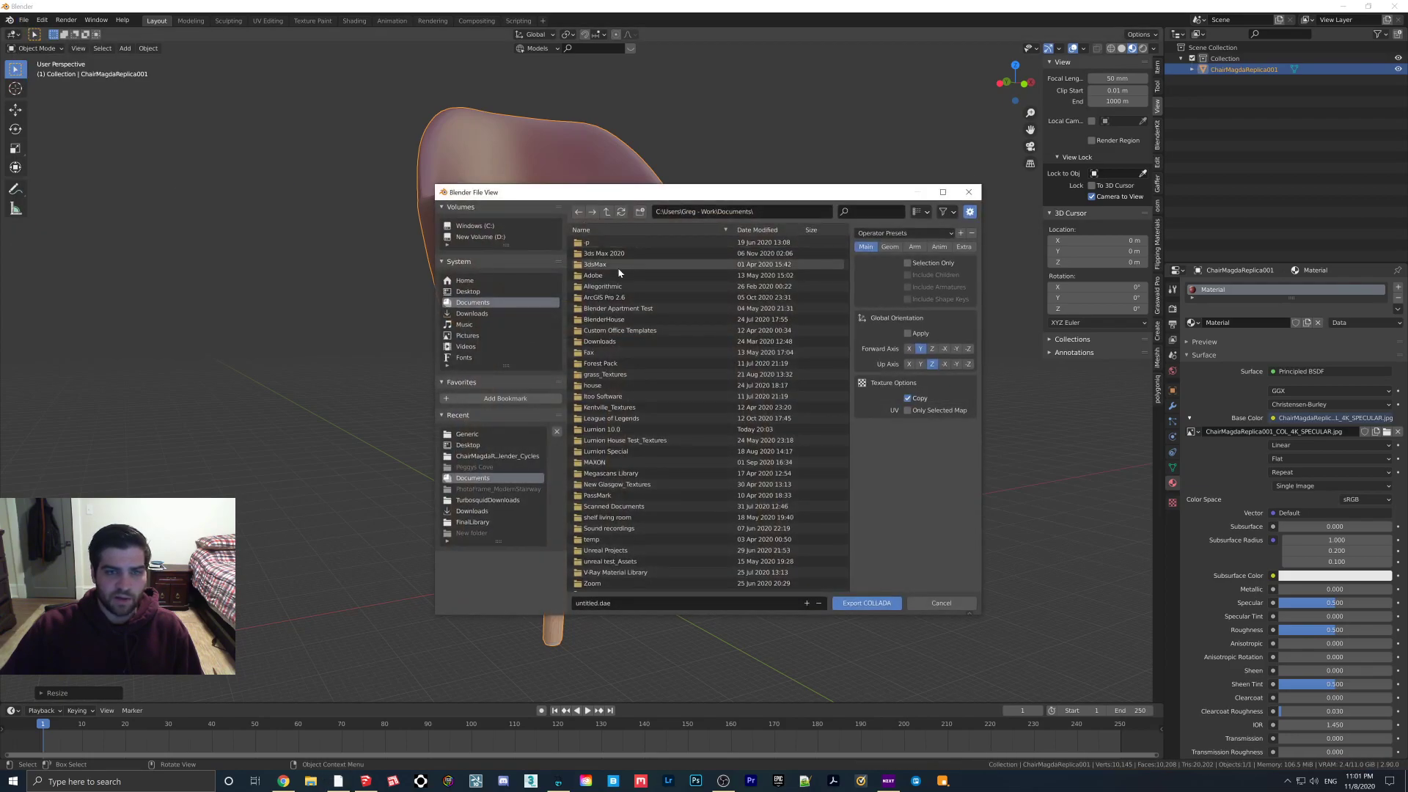
right_click(602, 537)
type("chair")
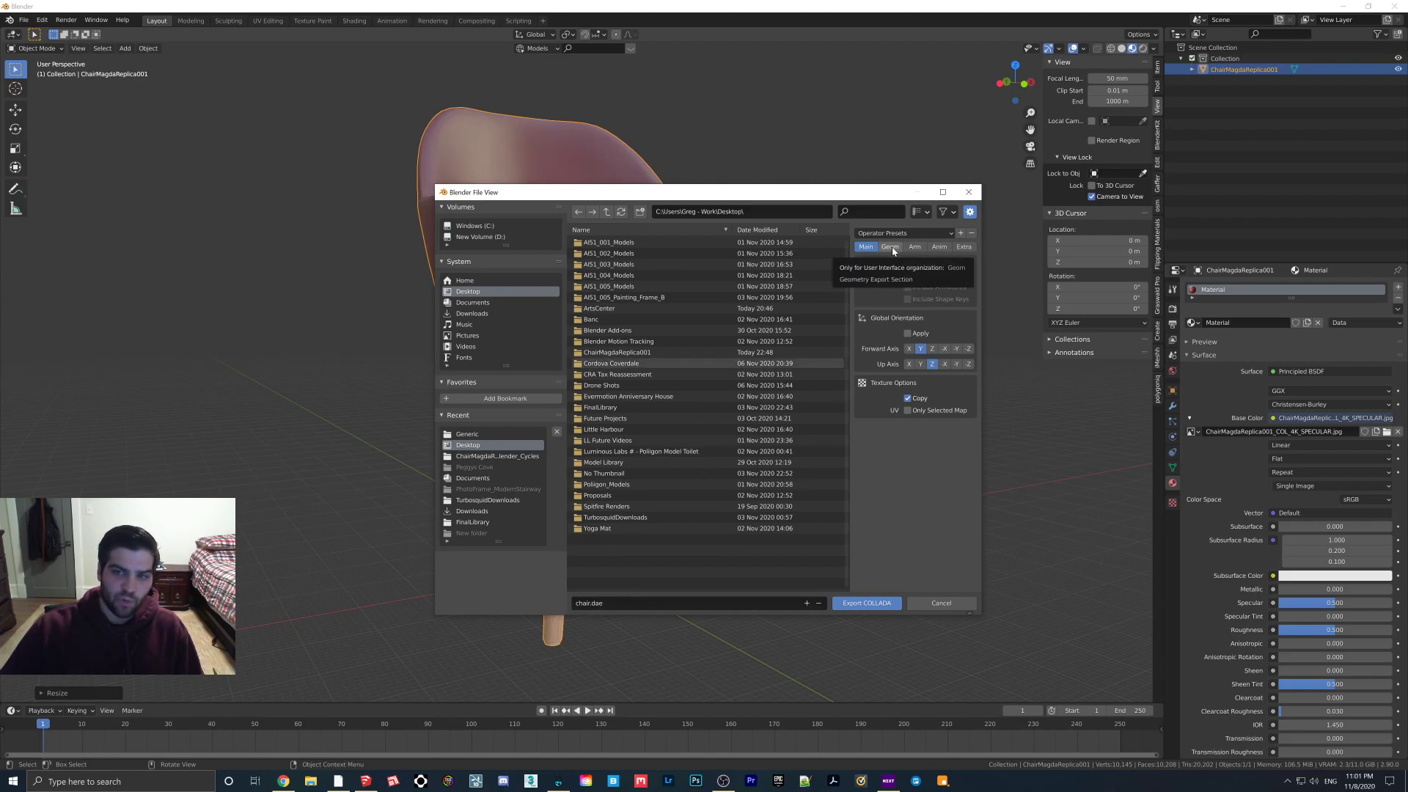
left_click(888, 247)
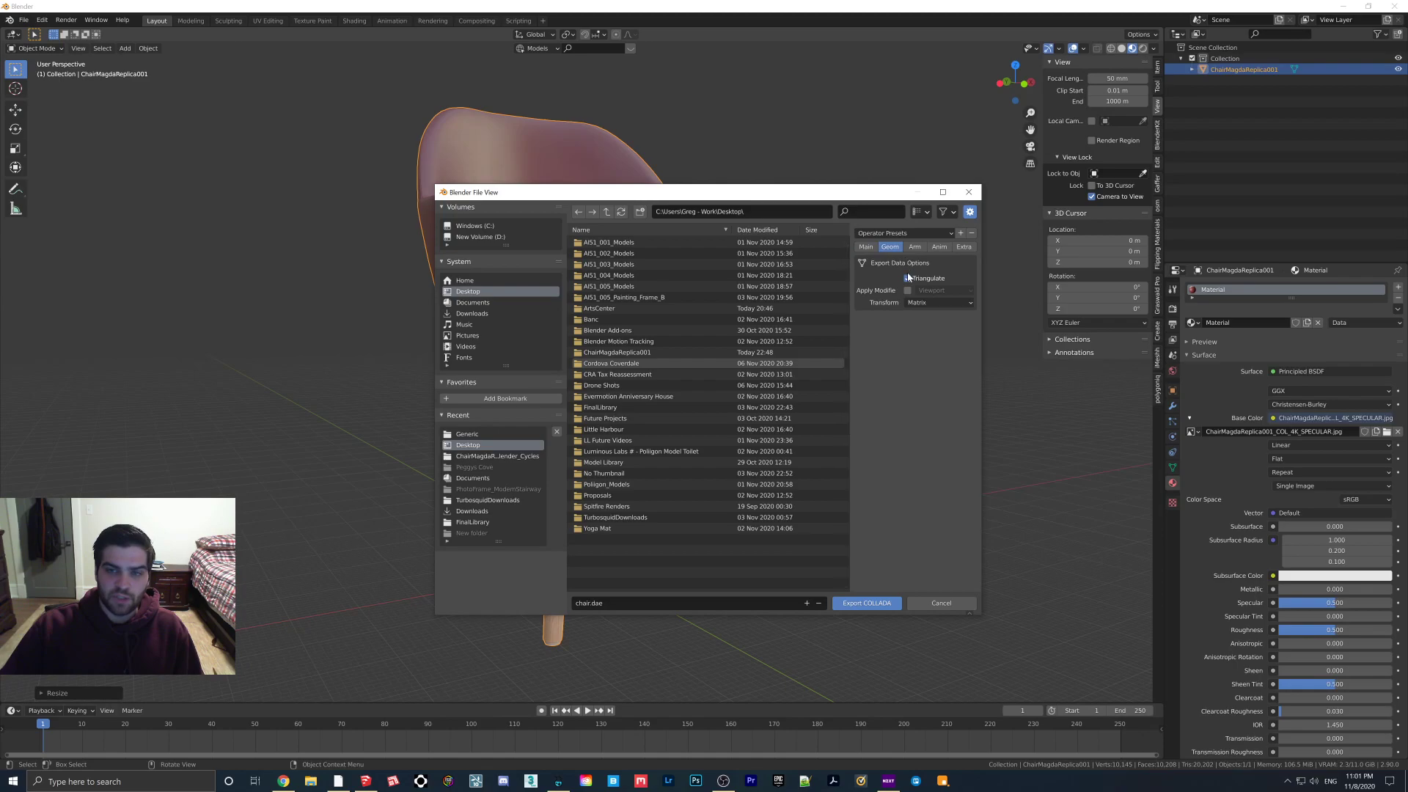
mouse_move(908, 277)
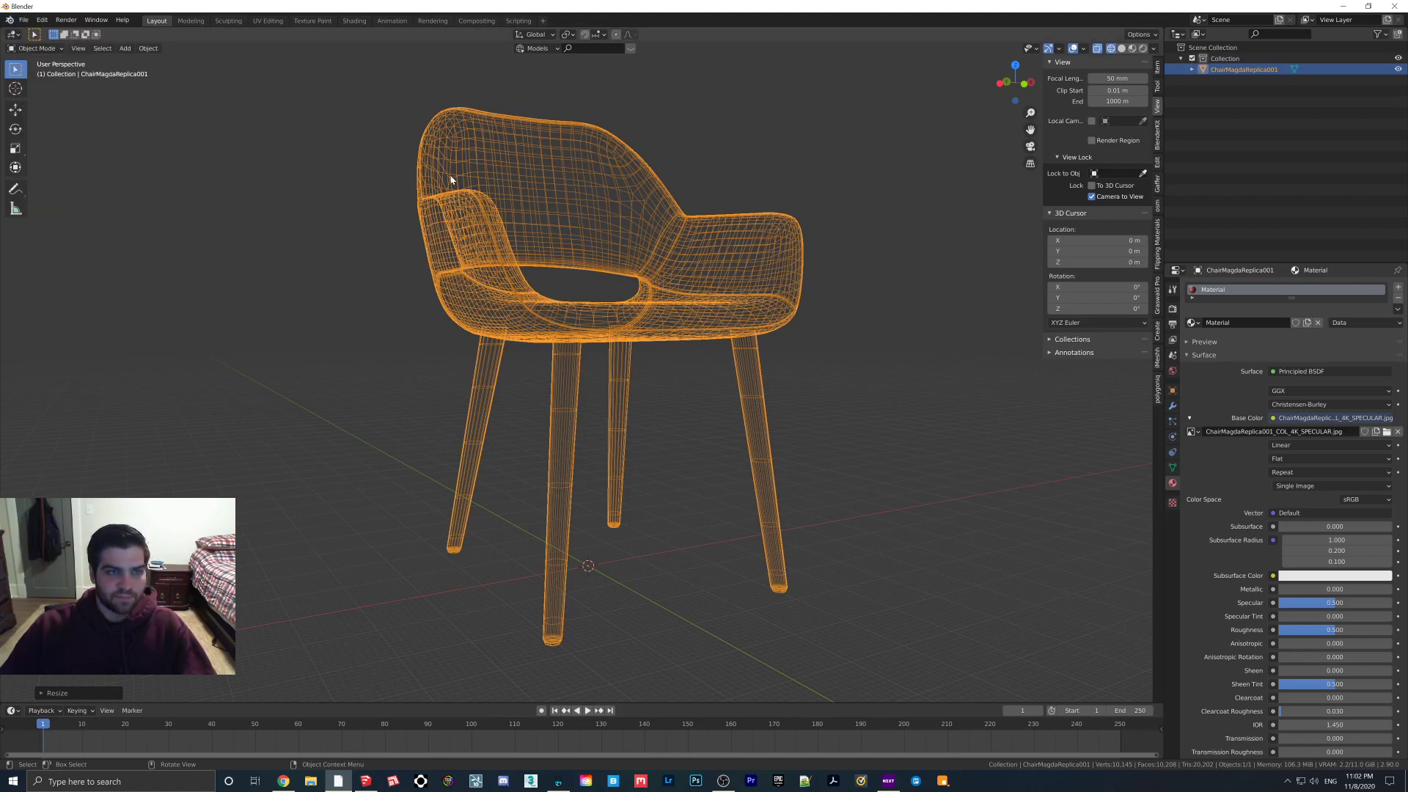
- Review the Collada export settings again before moving to SketchUp
left_click(22, 20)
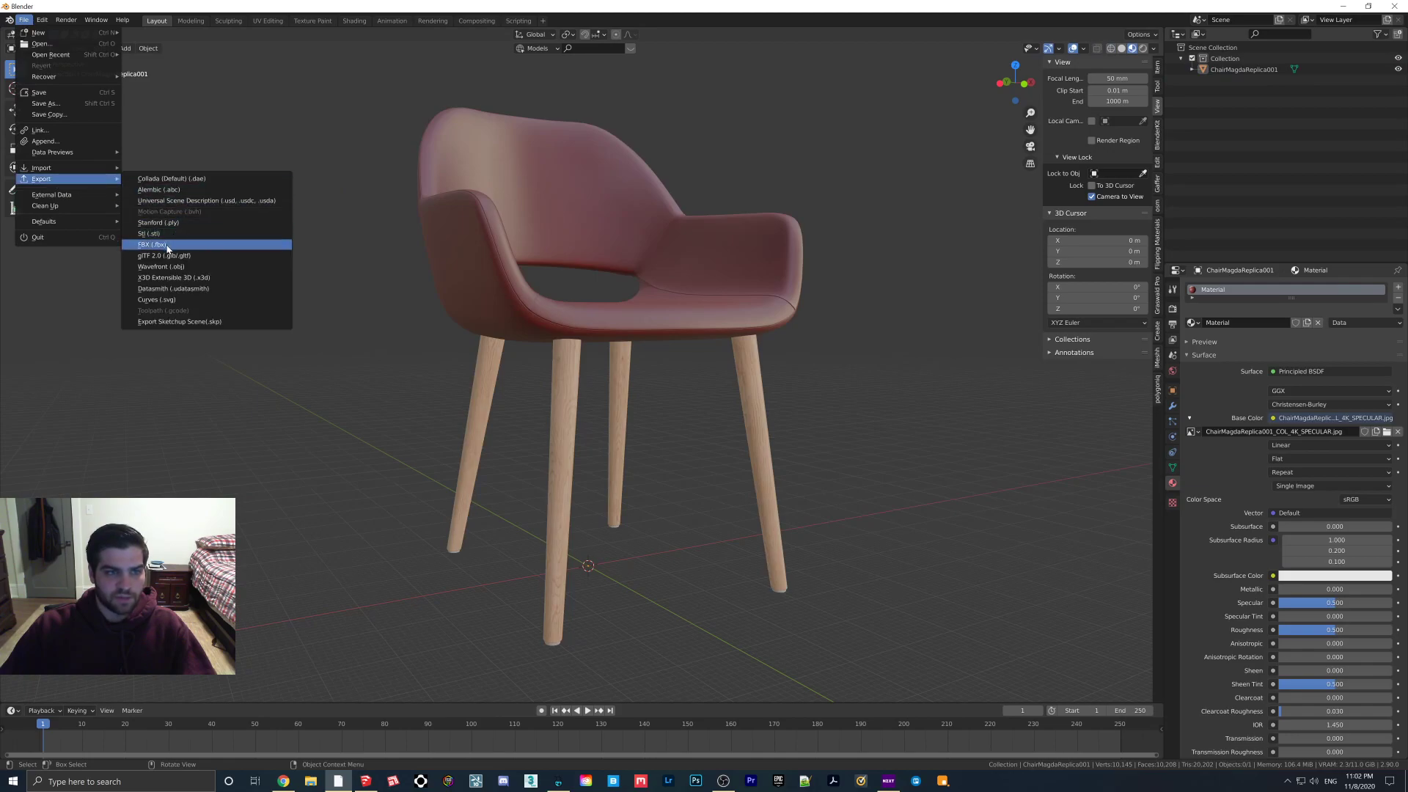
left_click(171, 177)
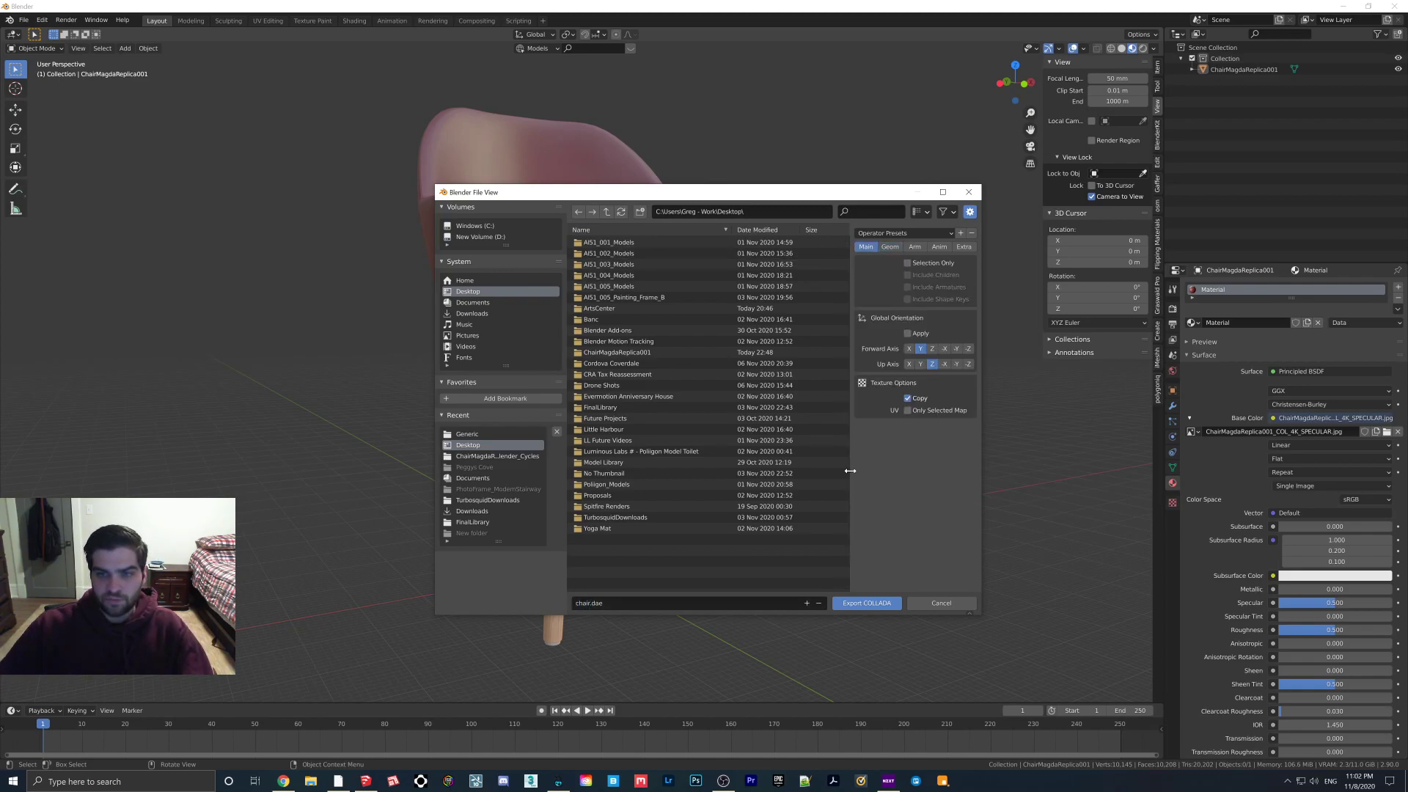
left_click(864, 602)
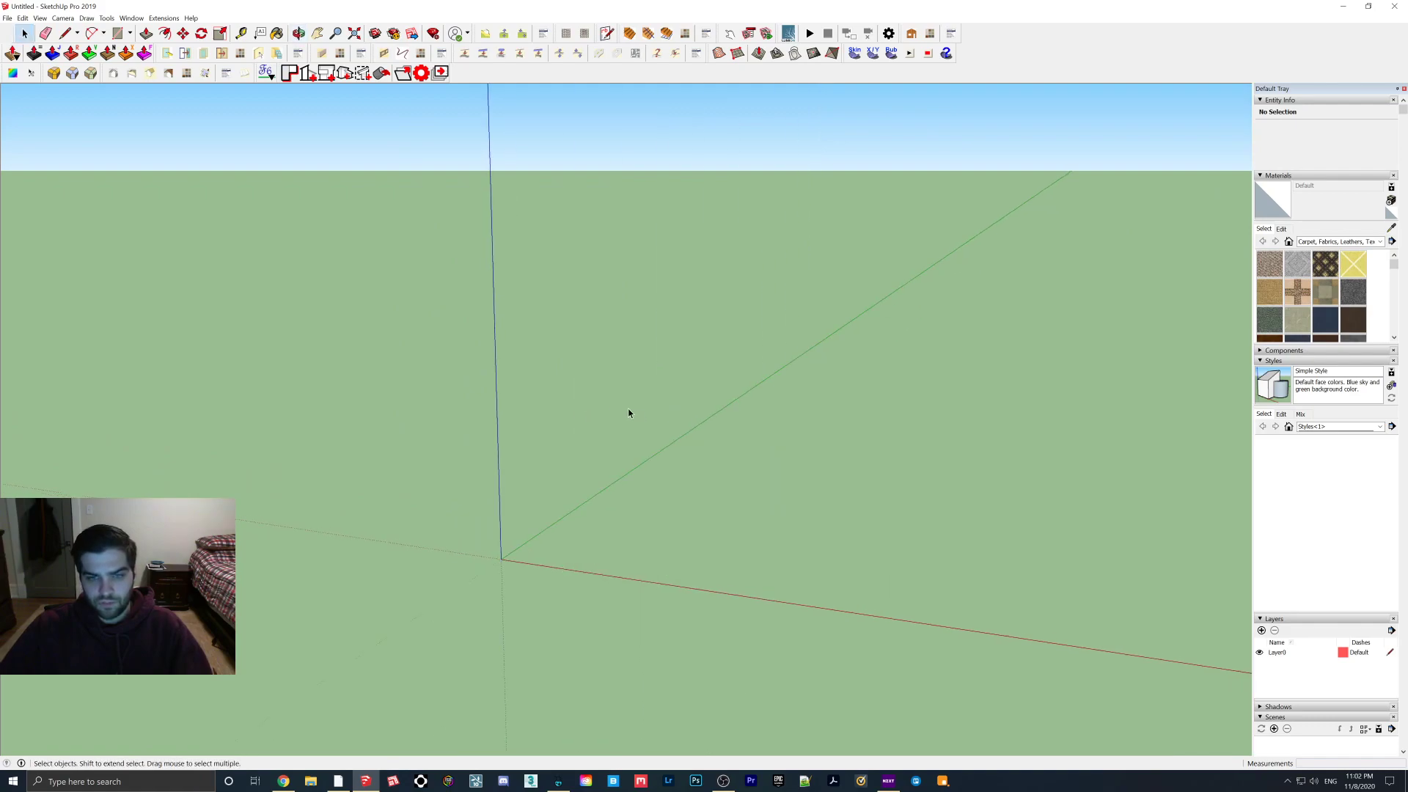
- Import the chair.dae Collada file from the Desktop into SketchUp
left_click(8, 18)
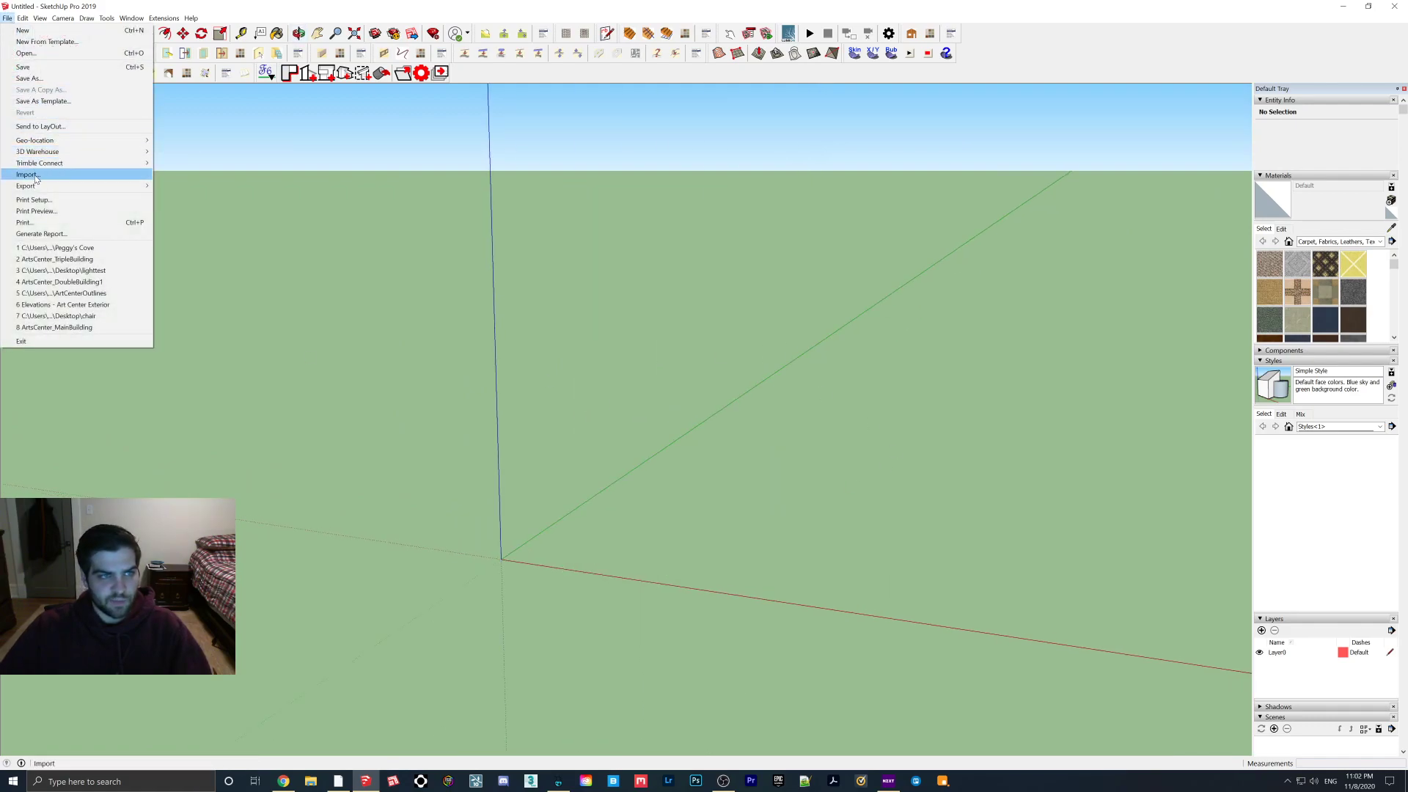
left_click(28, 175)
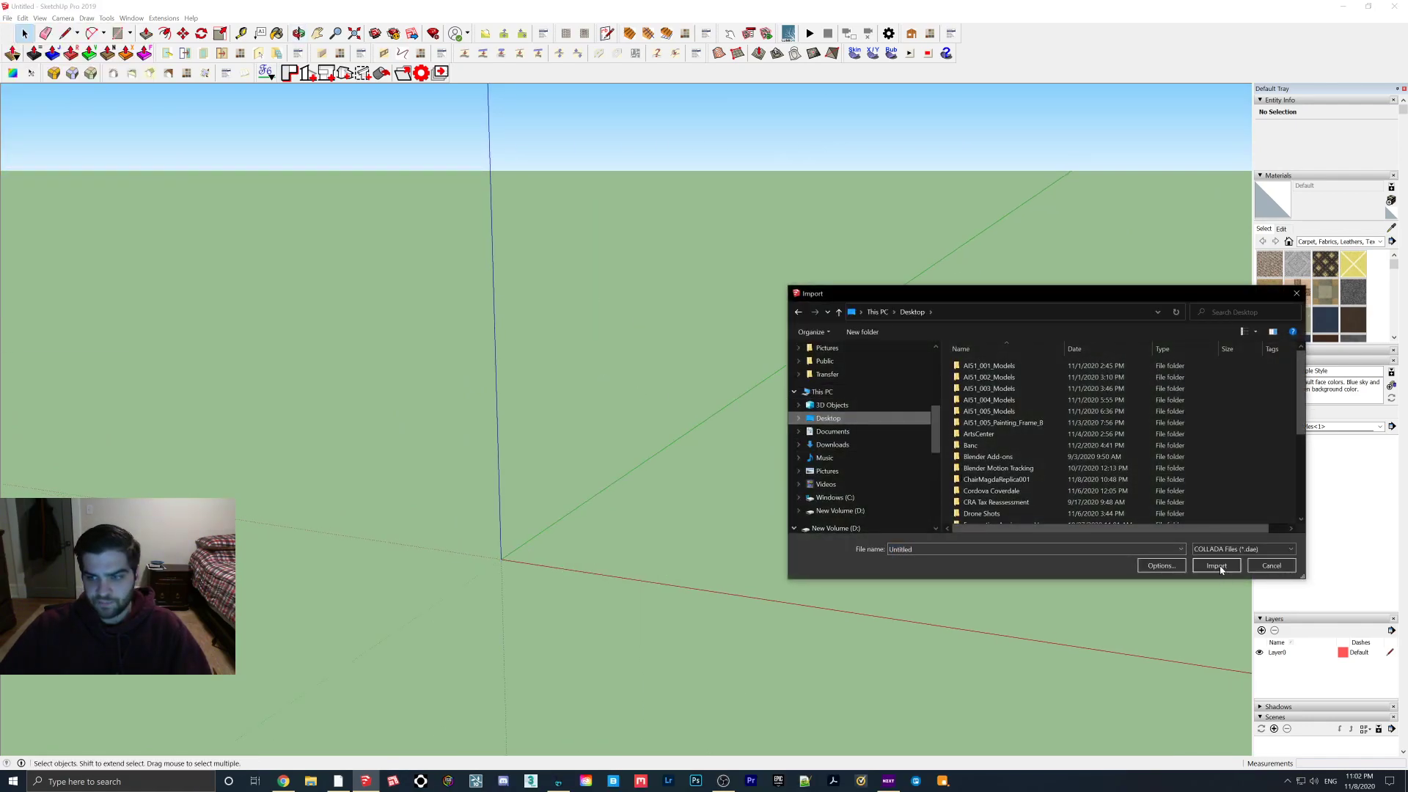
left_click(1216, 564)
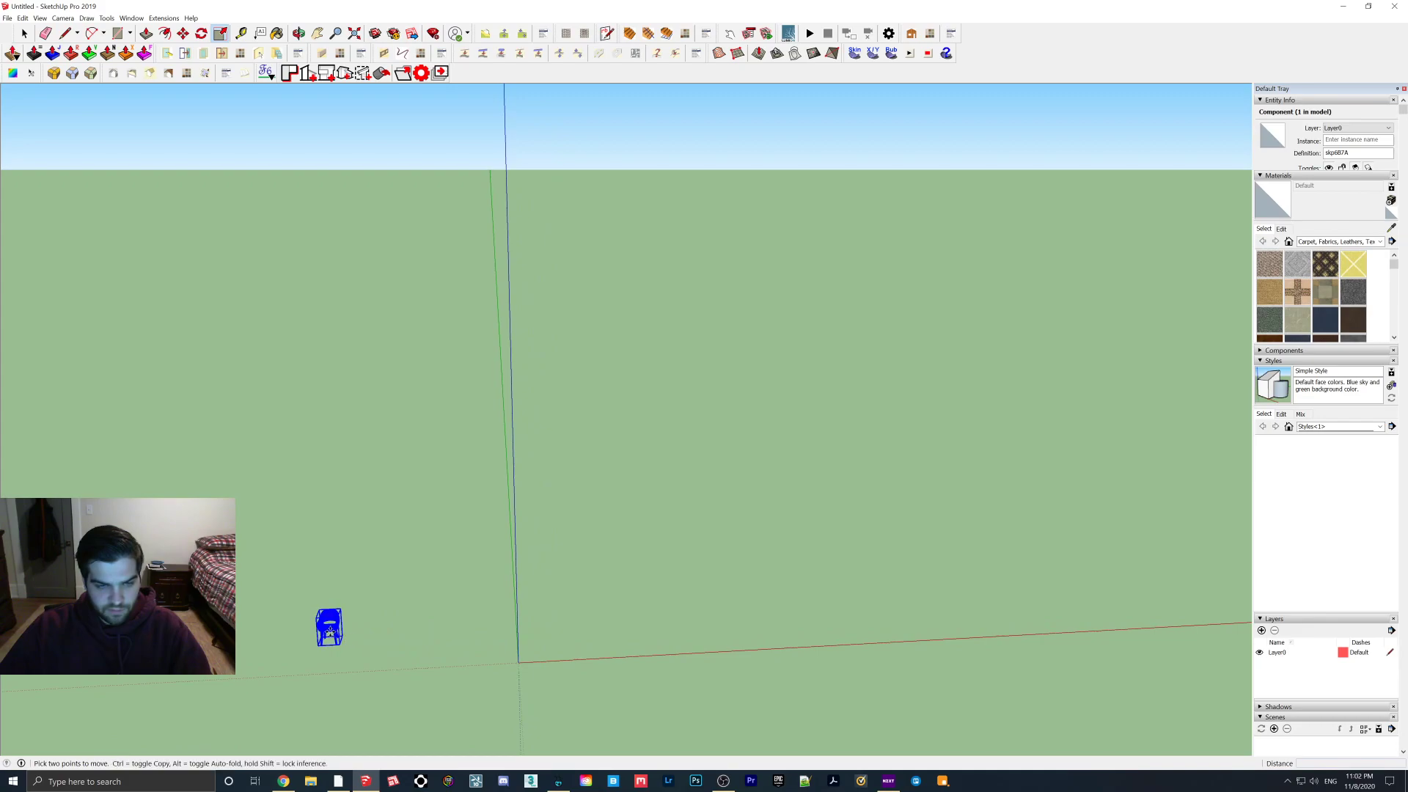
- Place the imported chair at the origin, inspect a face, then select the whole shell
left_click_drag(329, 627, 573, 618)
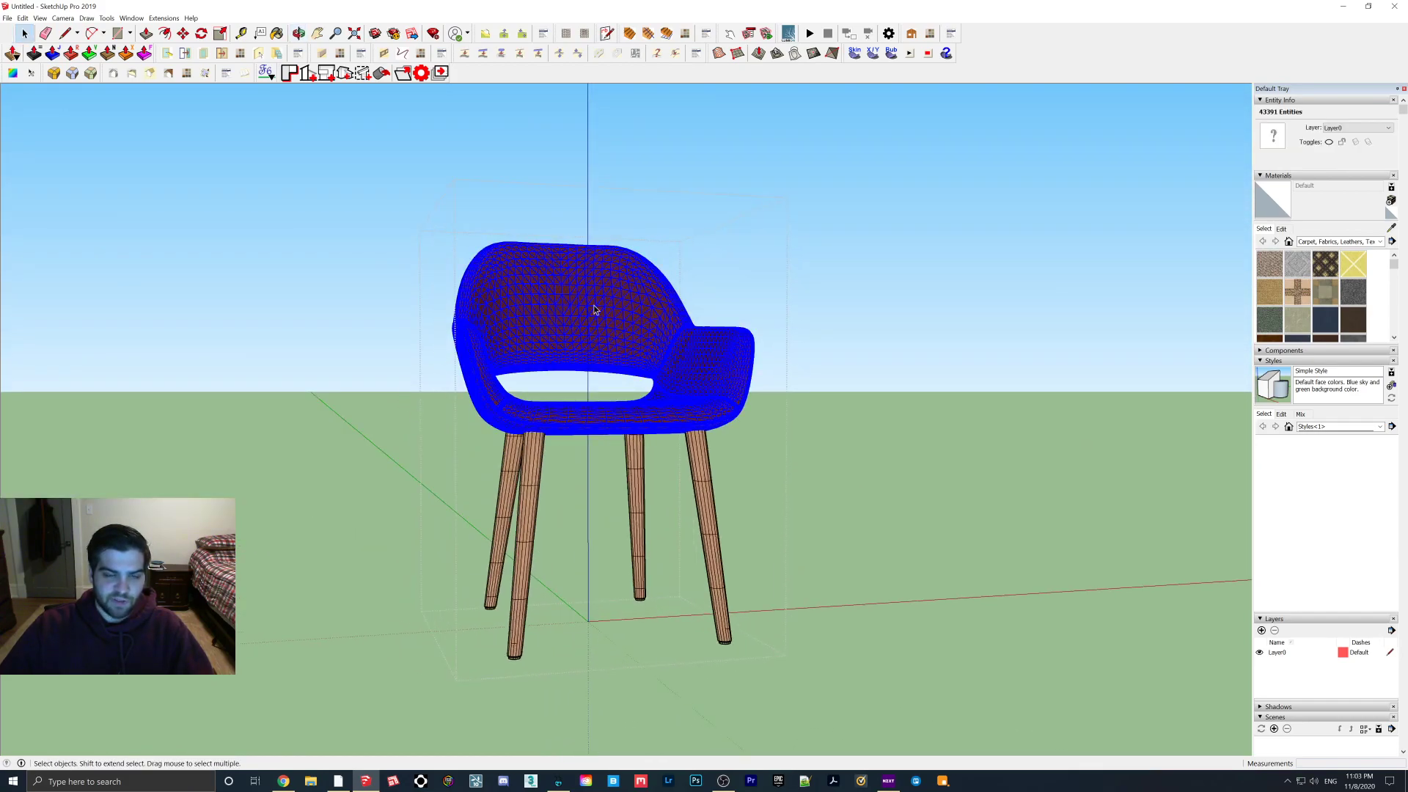
left_click(600, 305)
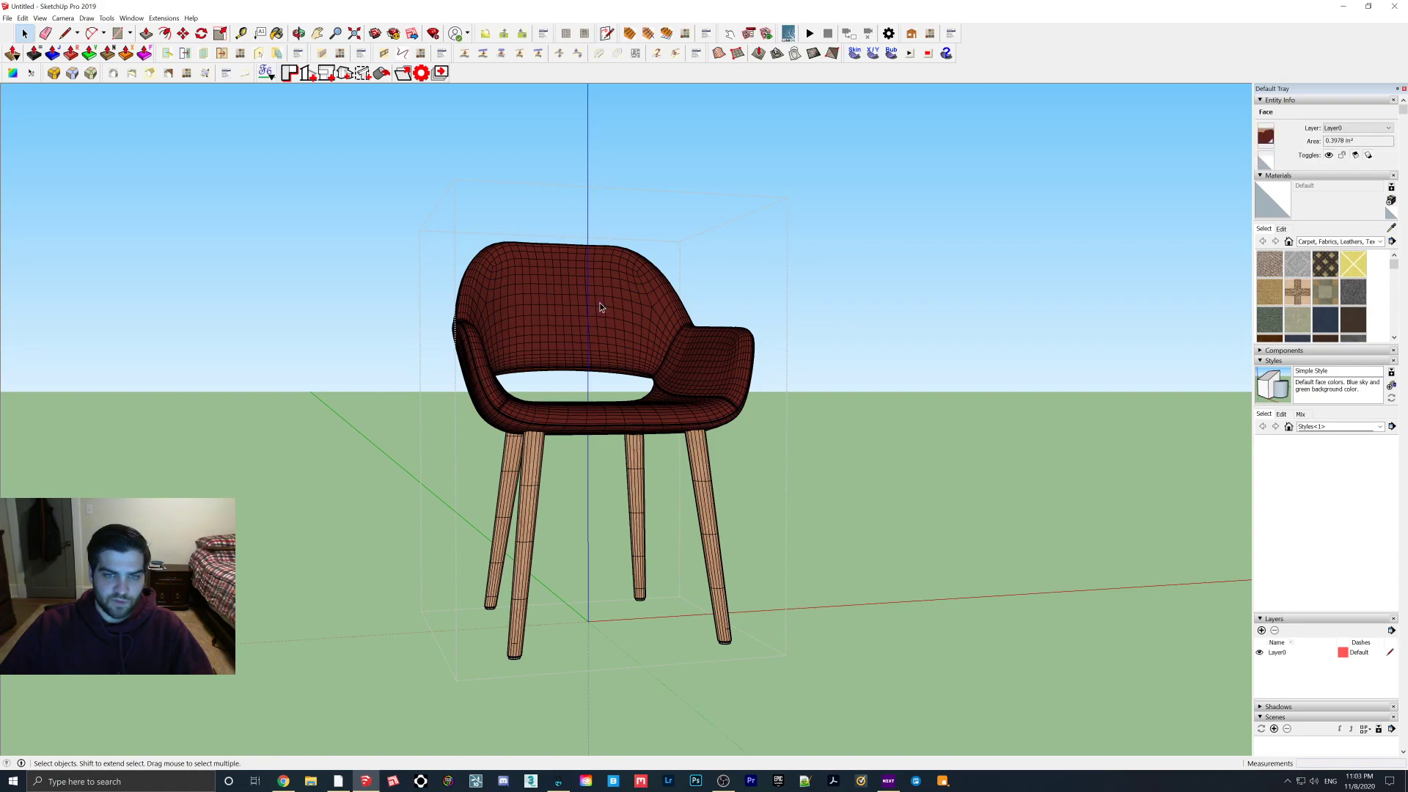
left_click(600, 305)
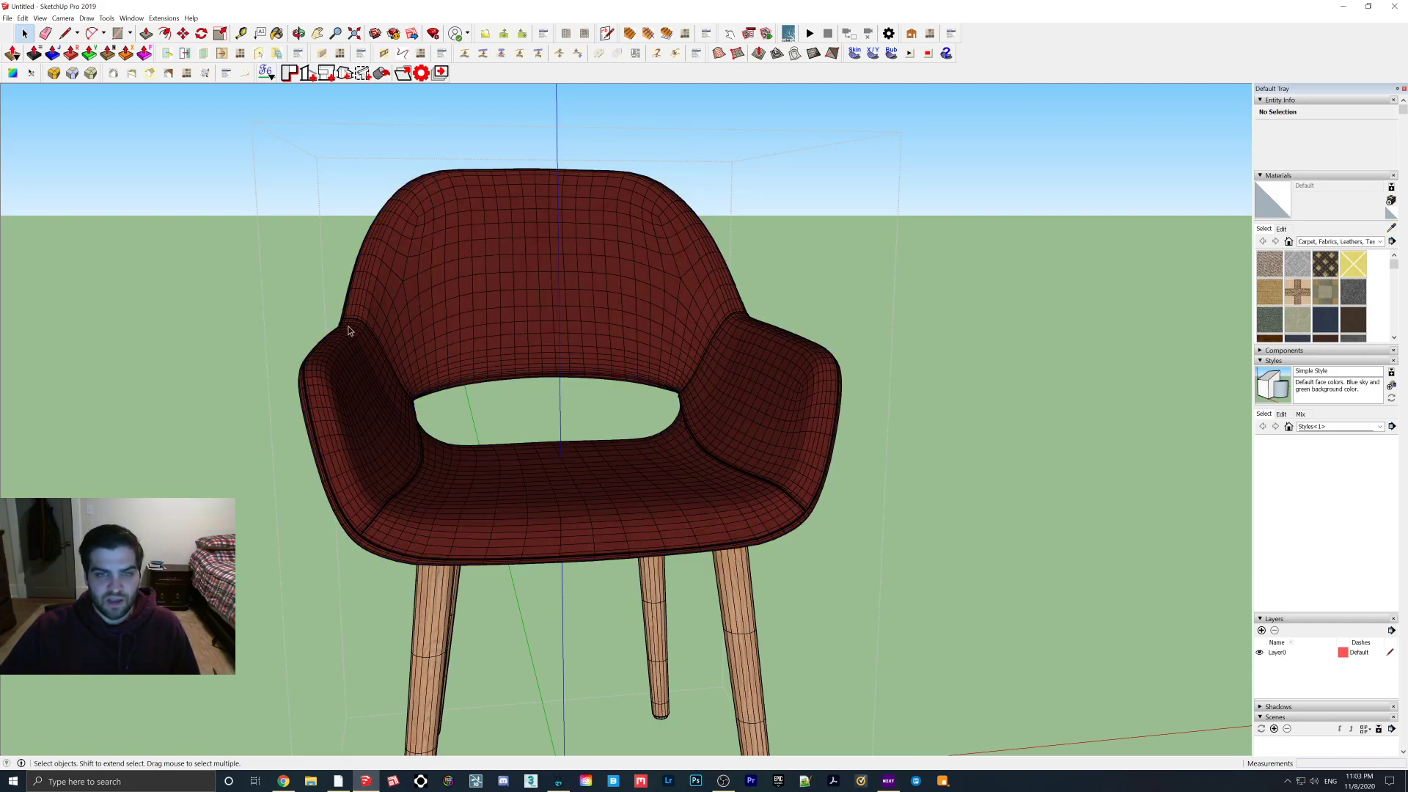
mouse_move(567, 520)
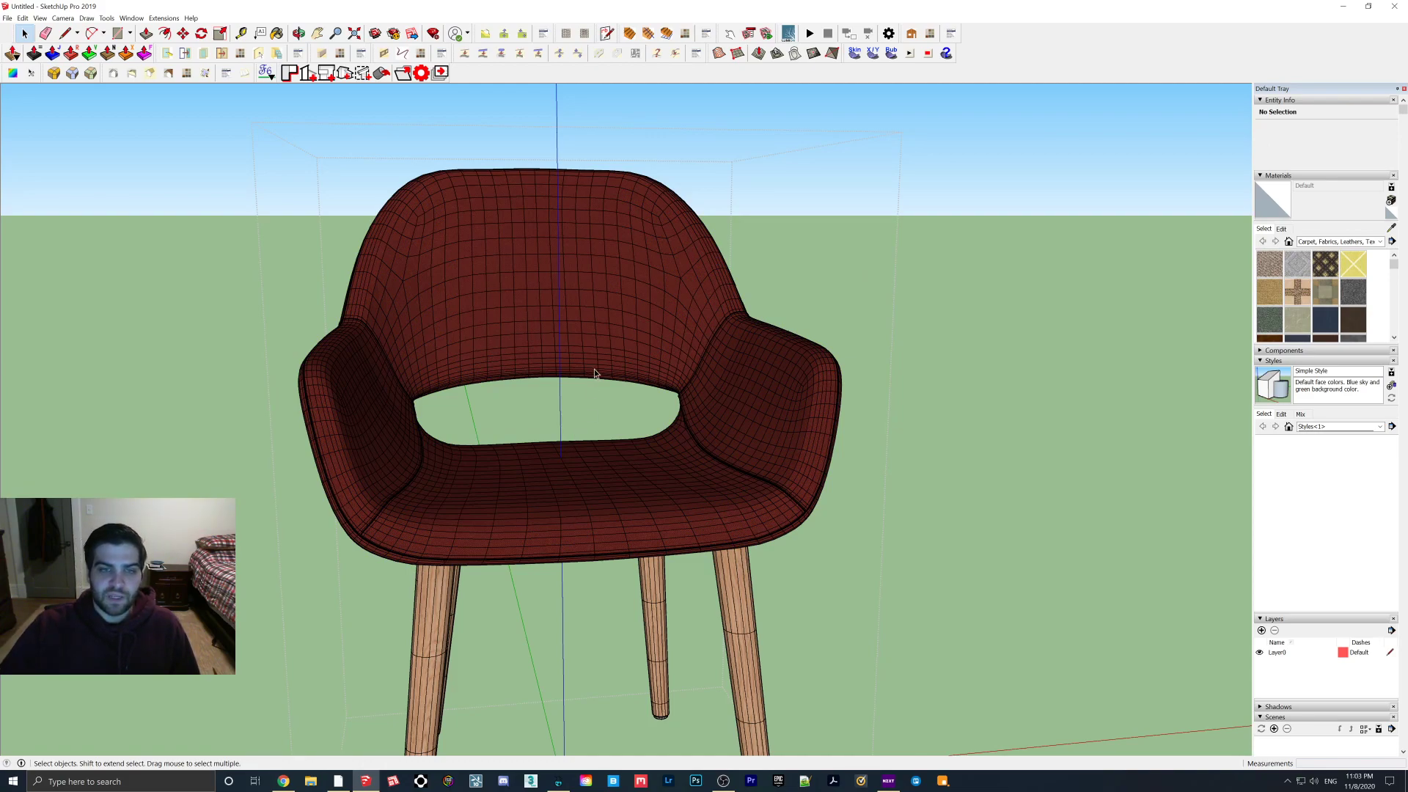
mouse_move(596, 344)
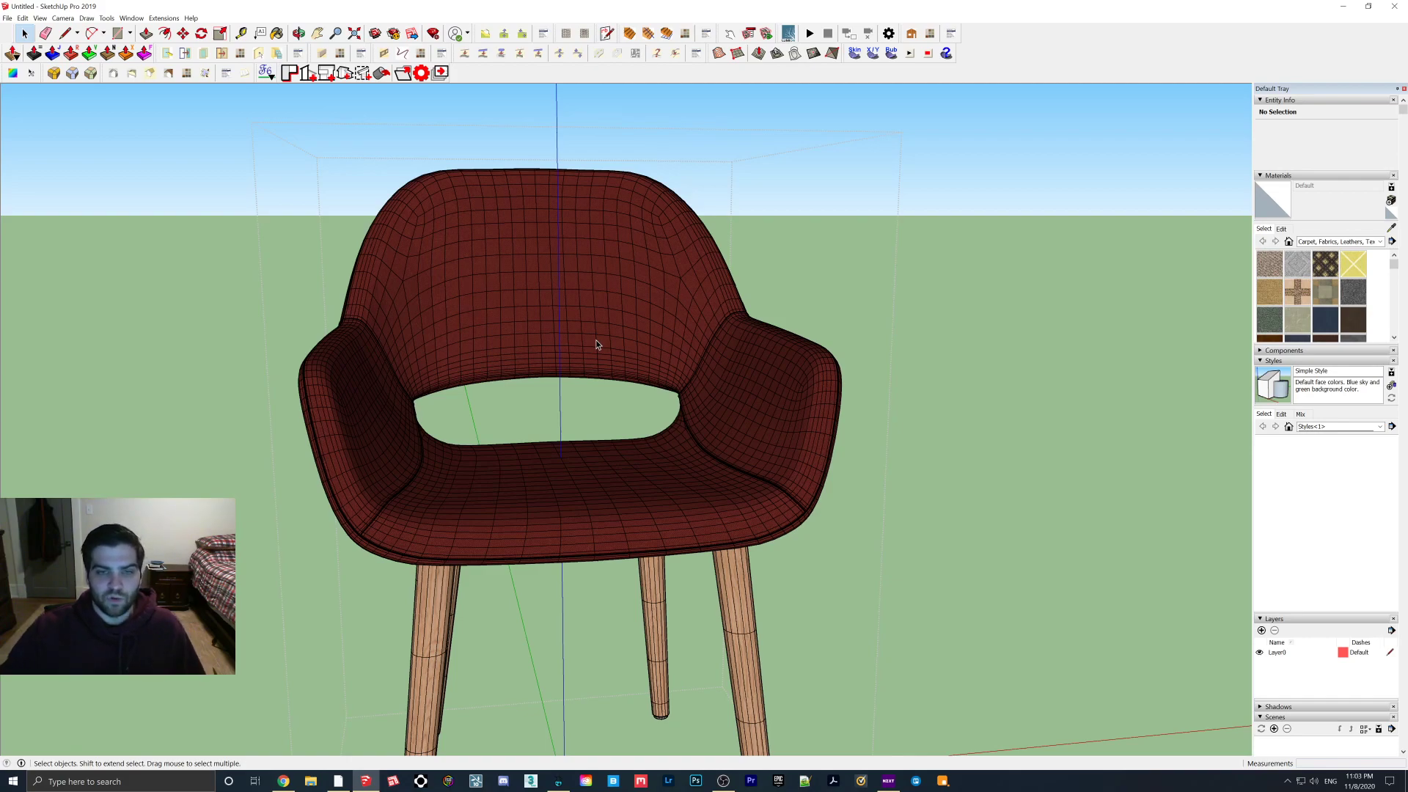
left_click(594, 344)
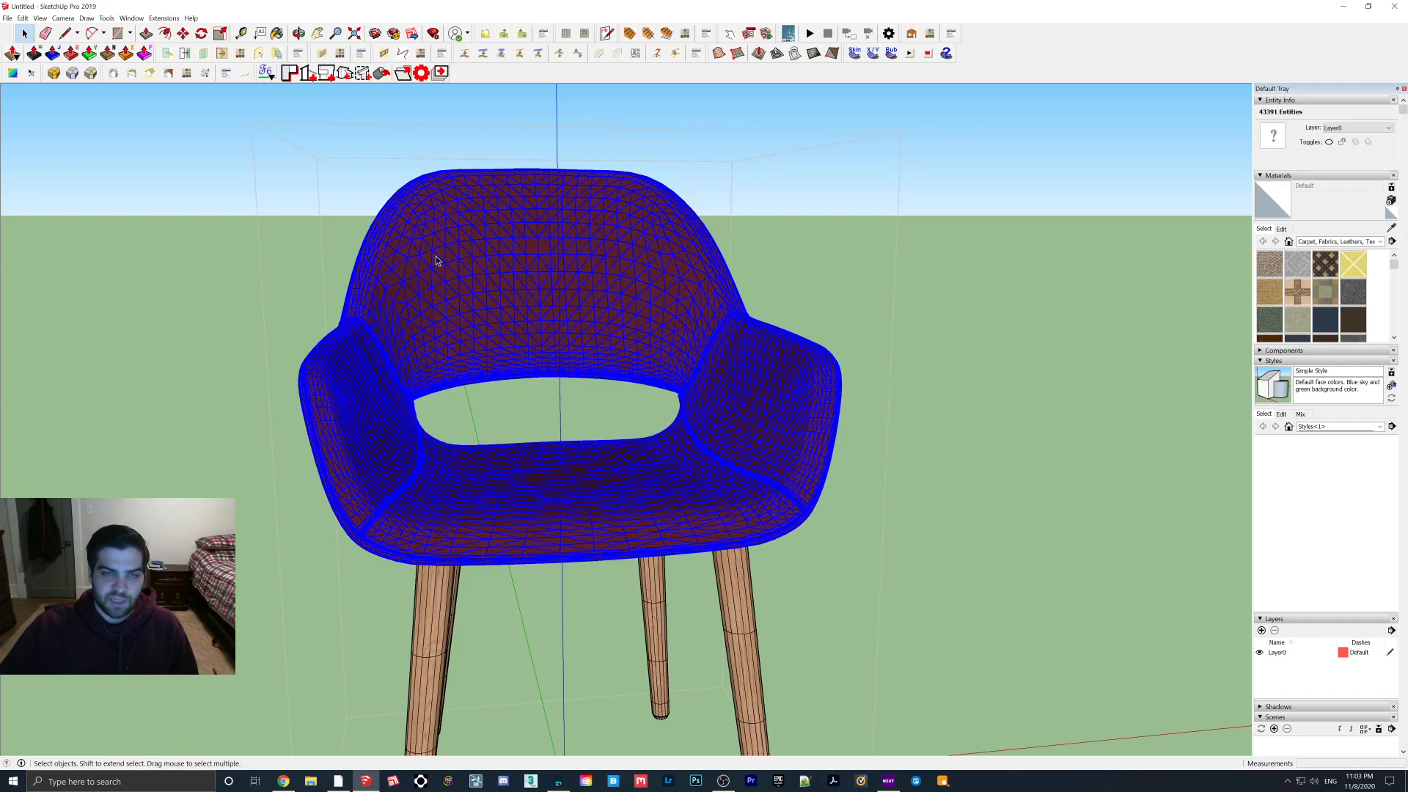
- Soften the selected shell's edges with Soften/Smooth Edges, then soften a leftover hard edge
right_click(595, 316)
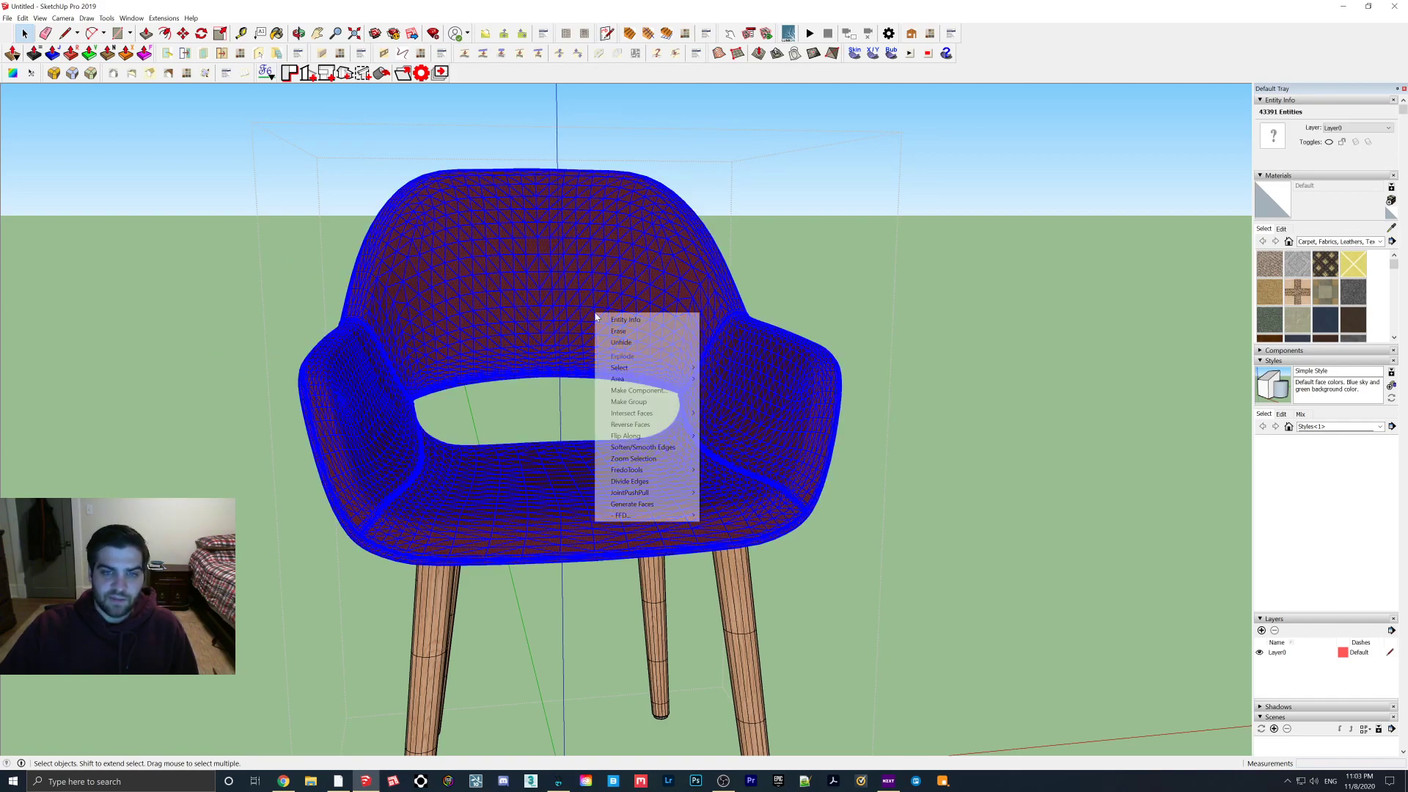
mouse_move(643, 447)
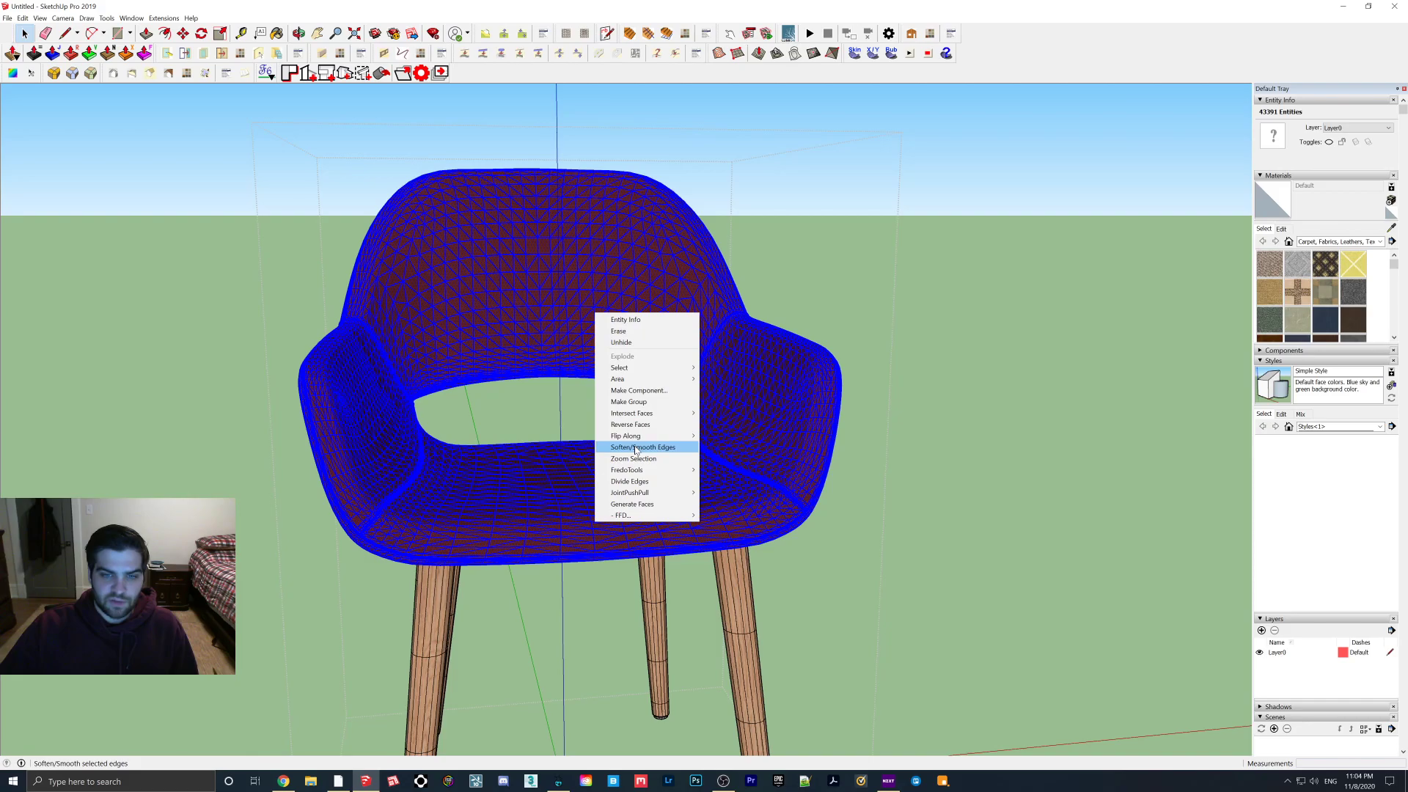
left_click(643, 447)
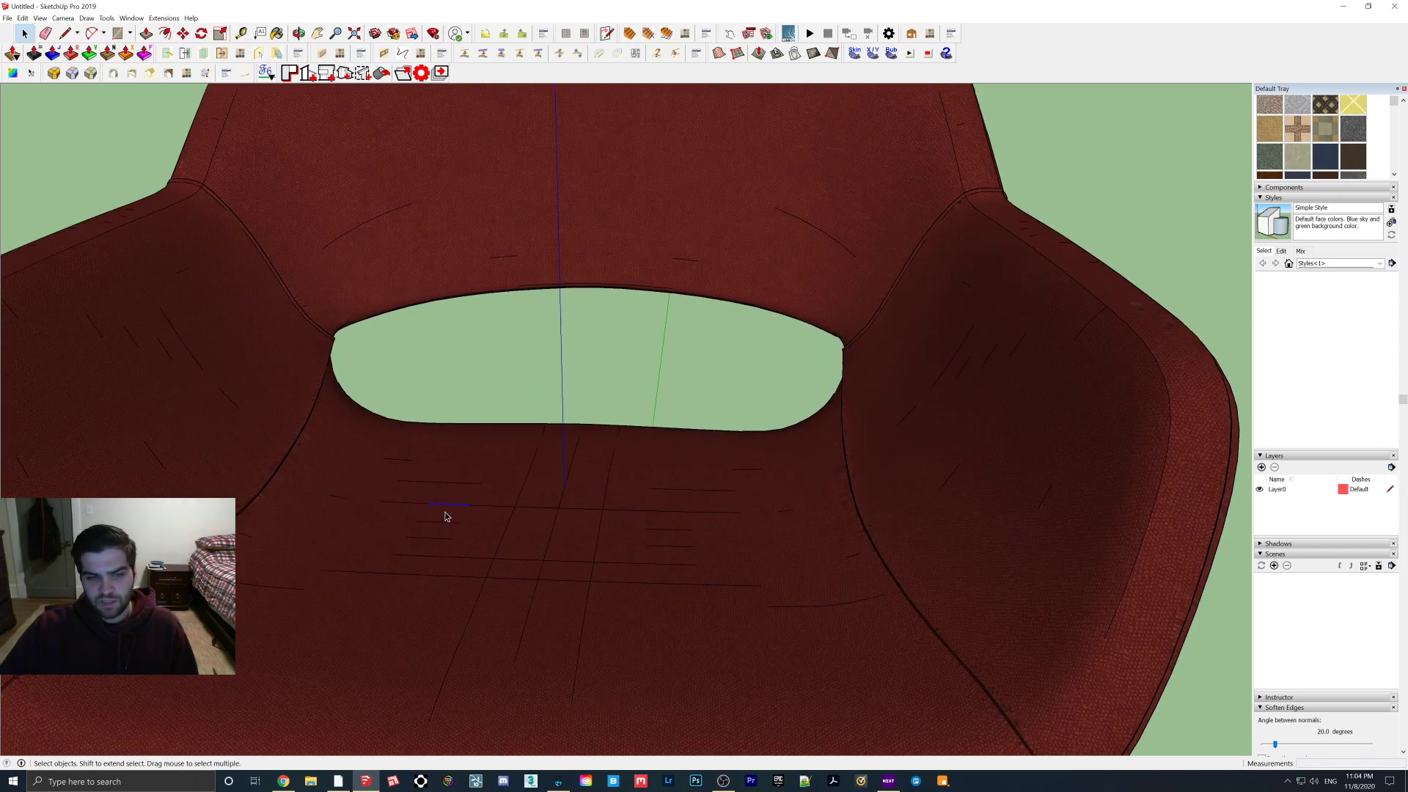
right_click(447, 516)
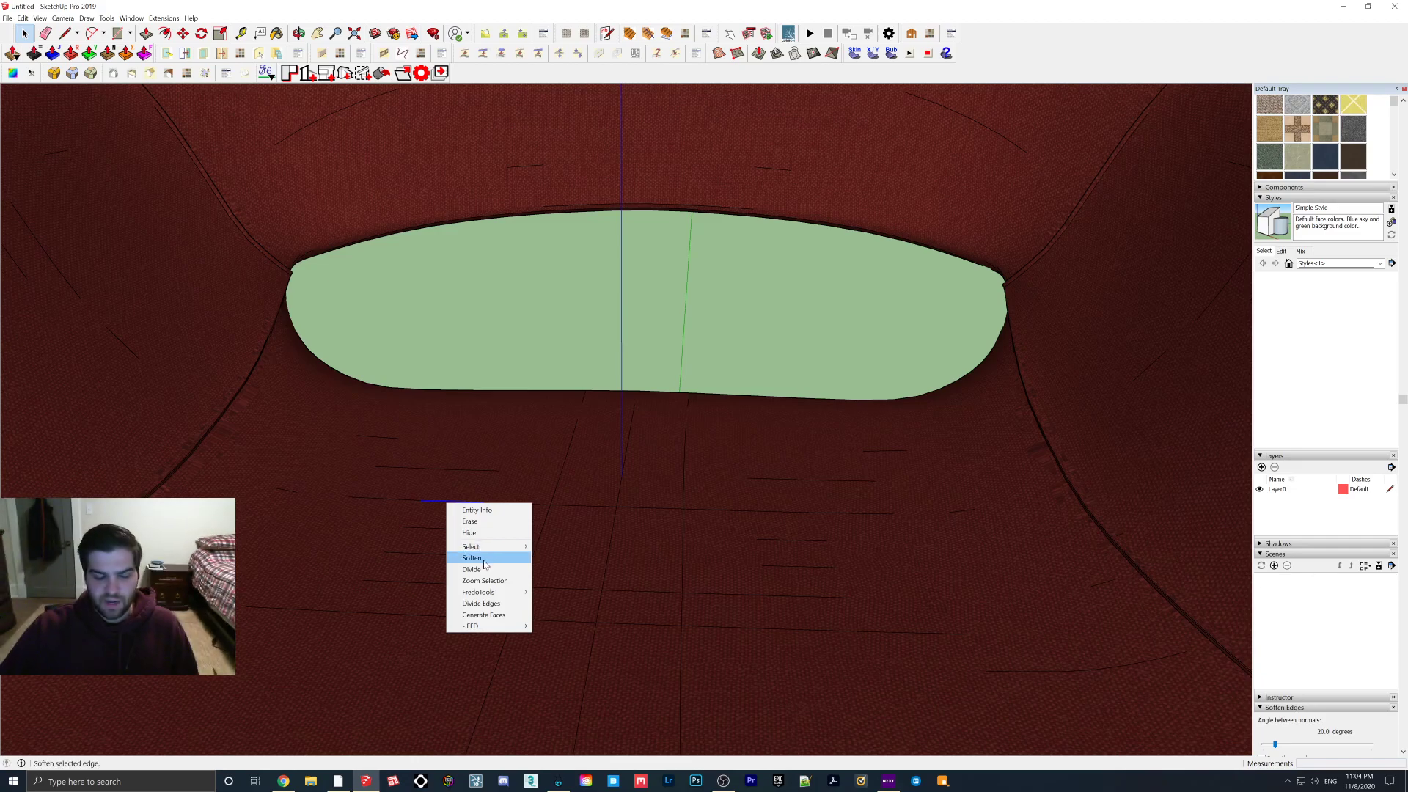
mouse_move(483, 565)
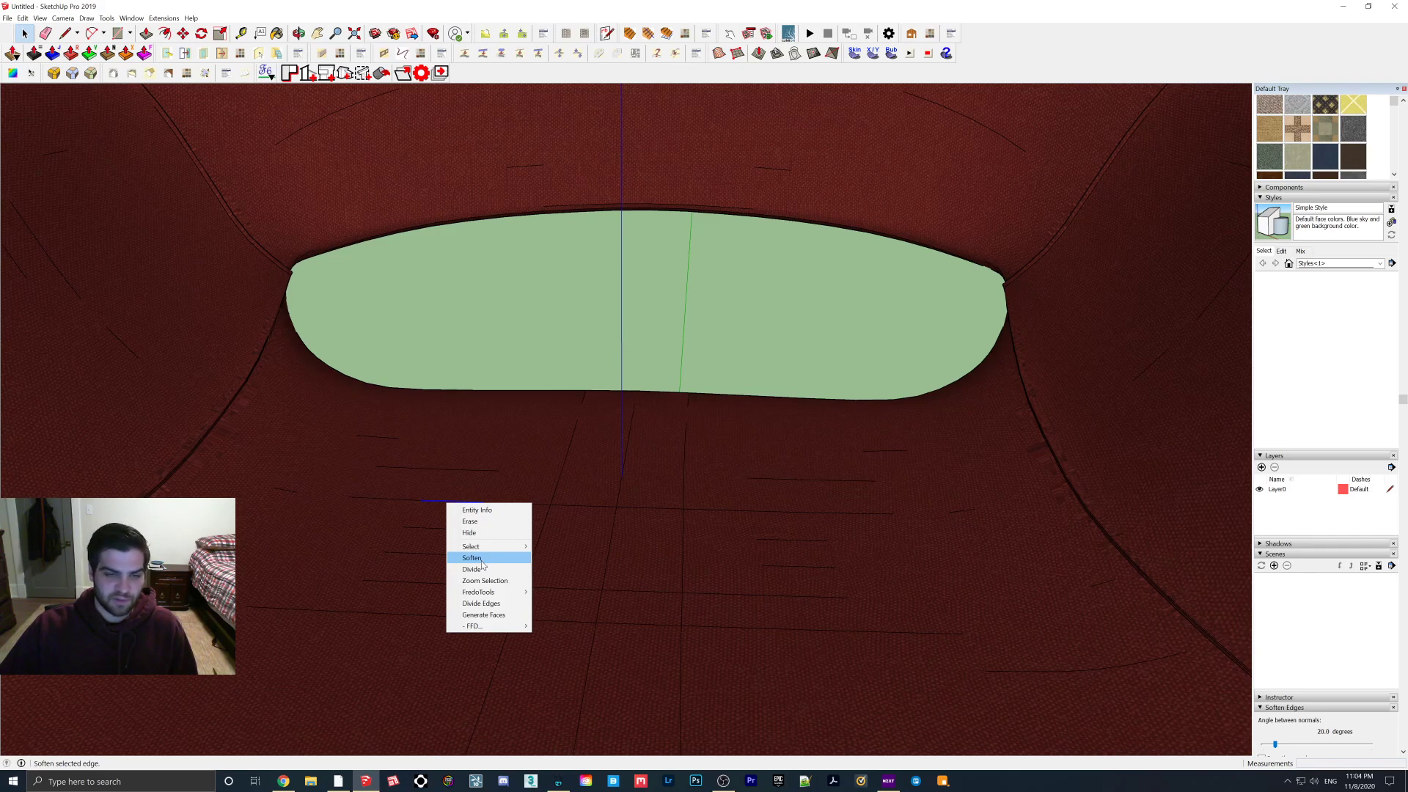
left_click(472, 557)
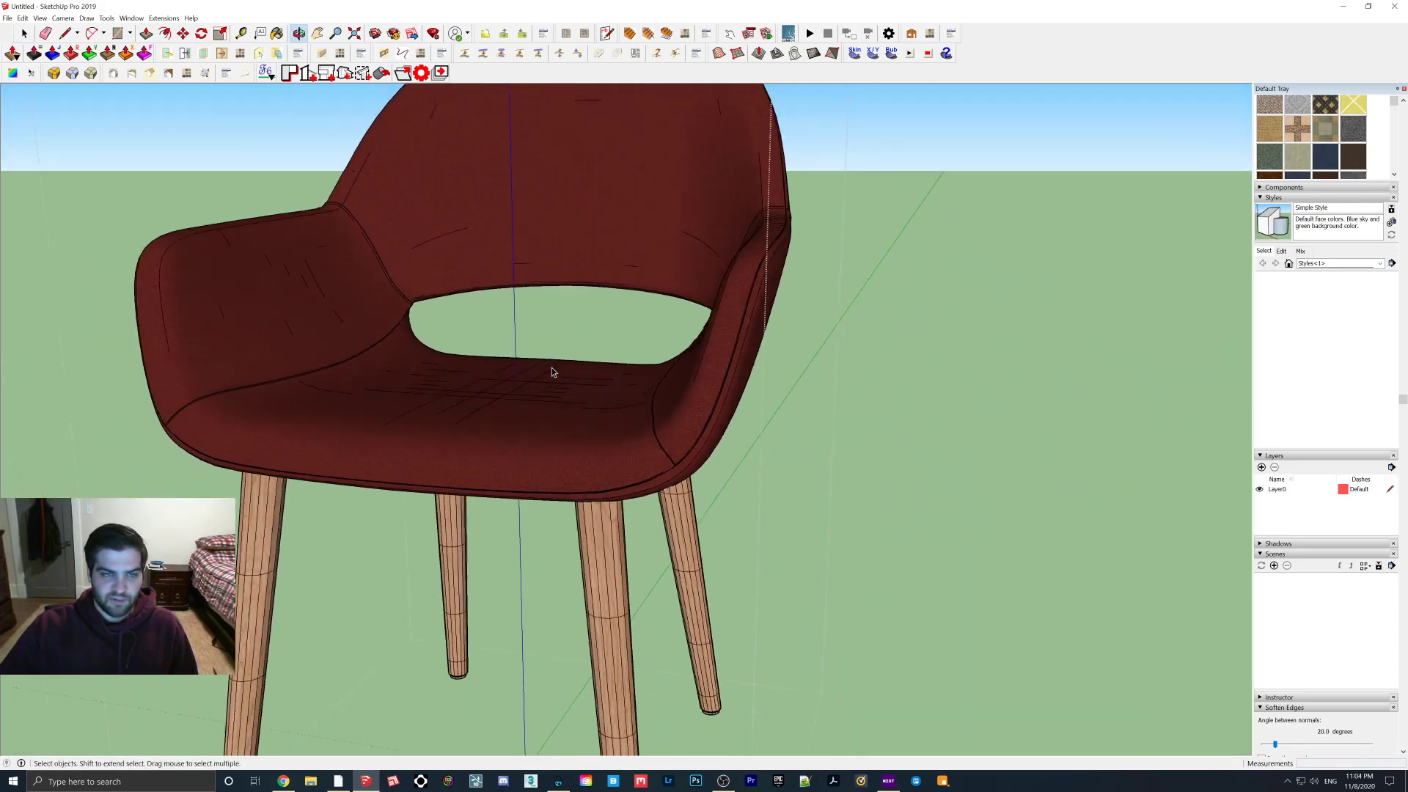
left_click_drag(552, 373, 556, 381)
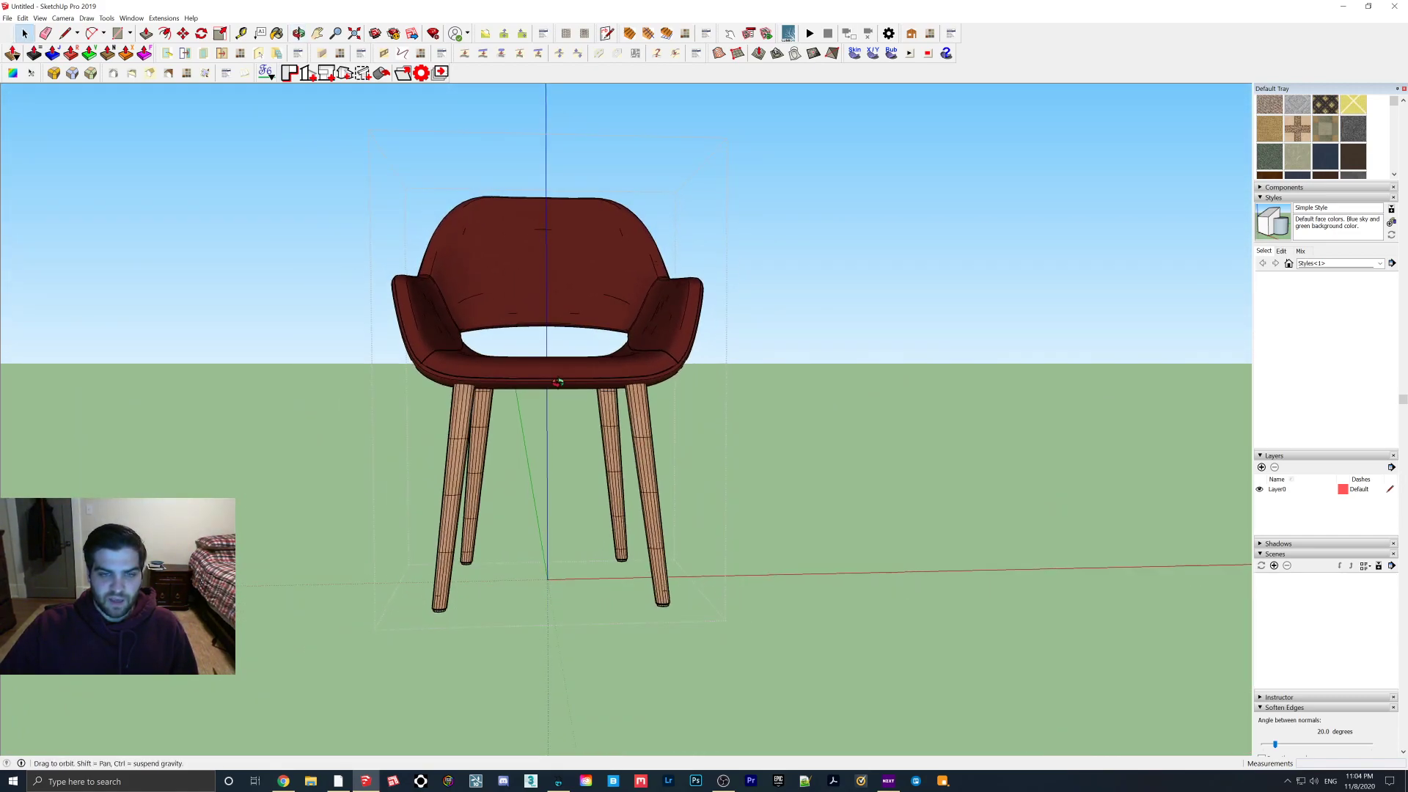
left_click_drag(556, 381, 568, 420)
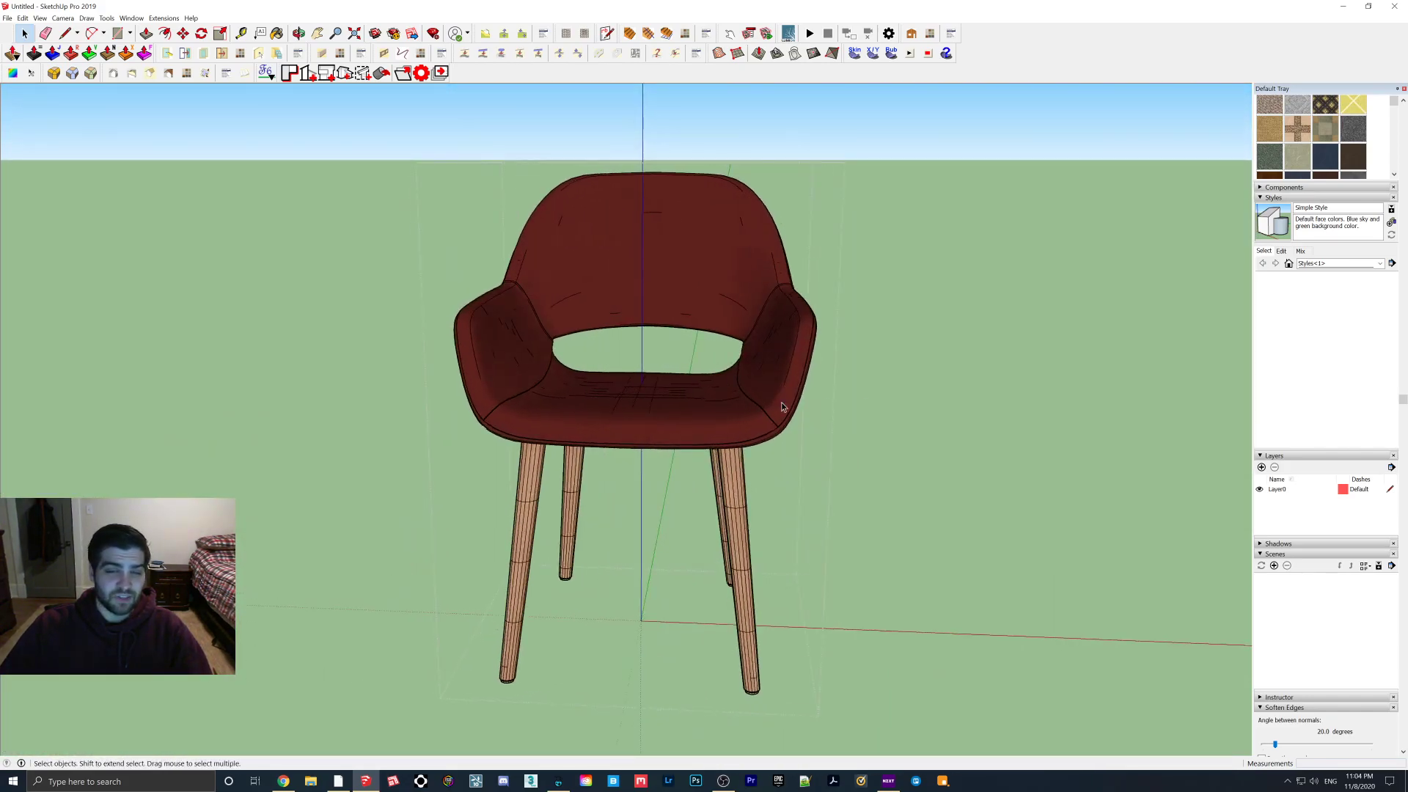
left_click_drag(781, 404, 683, 373)
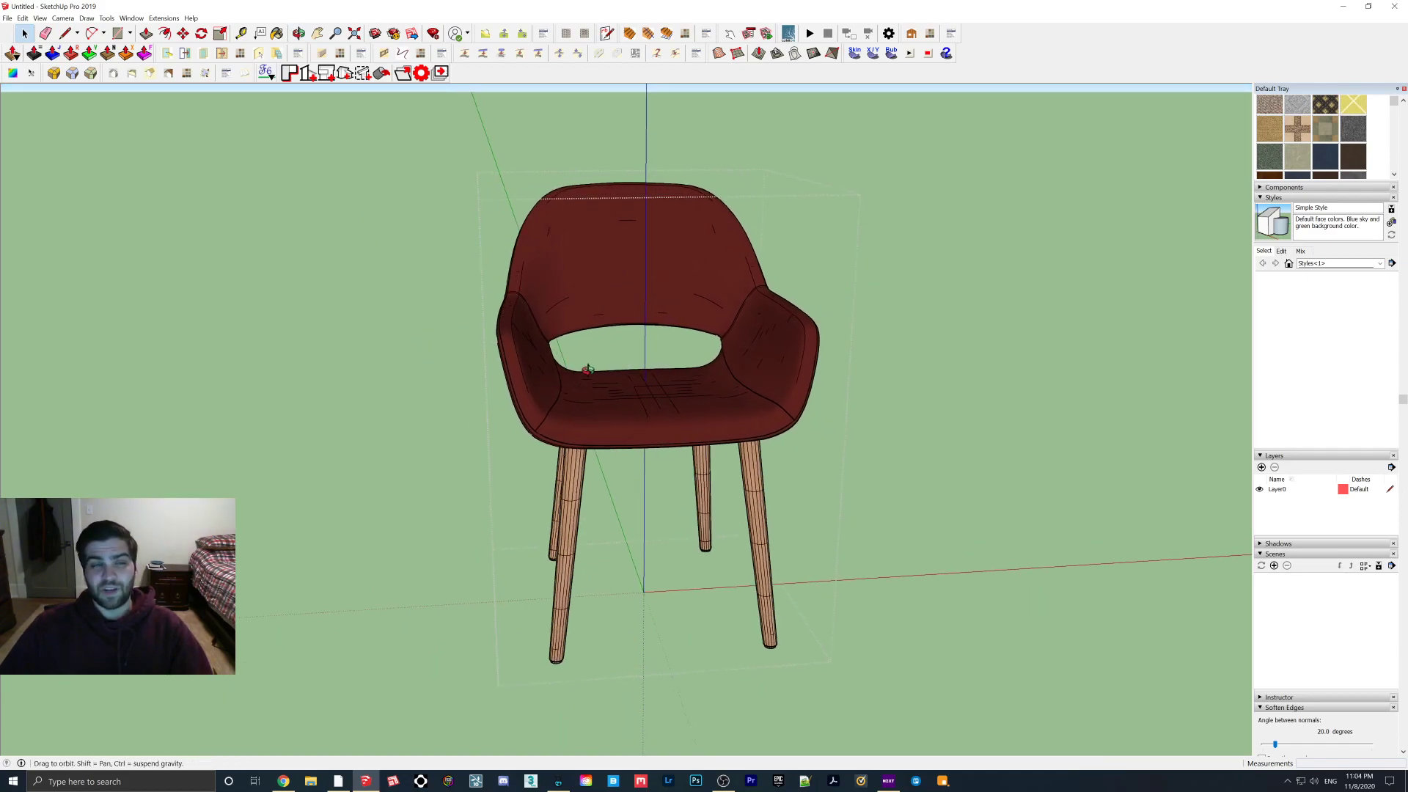
left_click_drag(588, 368, 507, 349)
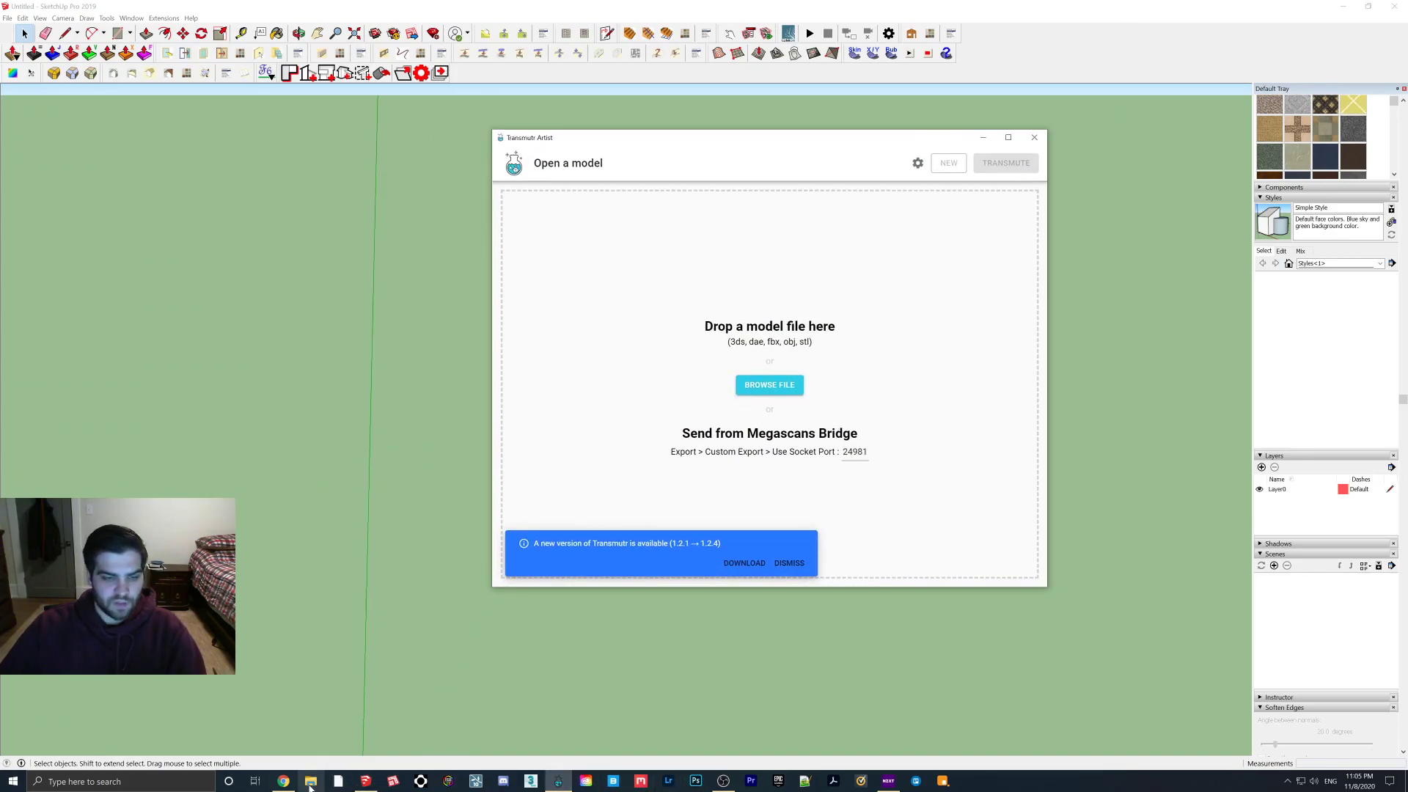
- Browse File Explorer to the ChairMagdaReplica001 download's Generic folder
left_click(311, 780)
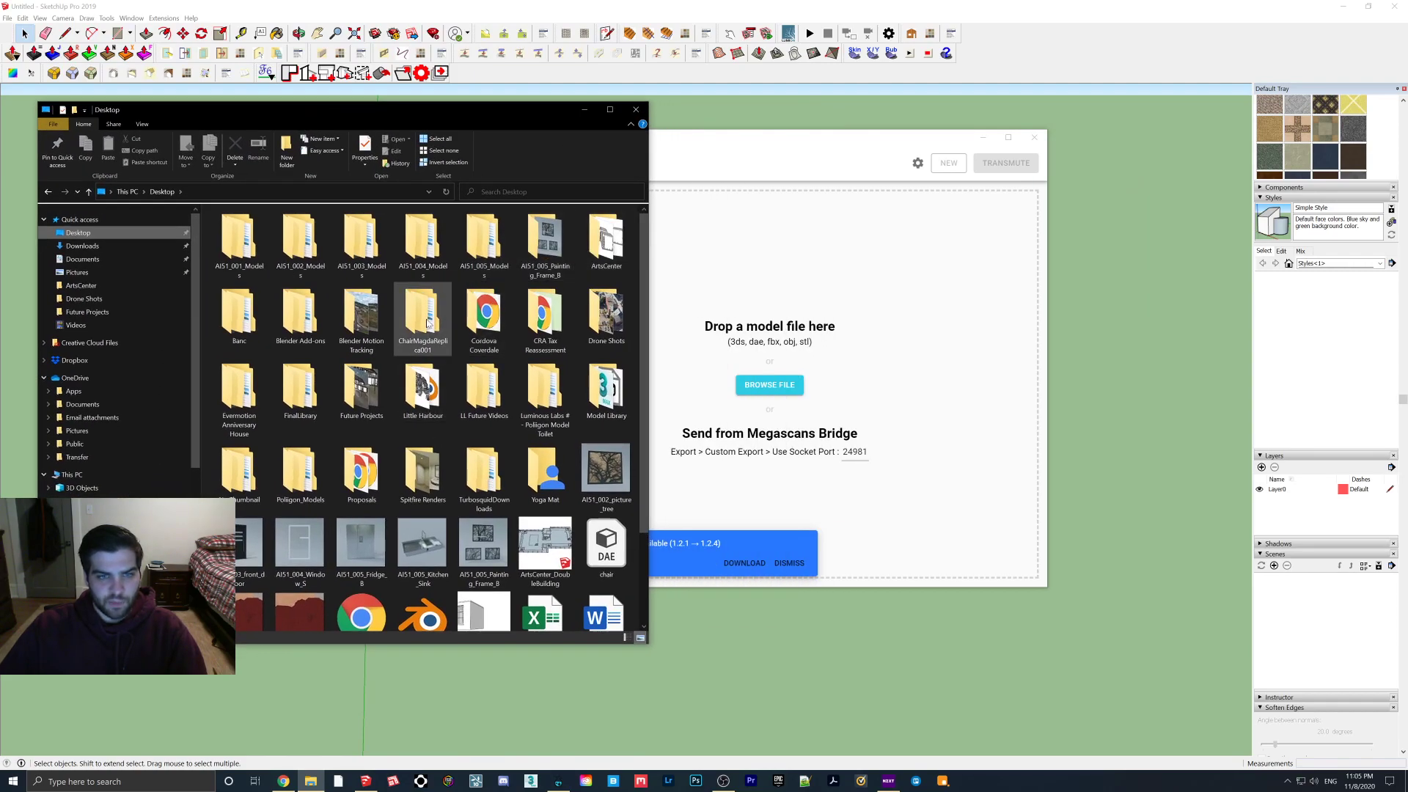
double_click(422, 314)
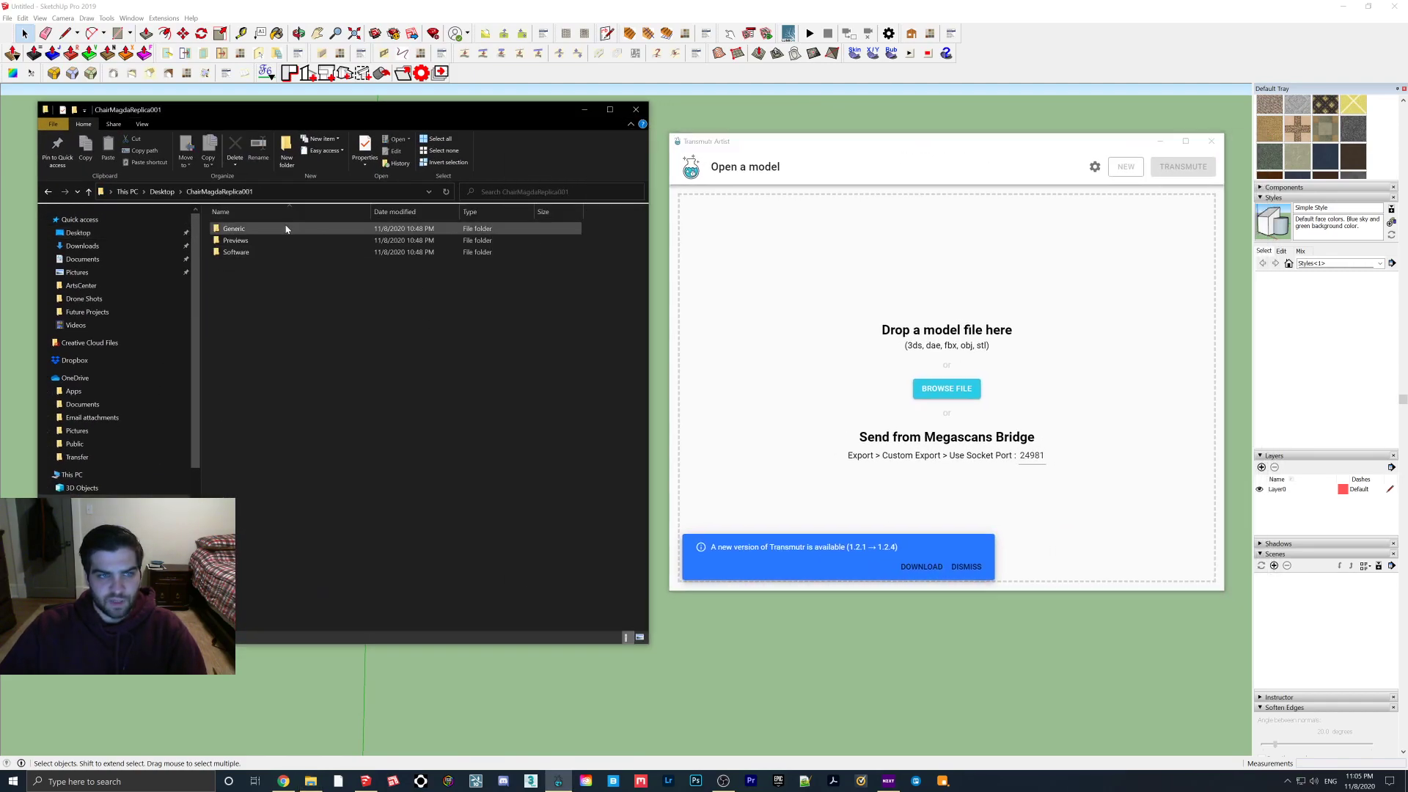
double_click(233, 228)
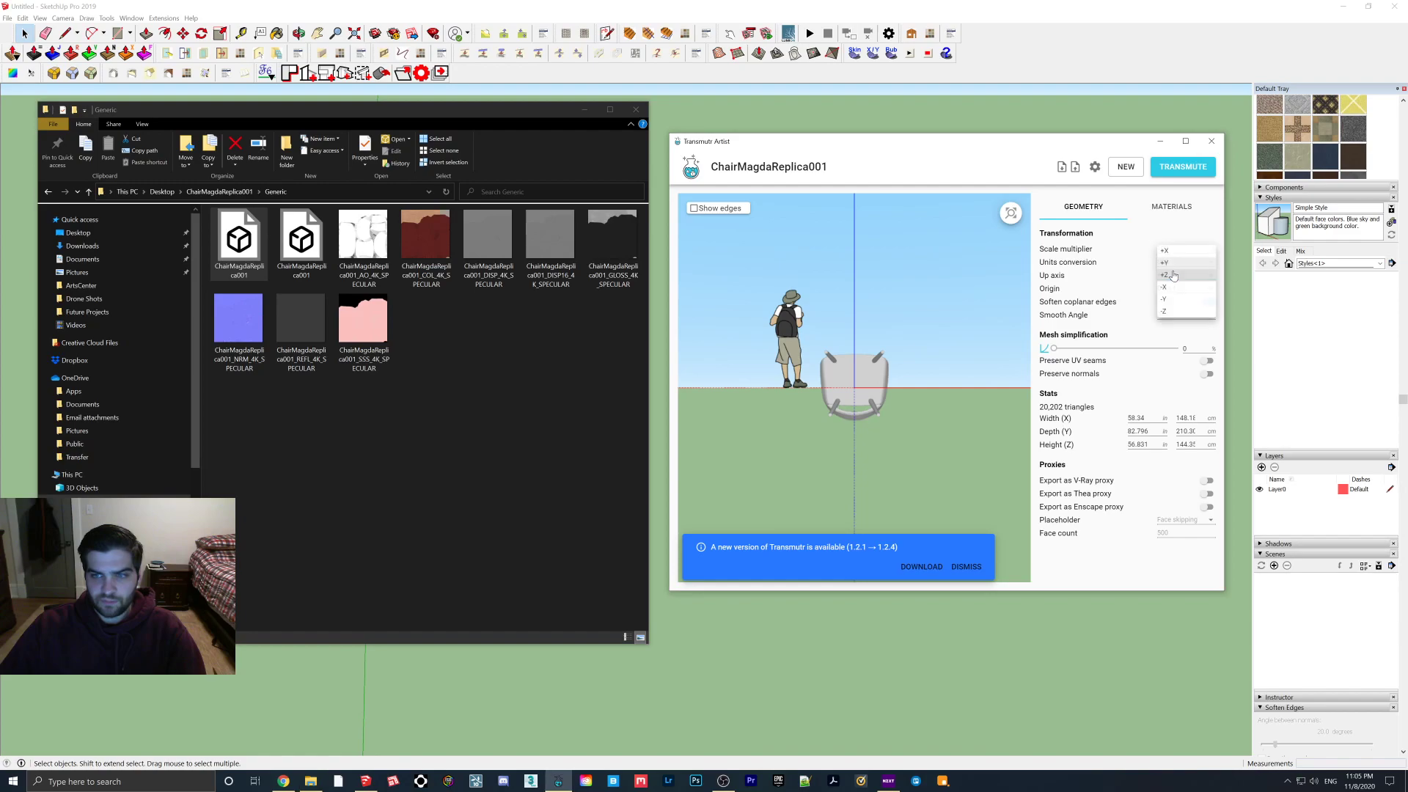
- Set the chair's up axis to +Y and its scale multiplier to 55
left_click(1164, 263)
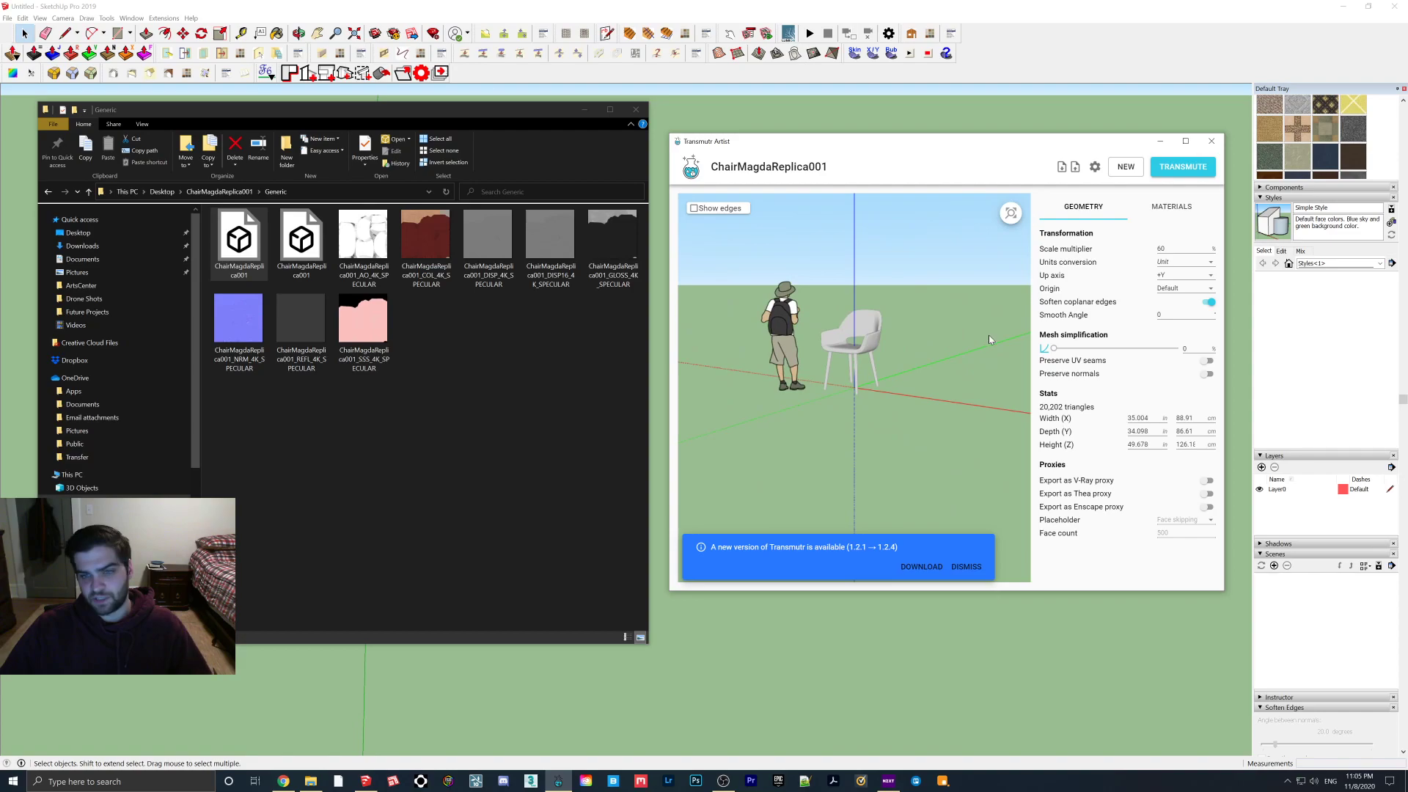
left_click(1181, 248)
type("50")
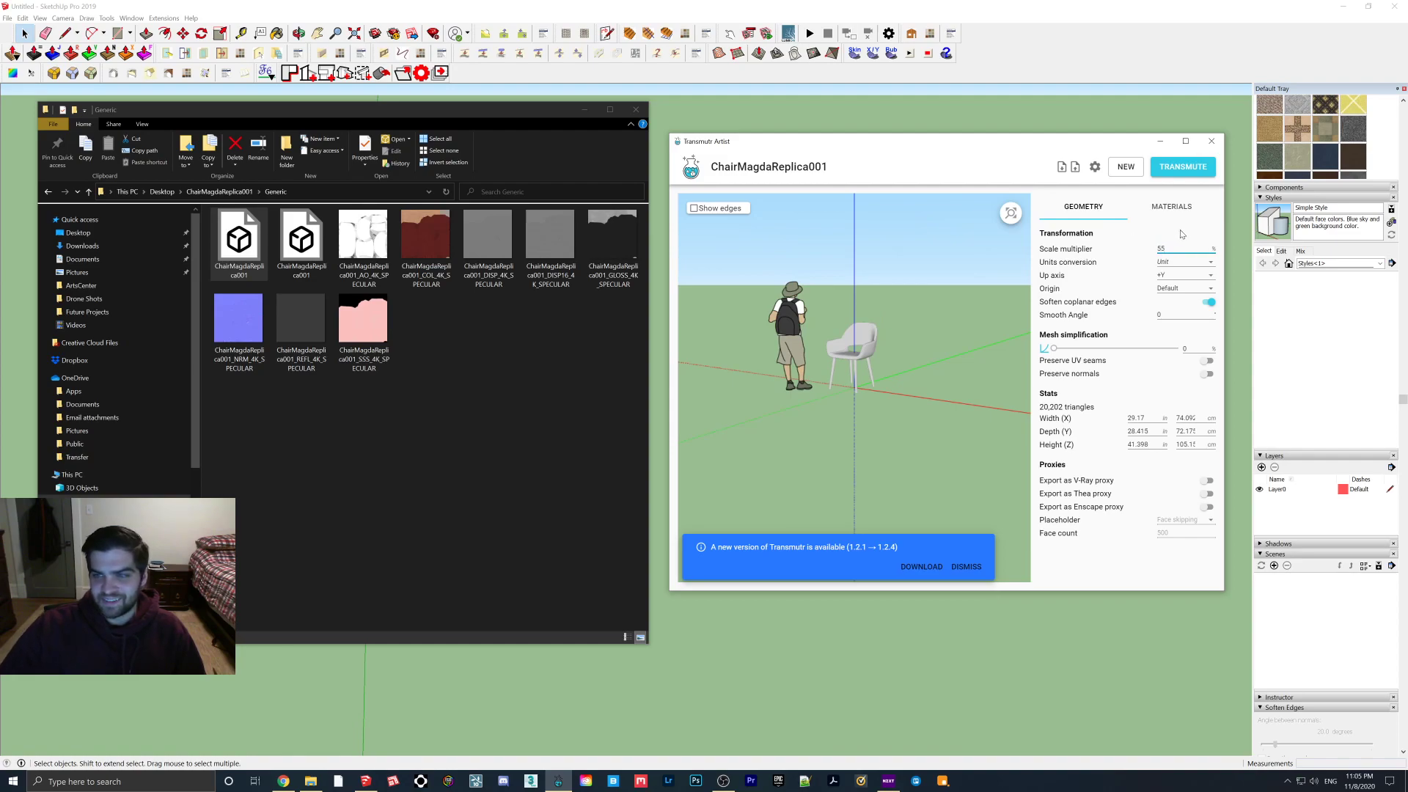
left_click(1170, 206)
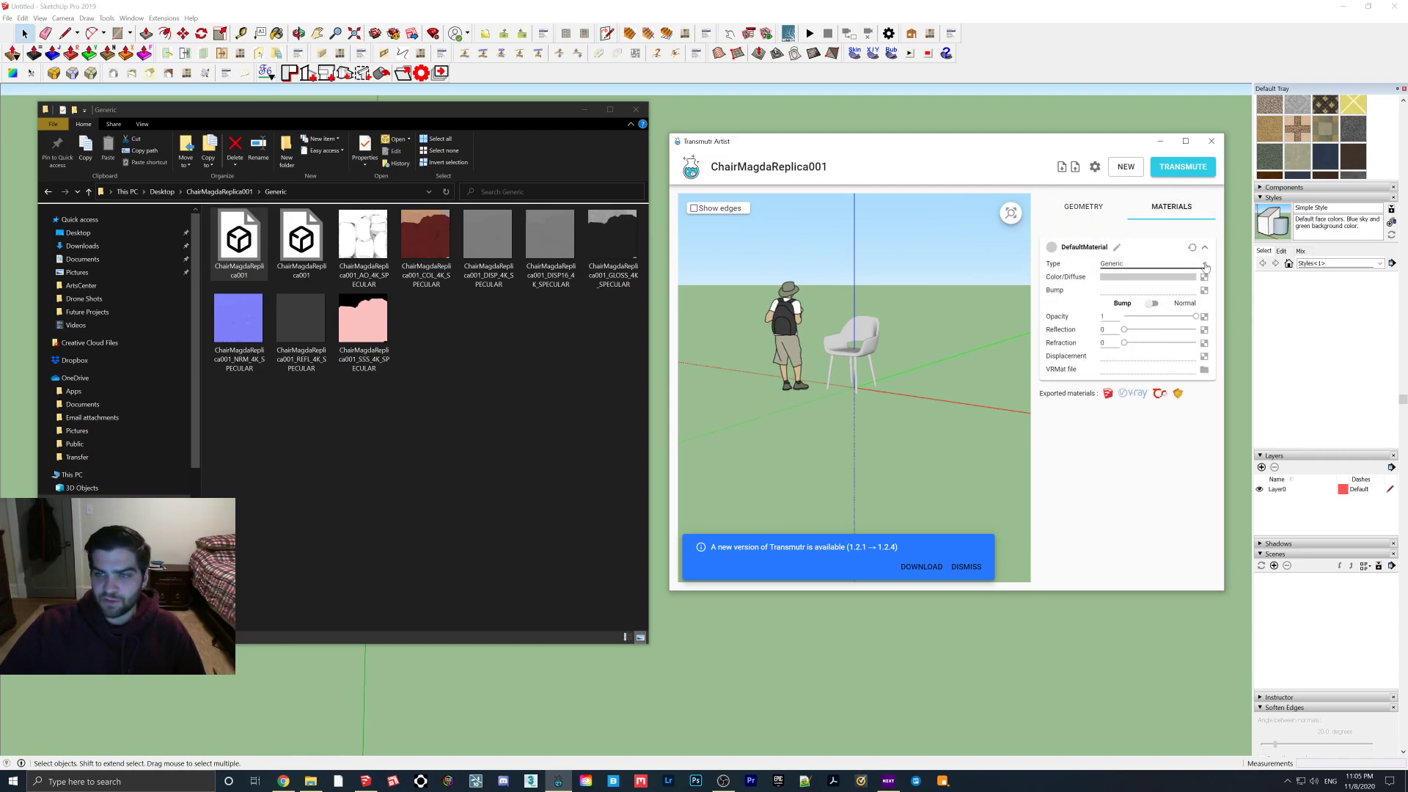
- Load the COL_4K colour texture as the chair's Color/Diffuse map
left_click(1203, 276)
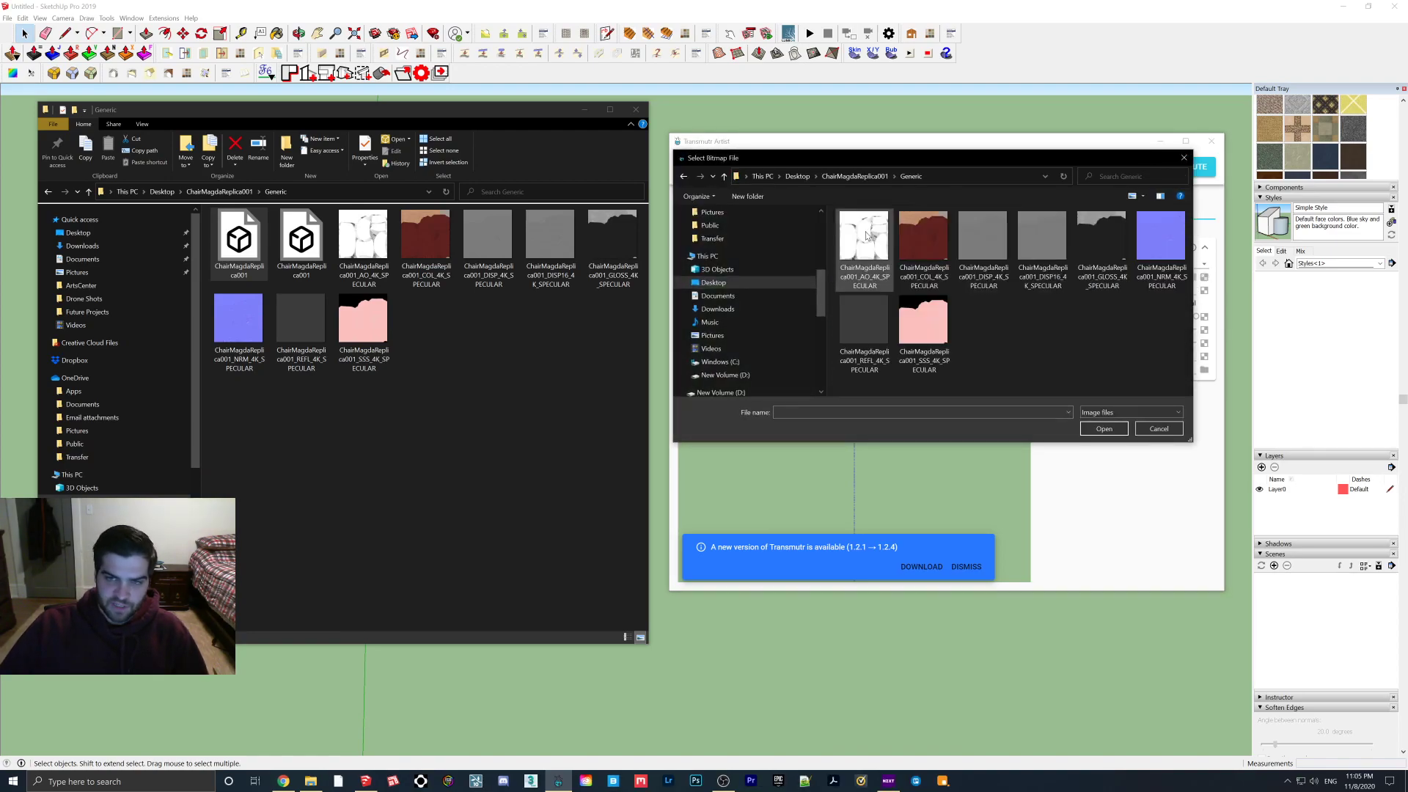
left_click(923, 243)
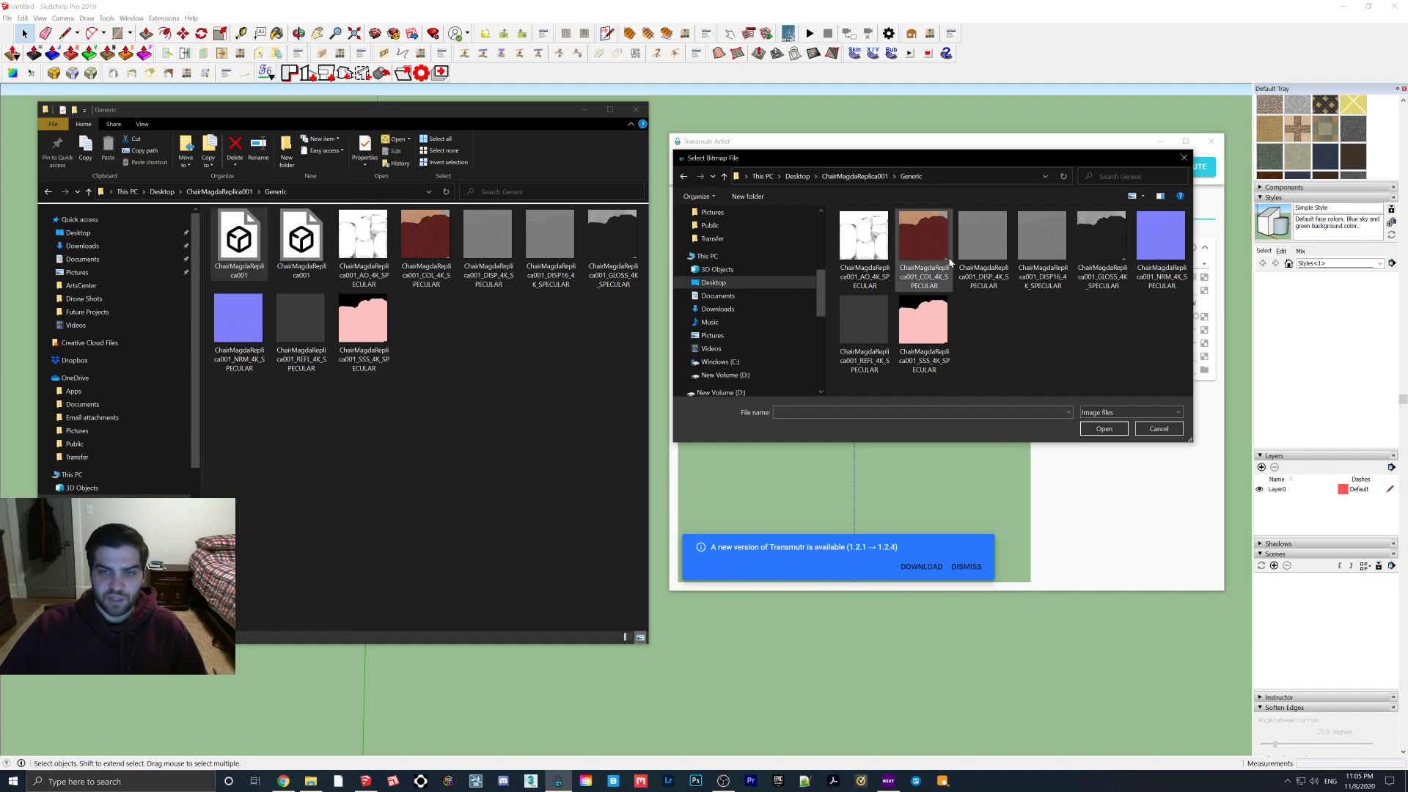
mouse_move(922, 258)
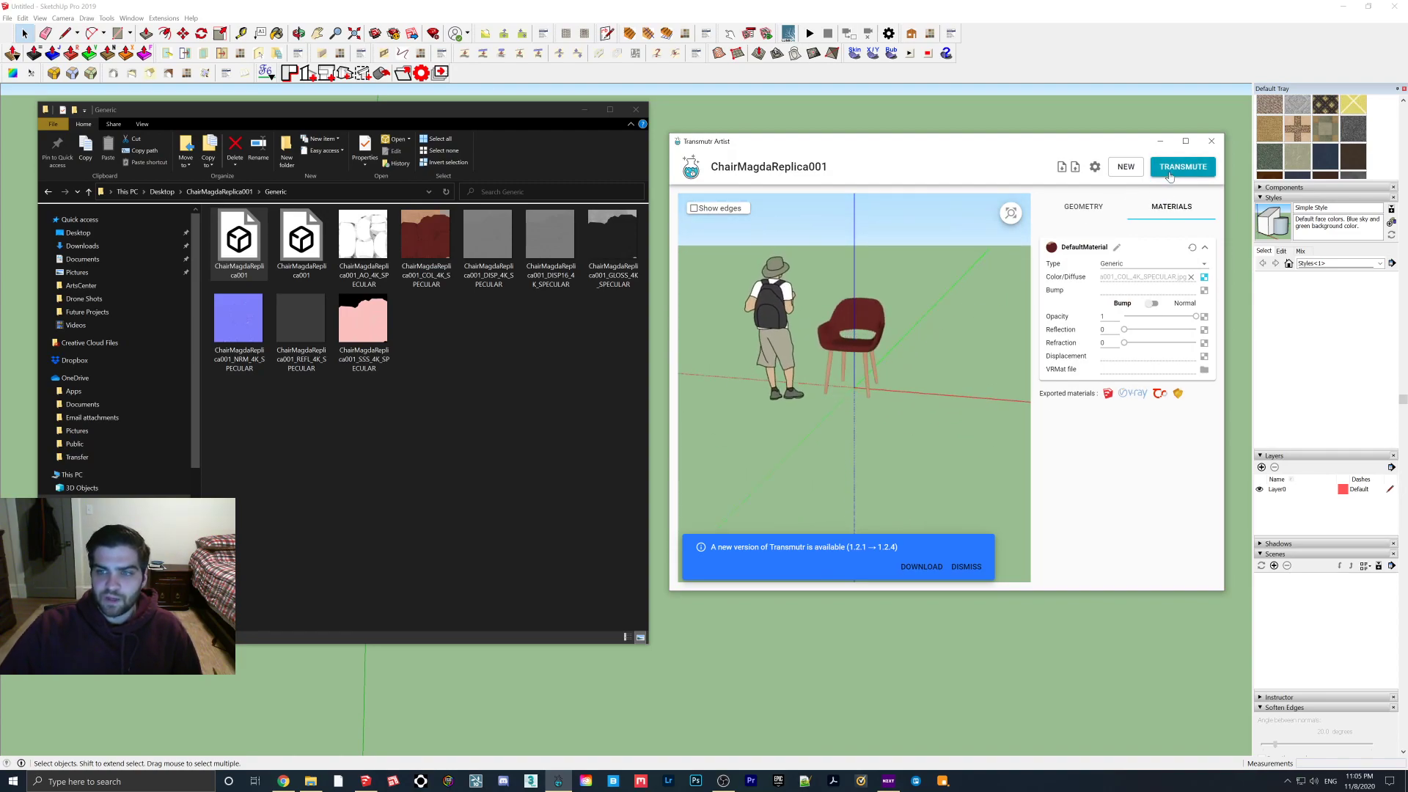
- Transmute the chair and save it as the SketchUp file ChairMagdaReplica001 on the Desktop
left_click(1183, 166)
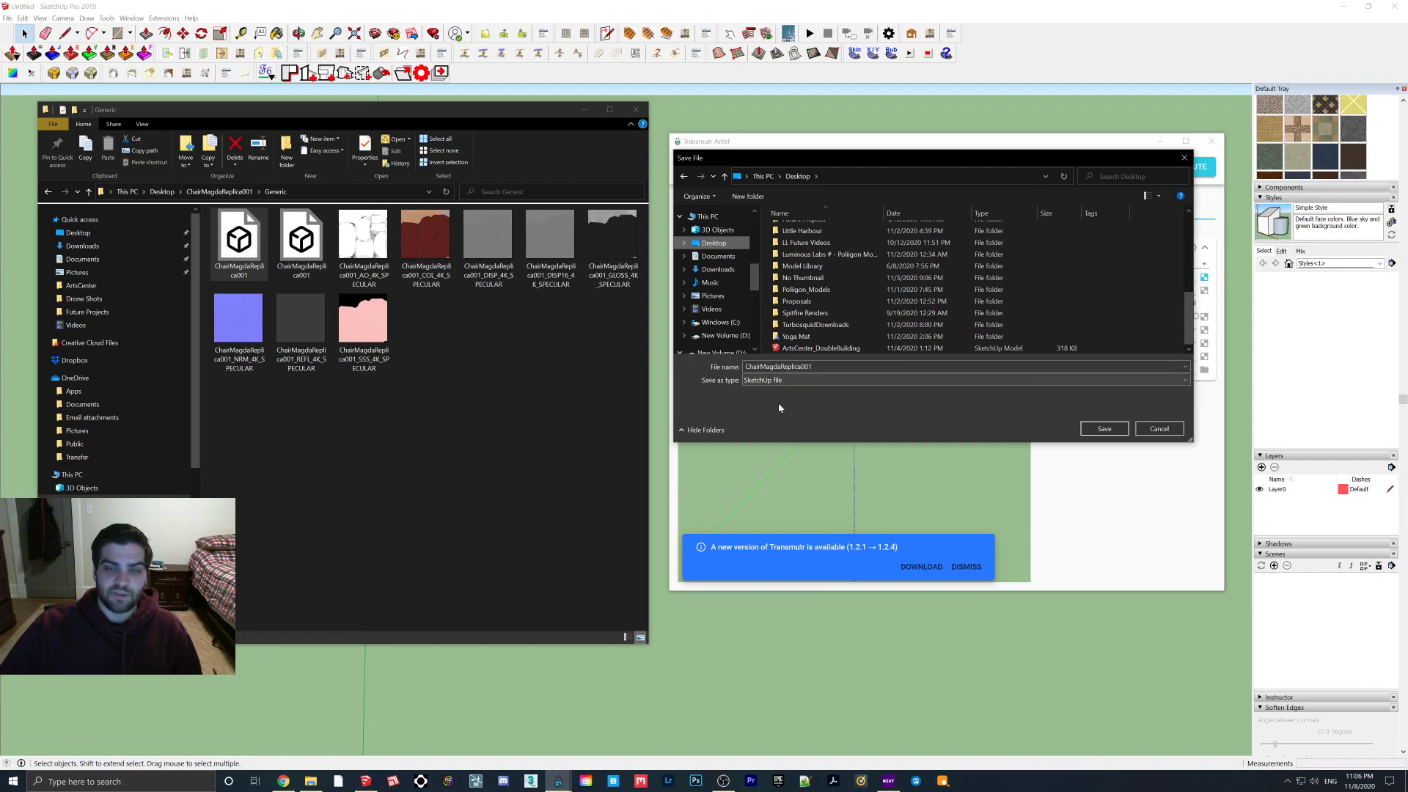
mouse_move(769, 424)
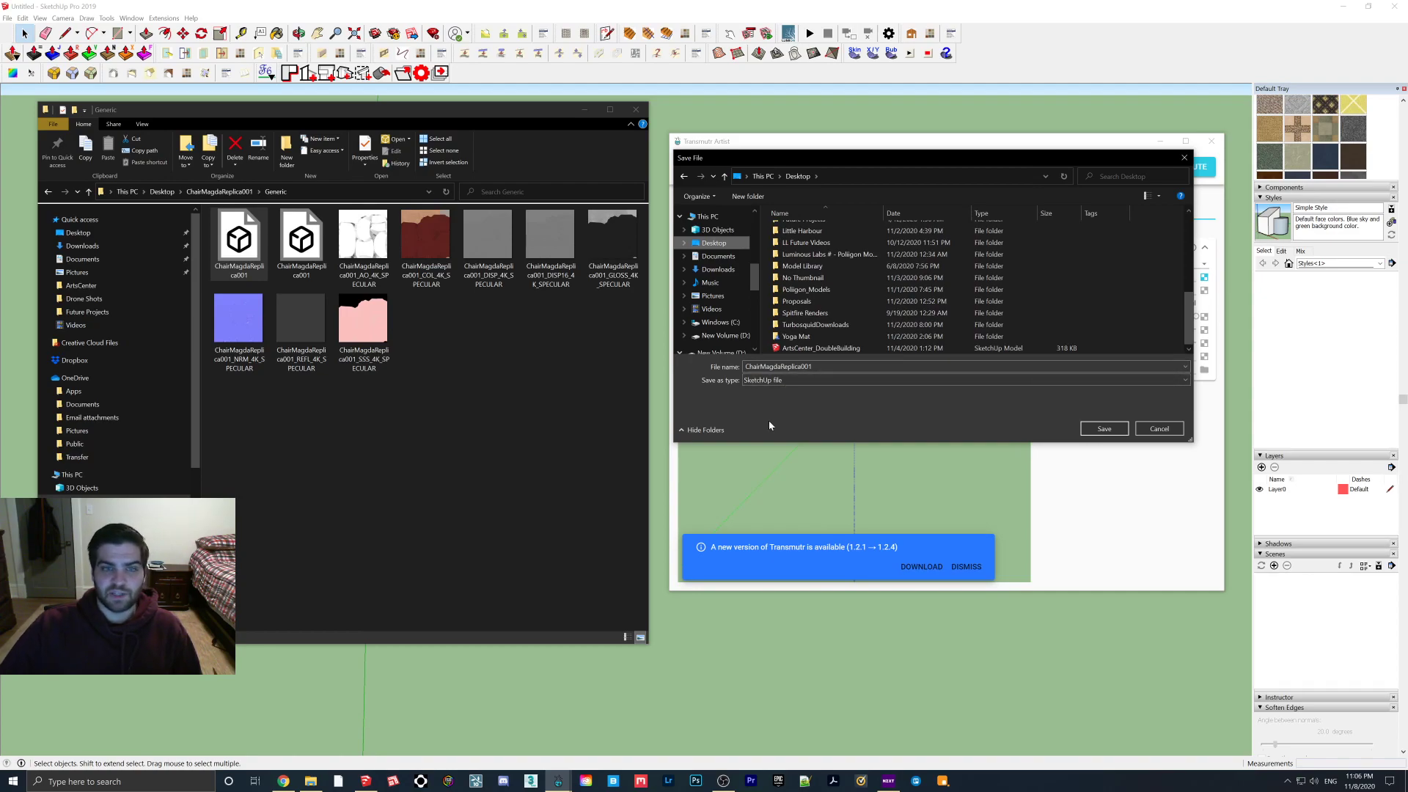
left_click(1103, 428)
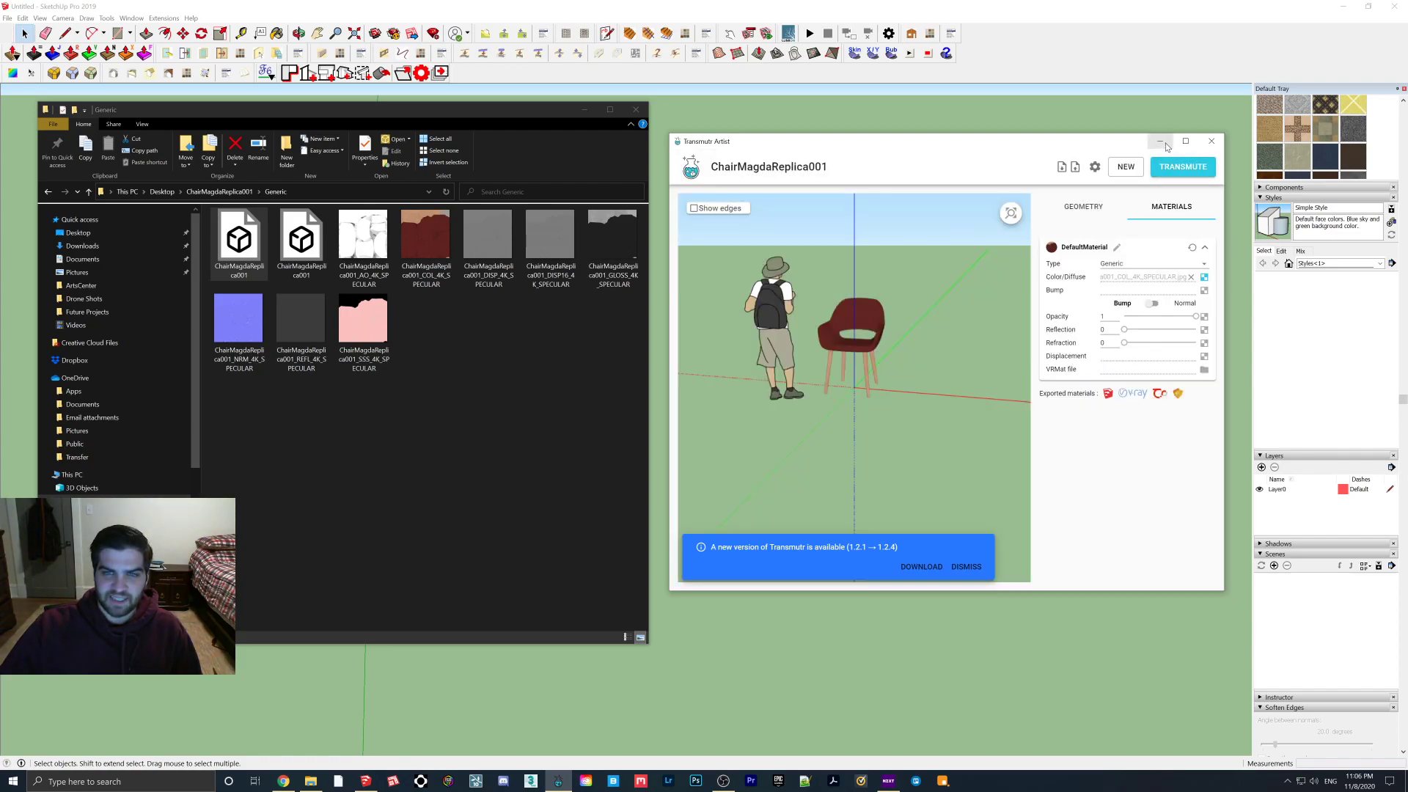
mouse_move(1160, 142)
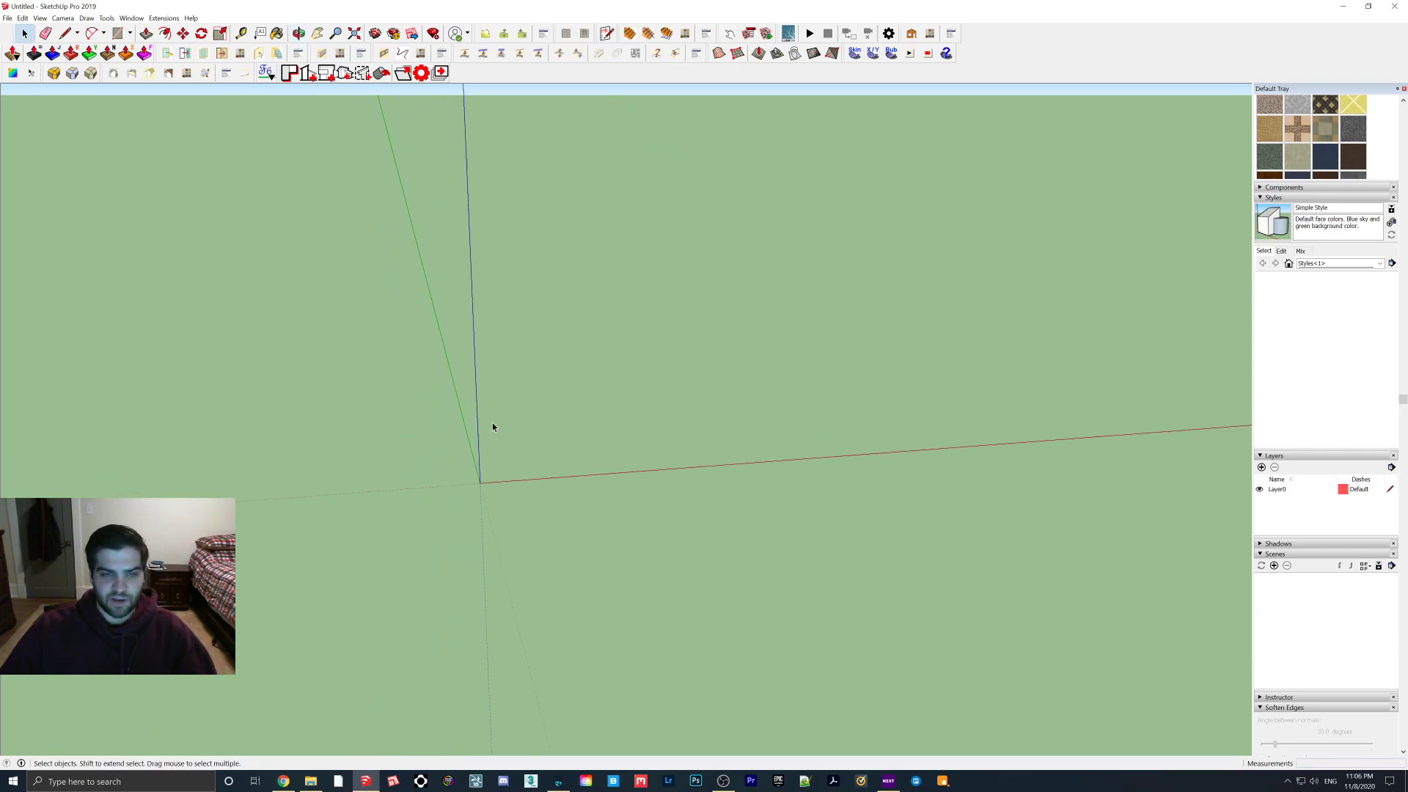
- Import ChairMagdaReplica001.skp into SketchUp, place it, and orbit to inspect it
left_click(8, 17)
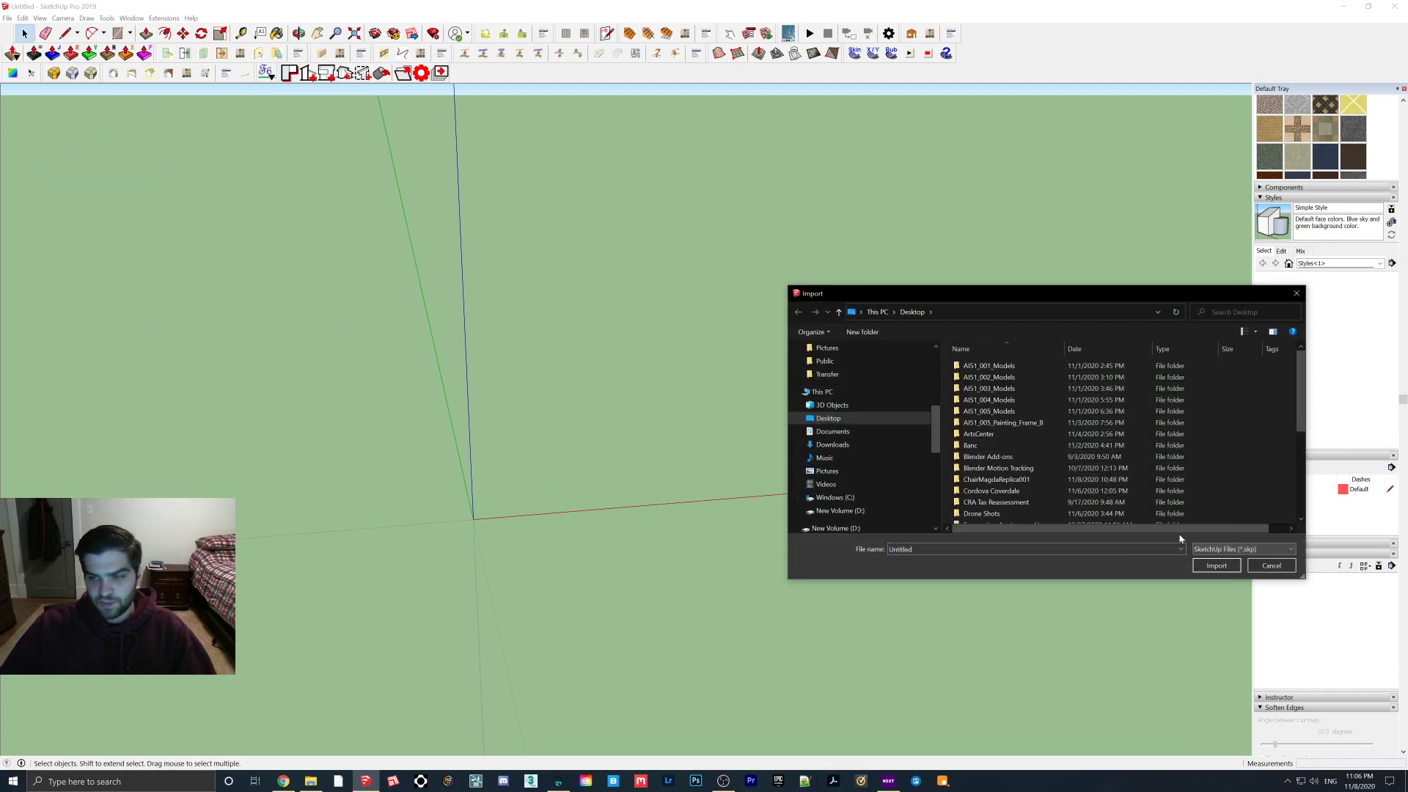
left_click(1270, 565)
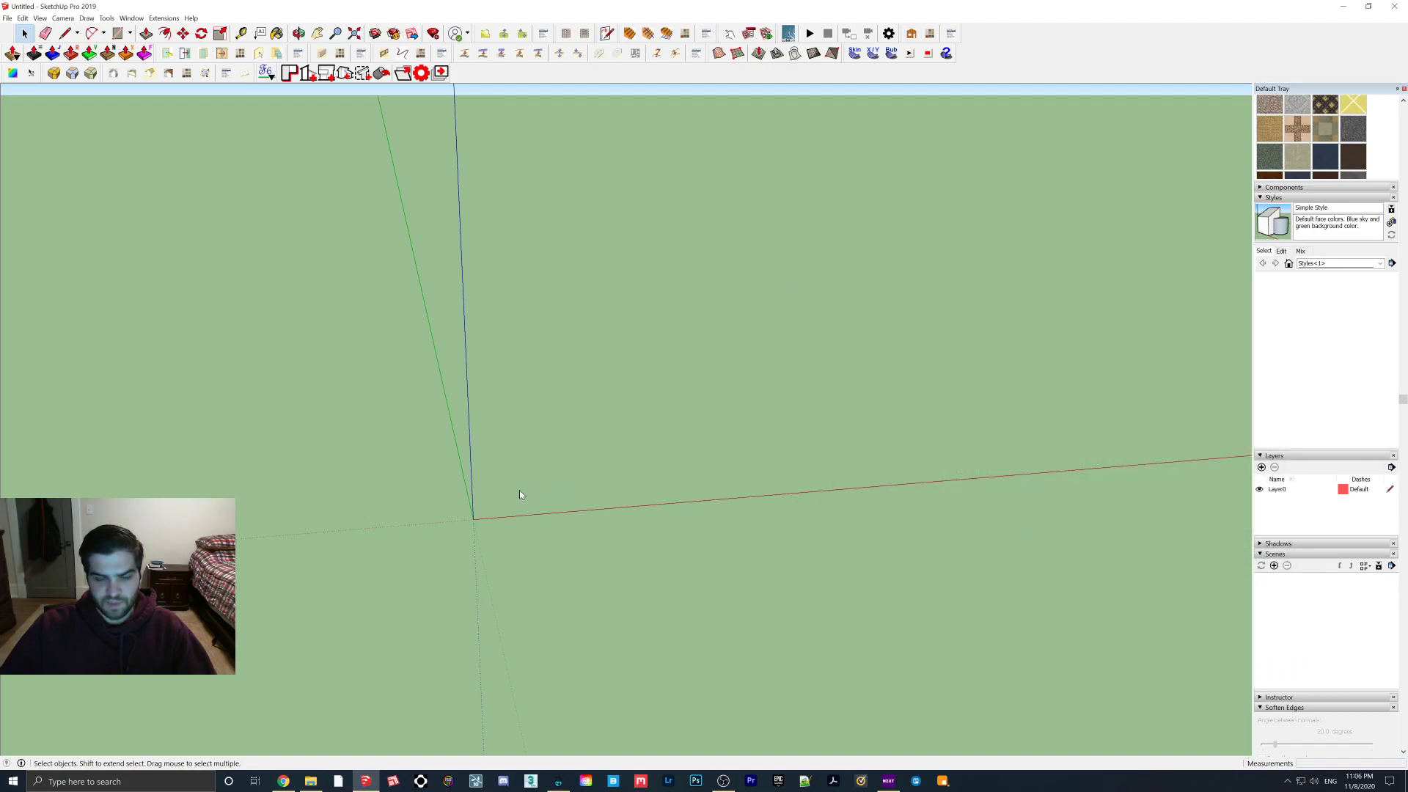
mouse_move(492, 508)
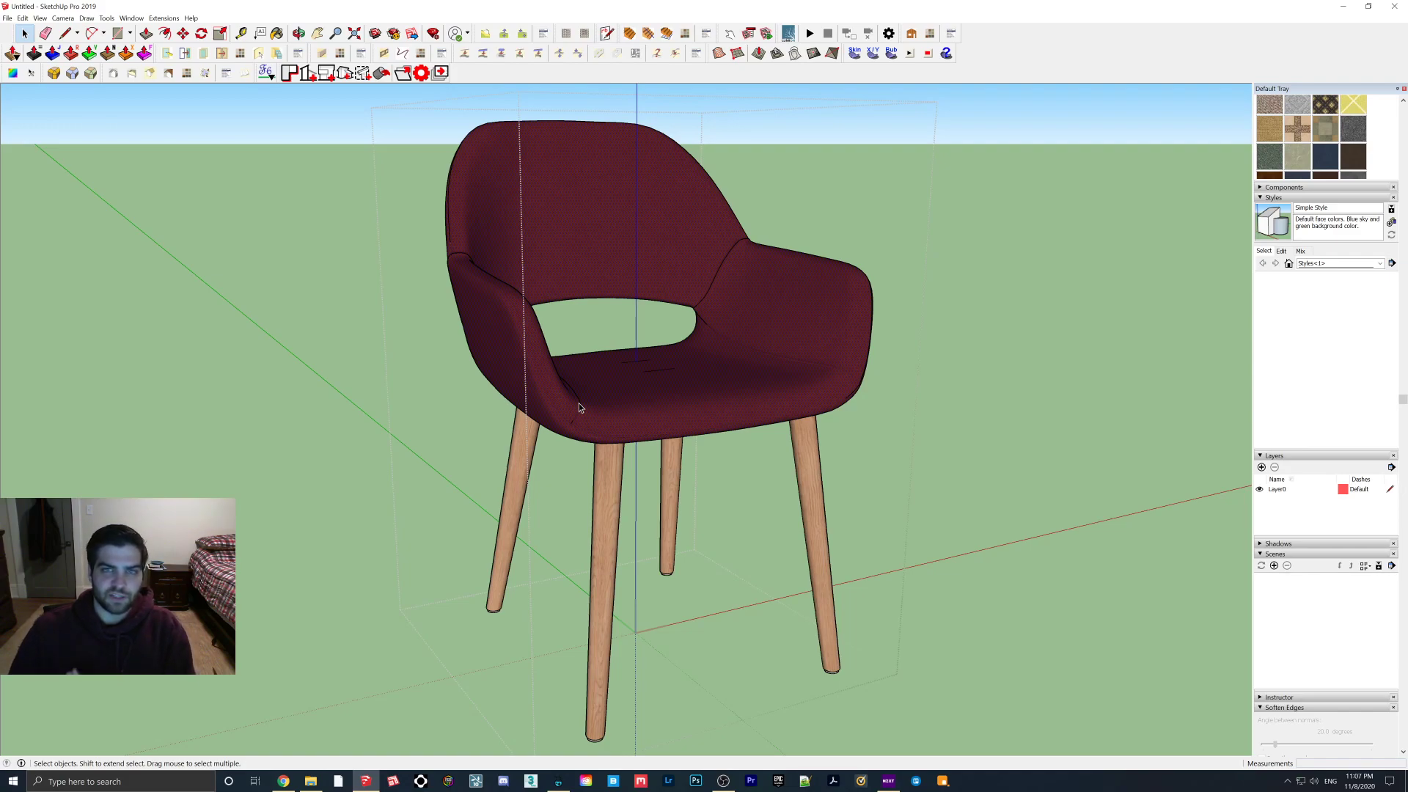
mouse_move(562, 398)
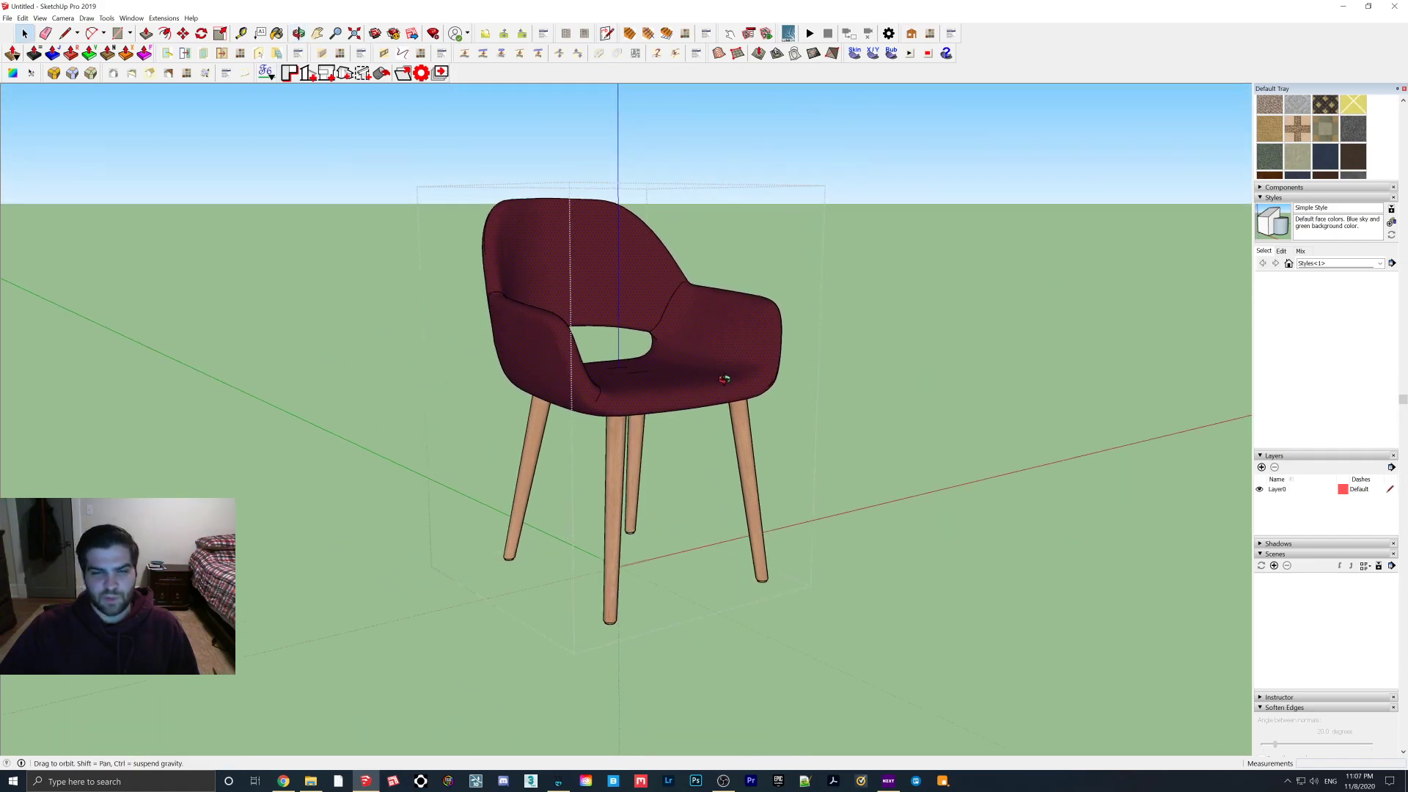
left_click_drag(724, 378, 723, 417)
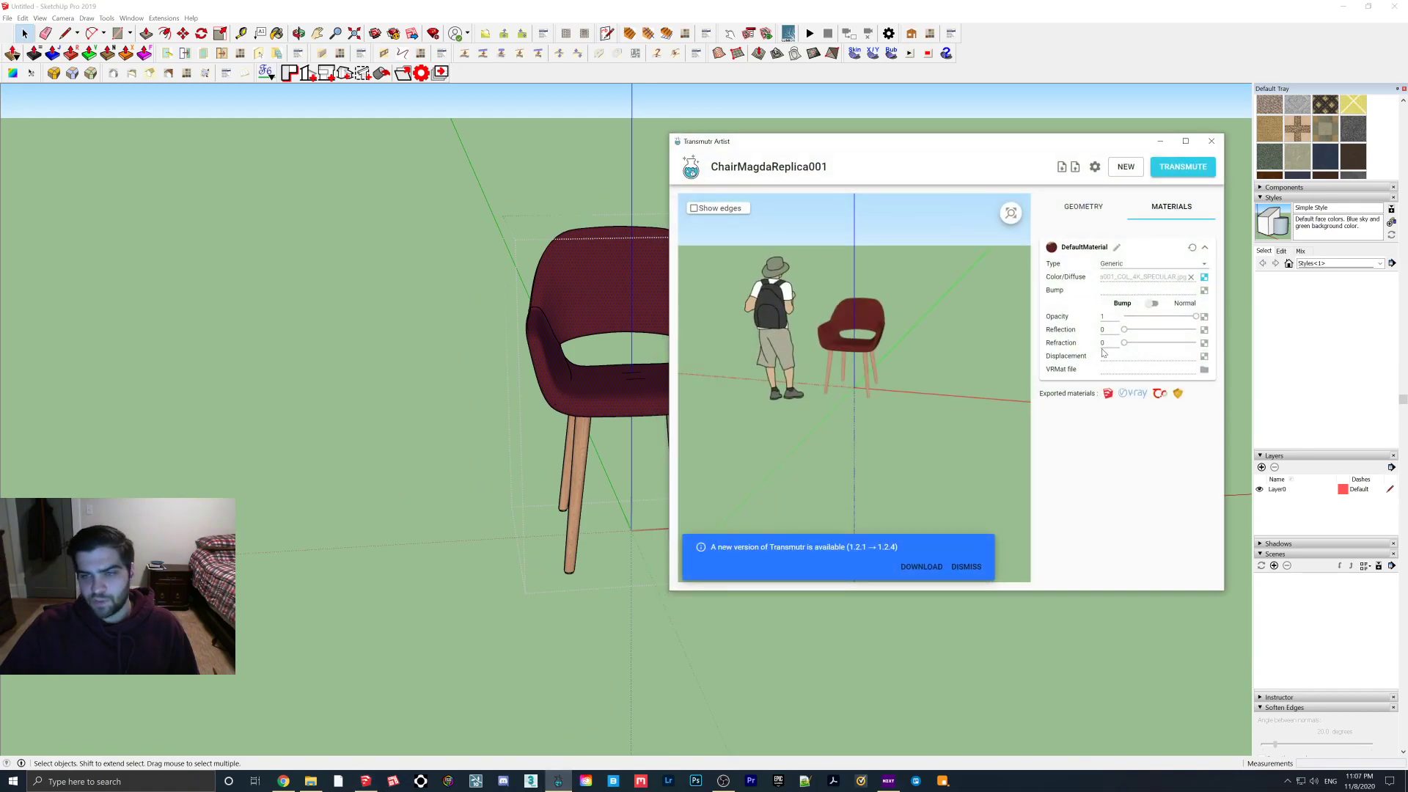
- Show mesh edges and simplify the chair to about 74%, from 20,202 to 3,208 triangles
left_click(1083, 205)
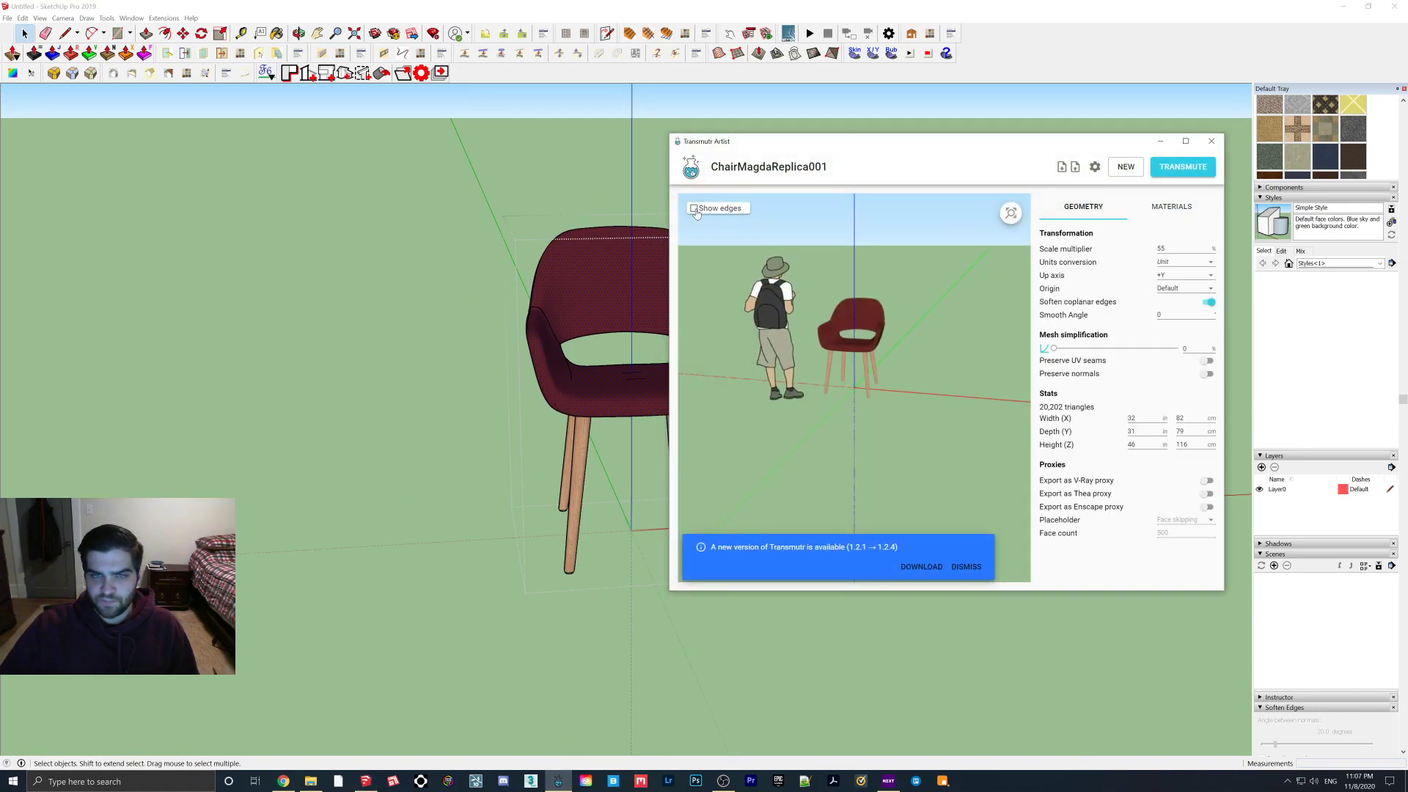
left_click(693, 207)
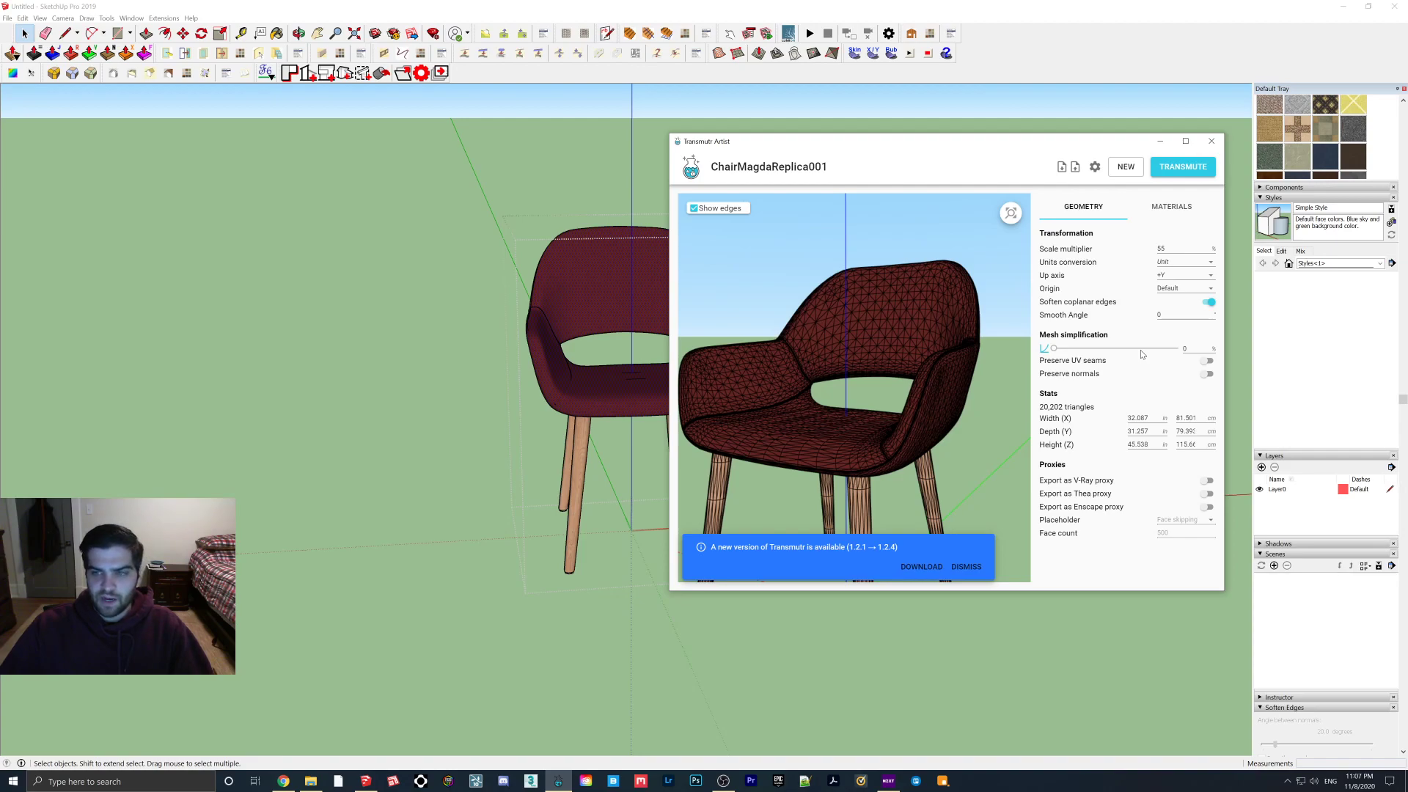
left_click_drag(1052, 347, 1081, 348)
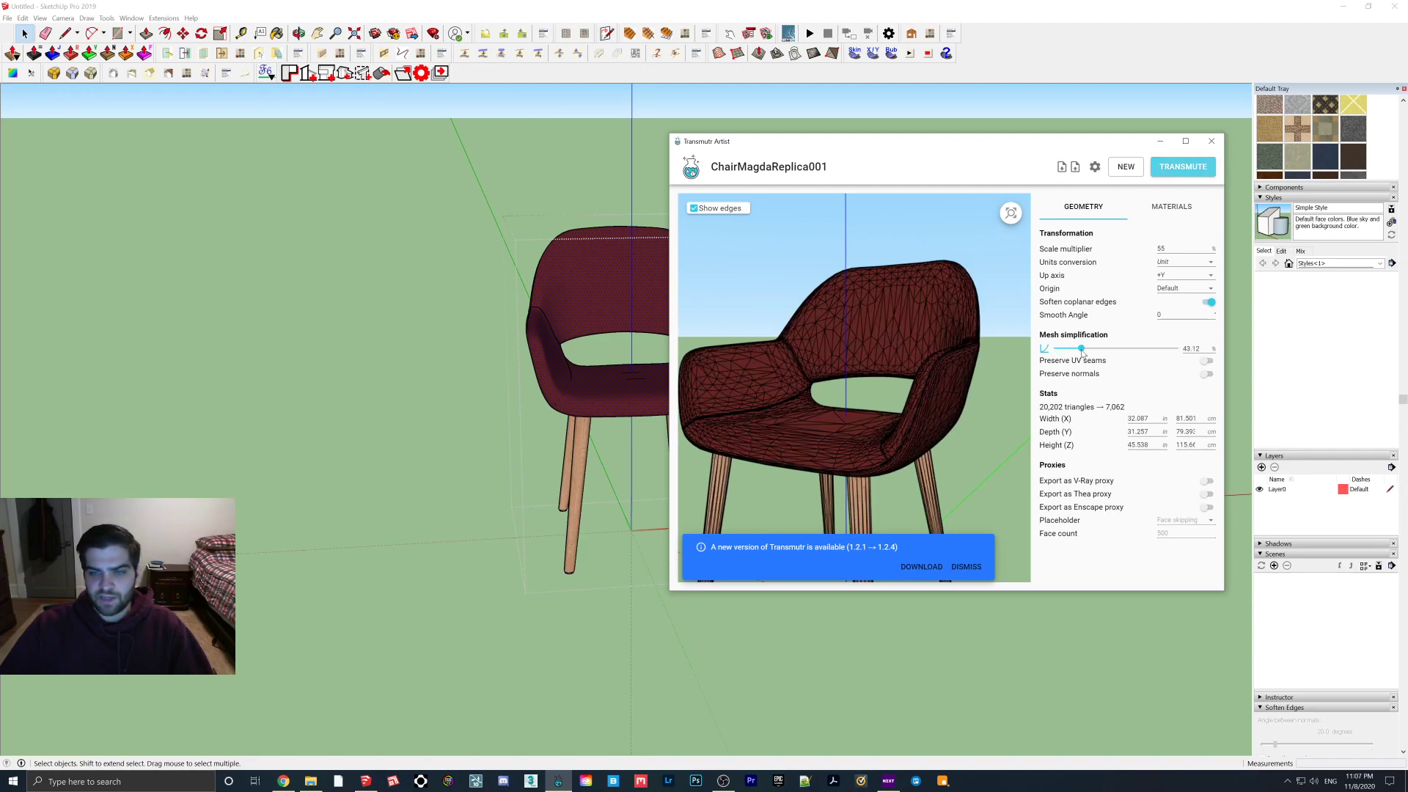
left_click_drag(1080, 348, 1090, 349)
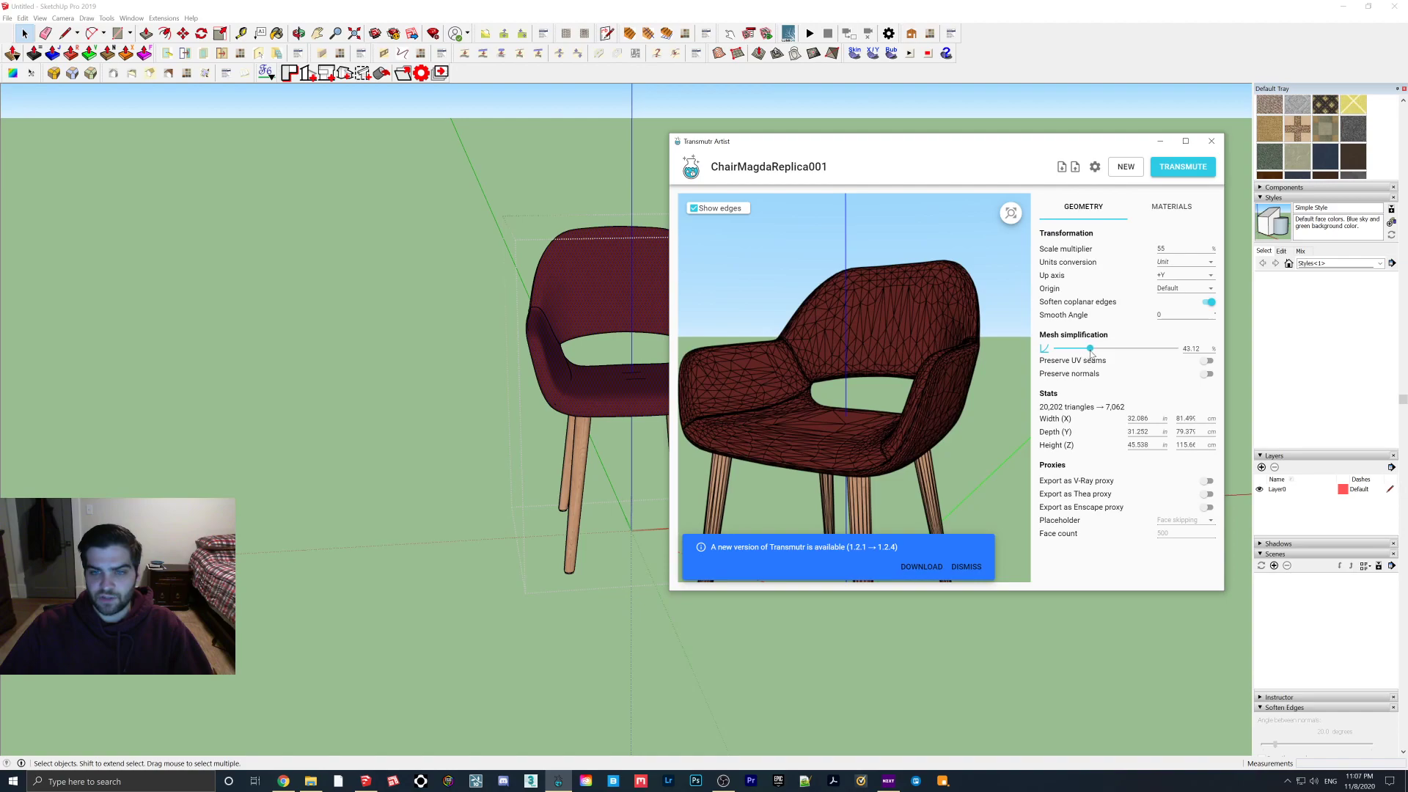
left_click_drag(1089, 349, 1109, 348)
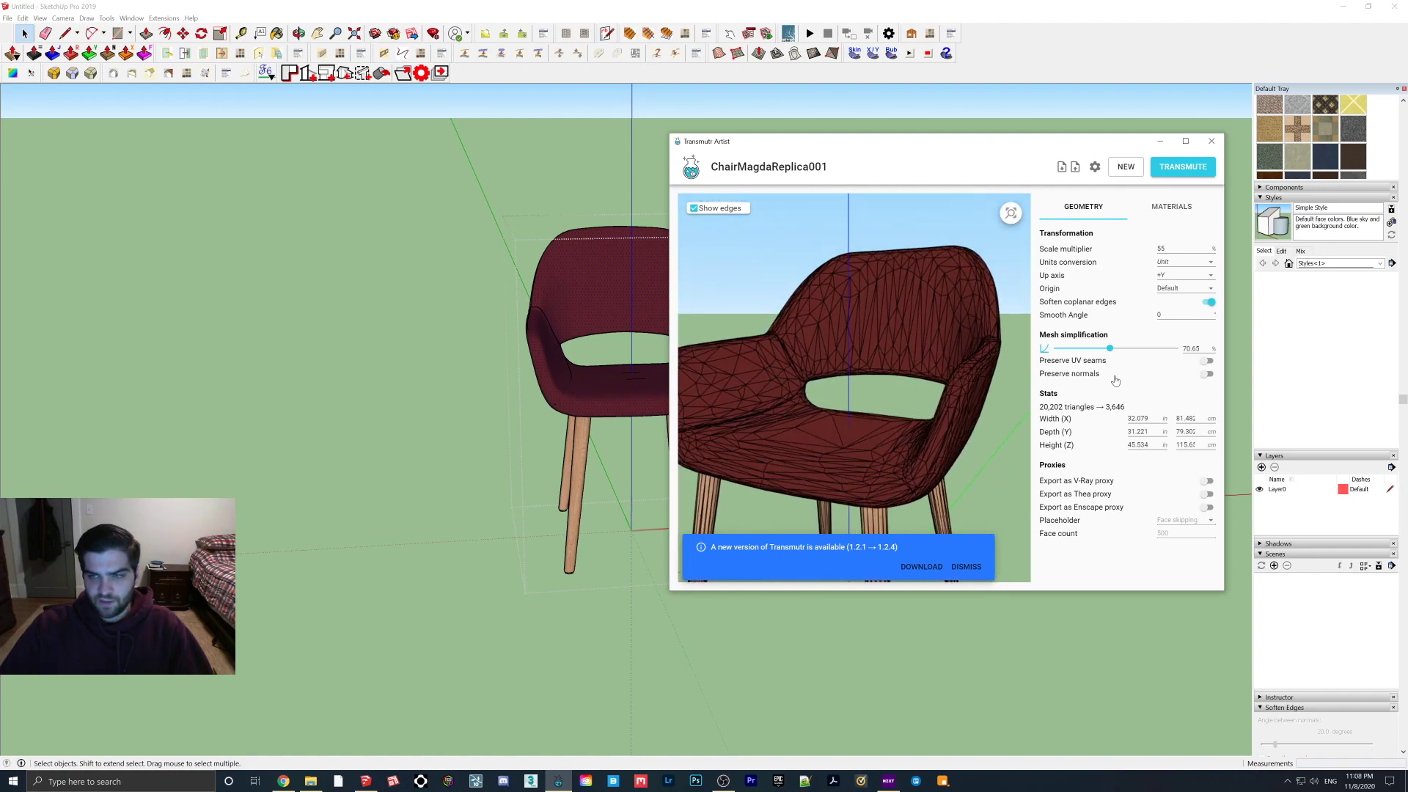
left_click_drag(1111, 348, 1104, 347)
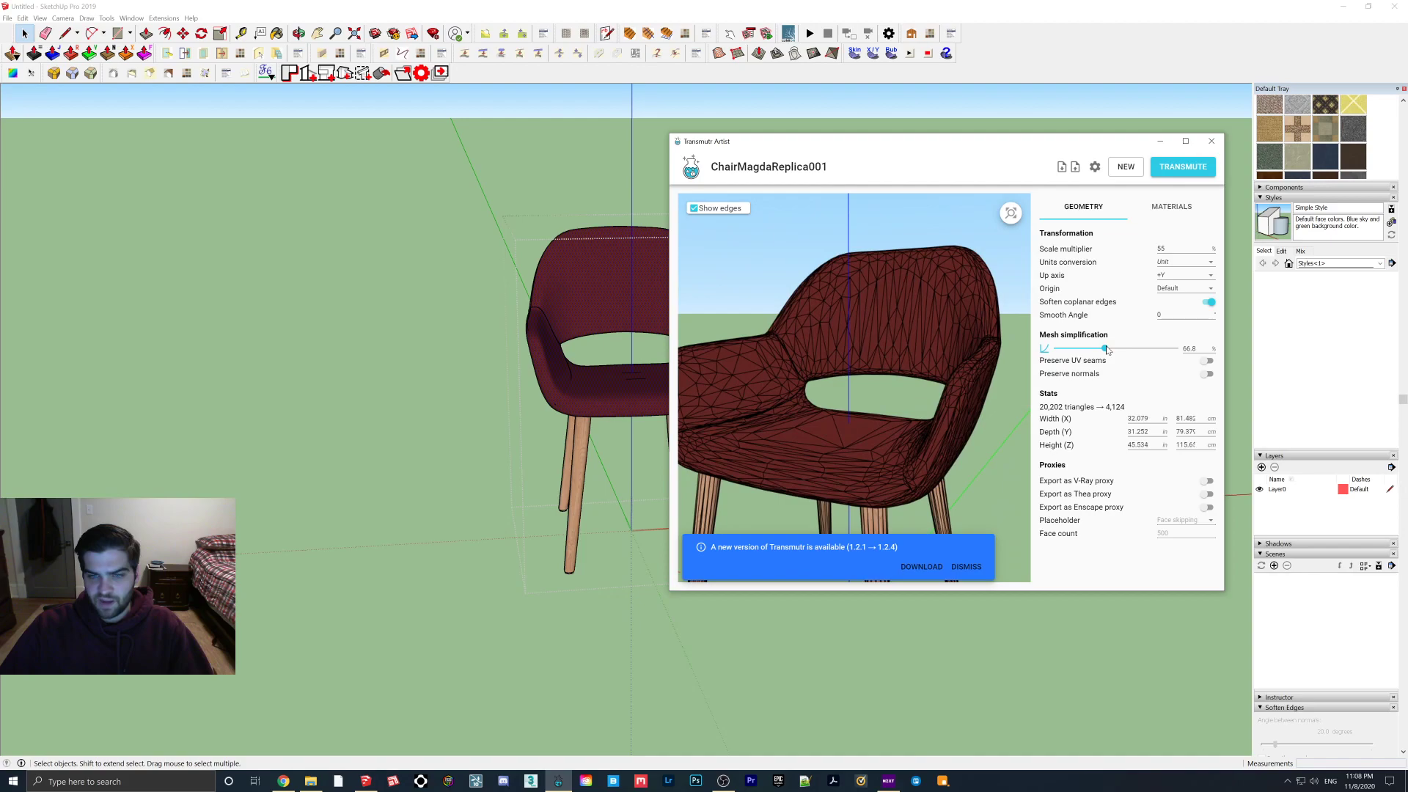
left_click_drag(1104, 349, 1088, 349)
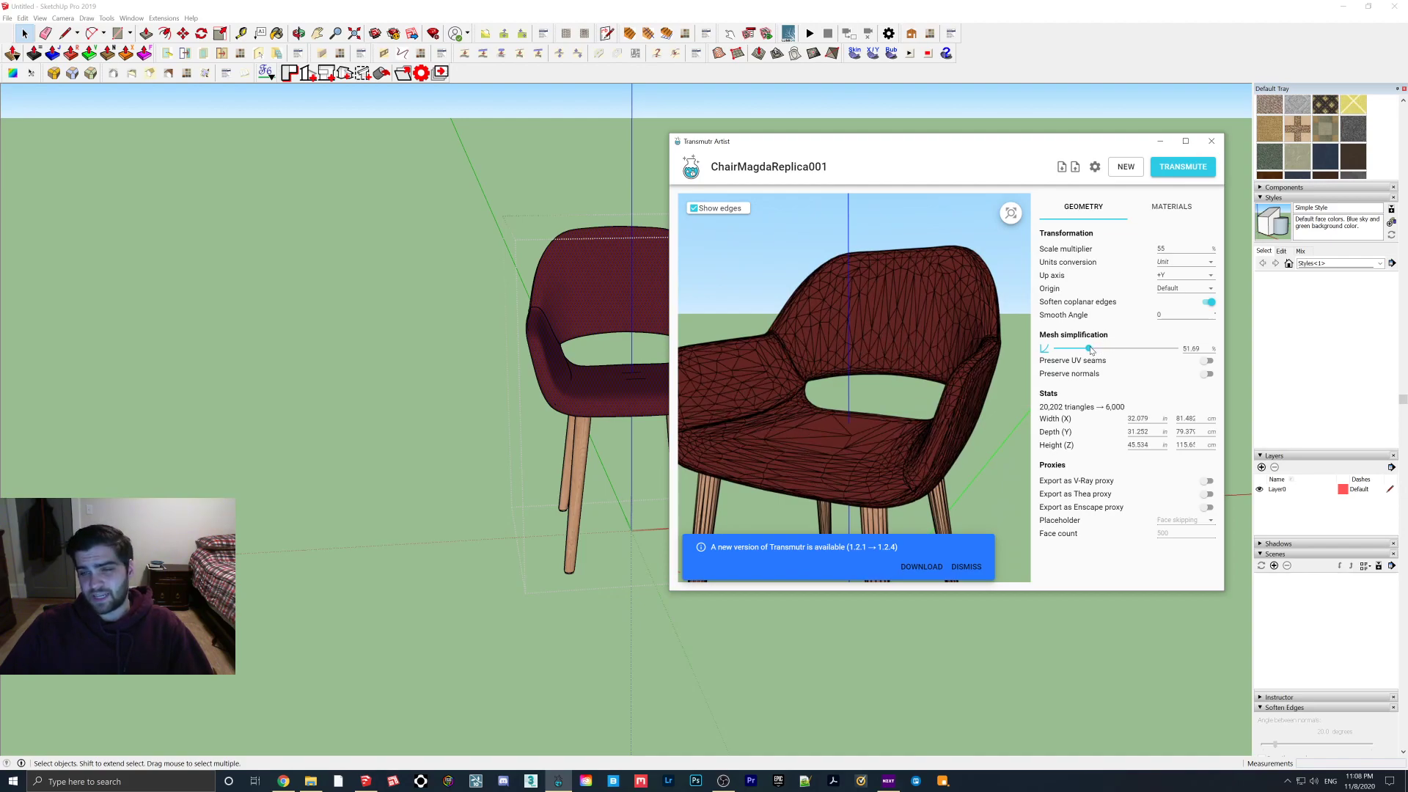
left_click_drag(1088, 348, 1115, 348)
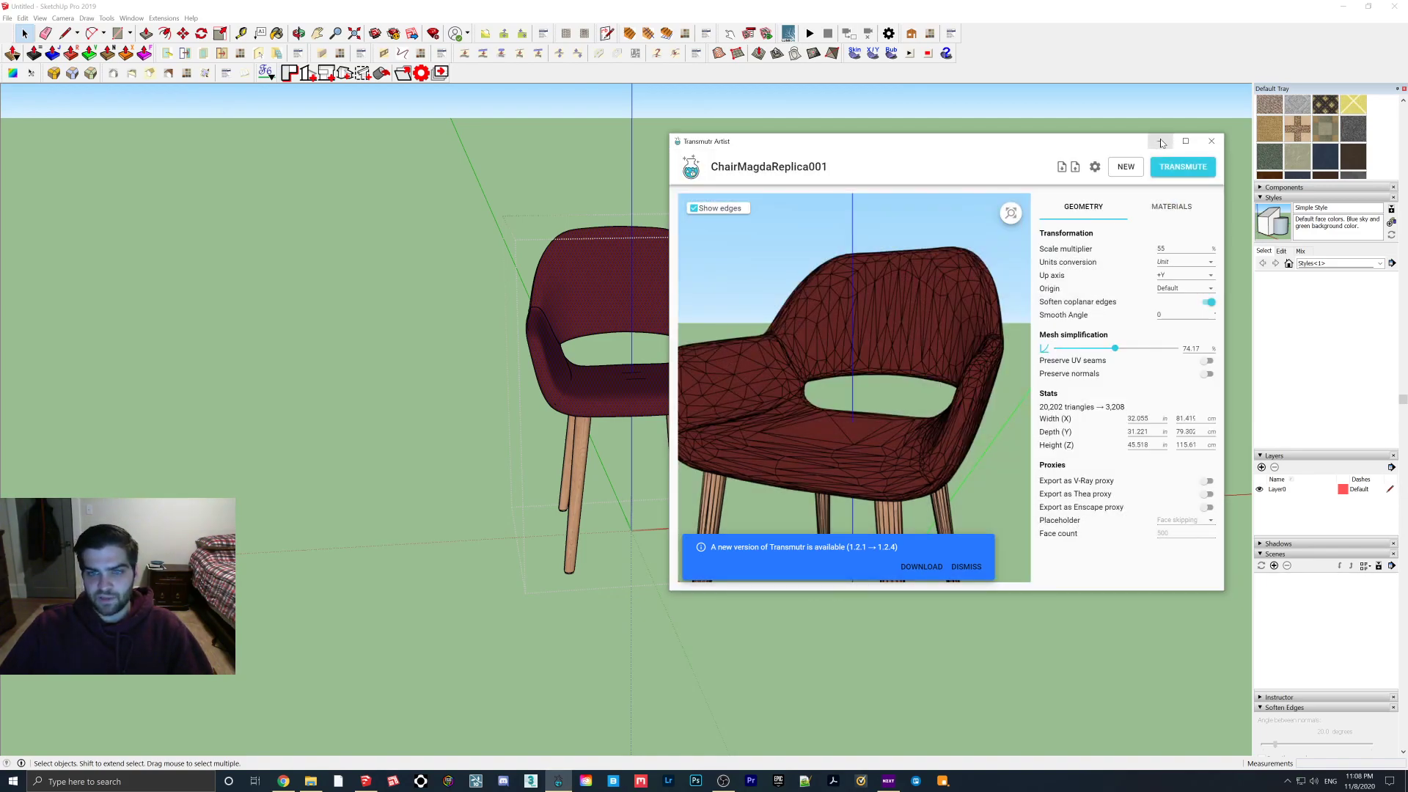
- Import the simplified chair .skp and place it beside the first chair
left_click(1160, 141)
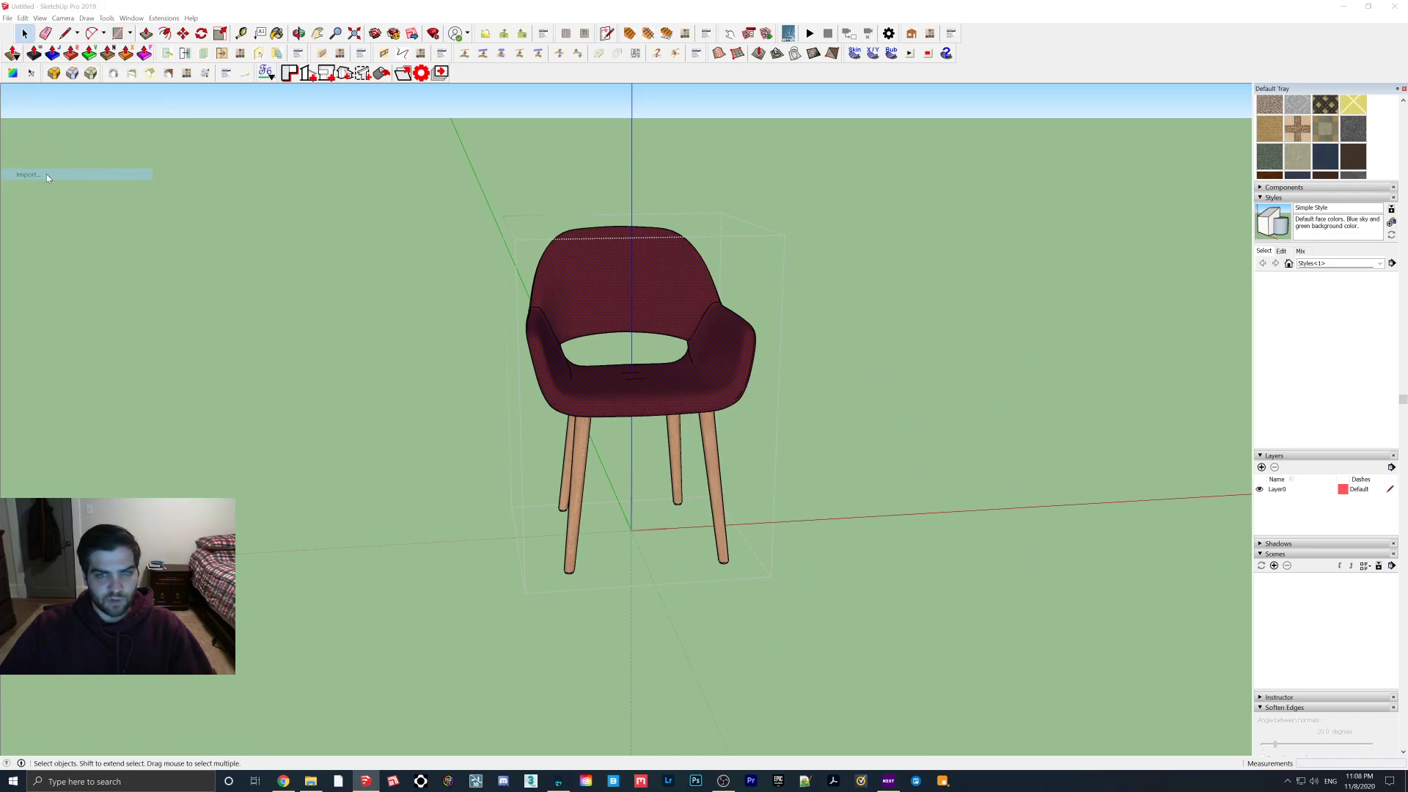
left_click(28, 173)
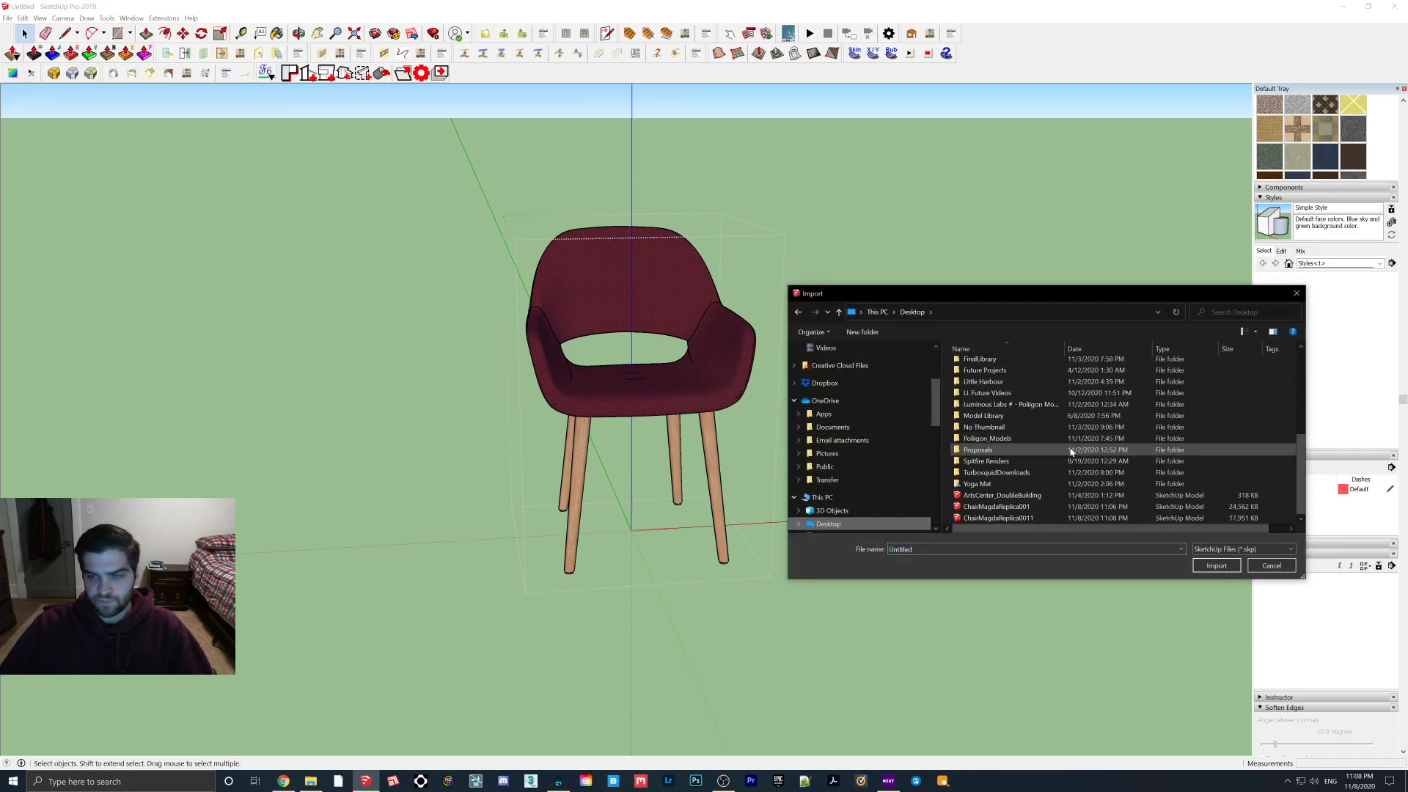
left_click(1269, 564)
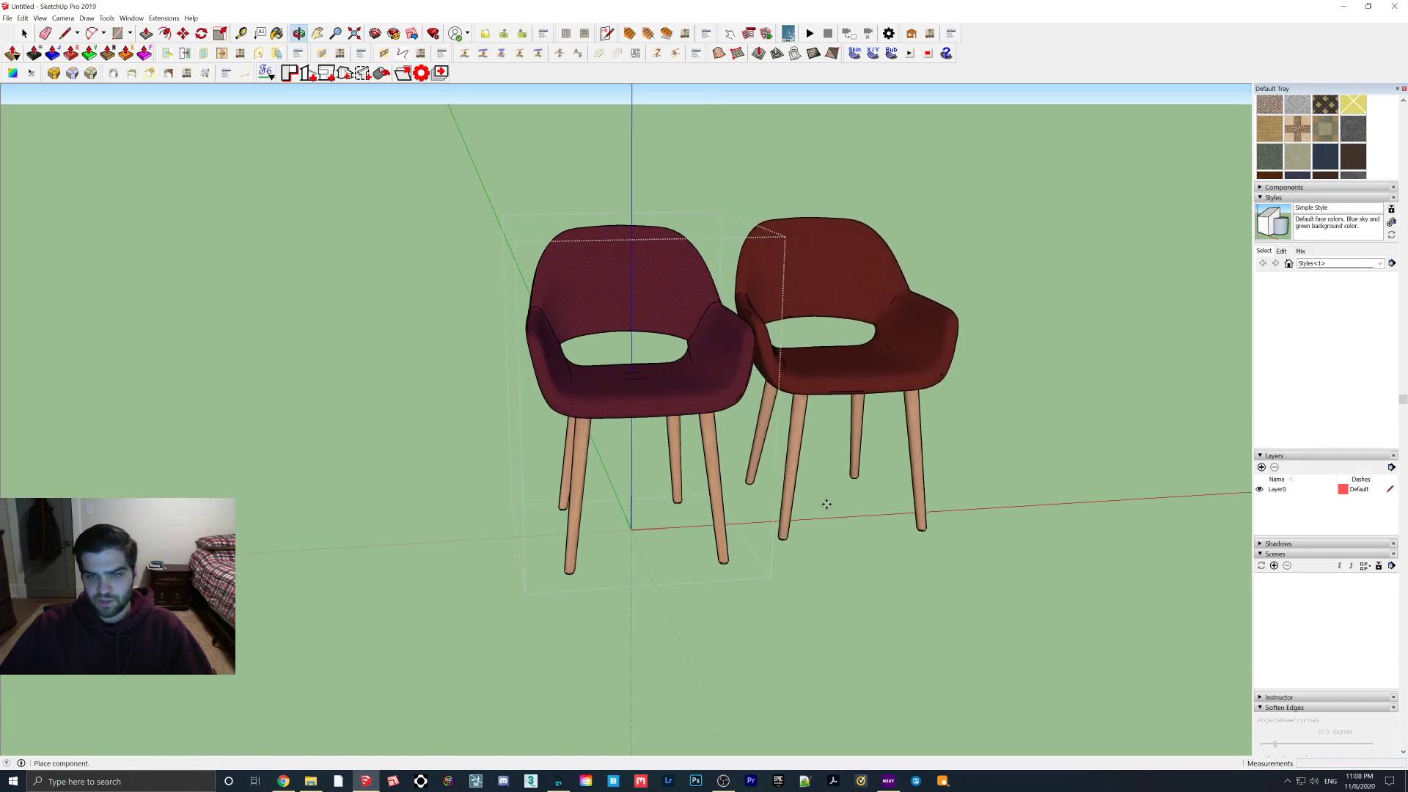
left_click(844, 360)
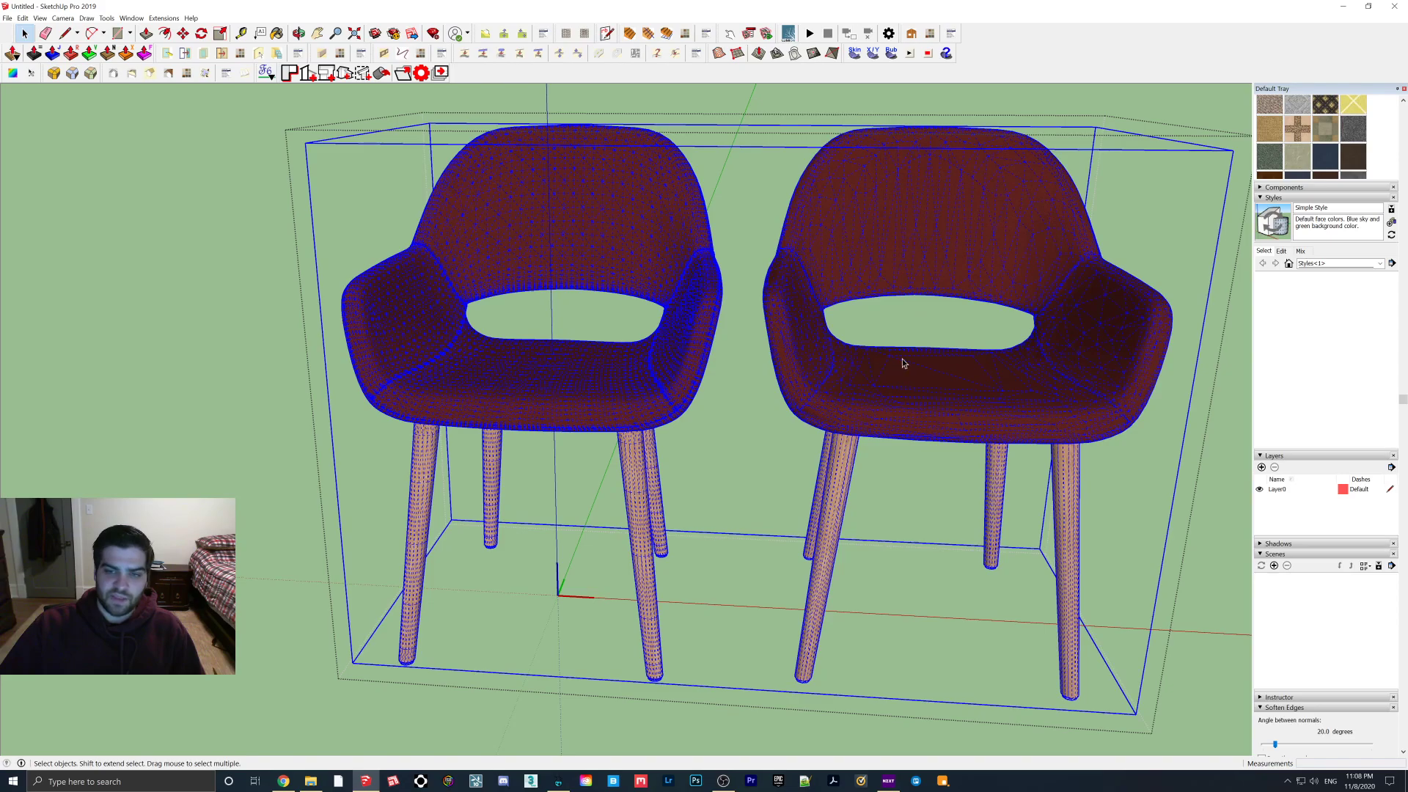
mouse_move(940, 332)
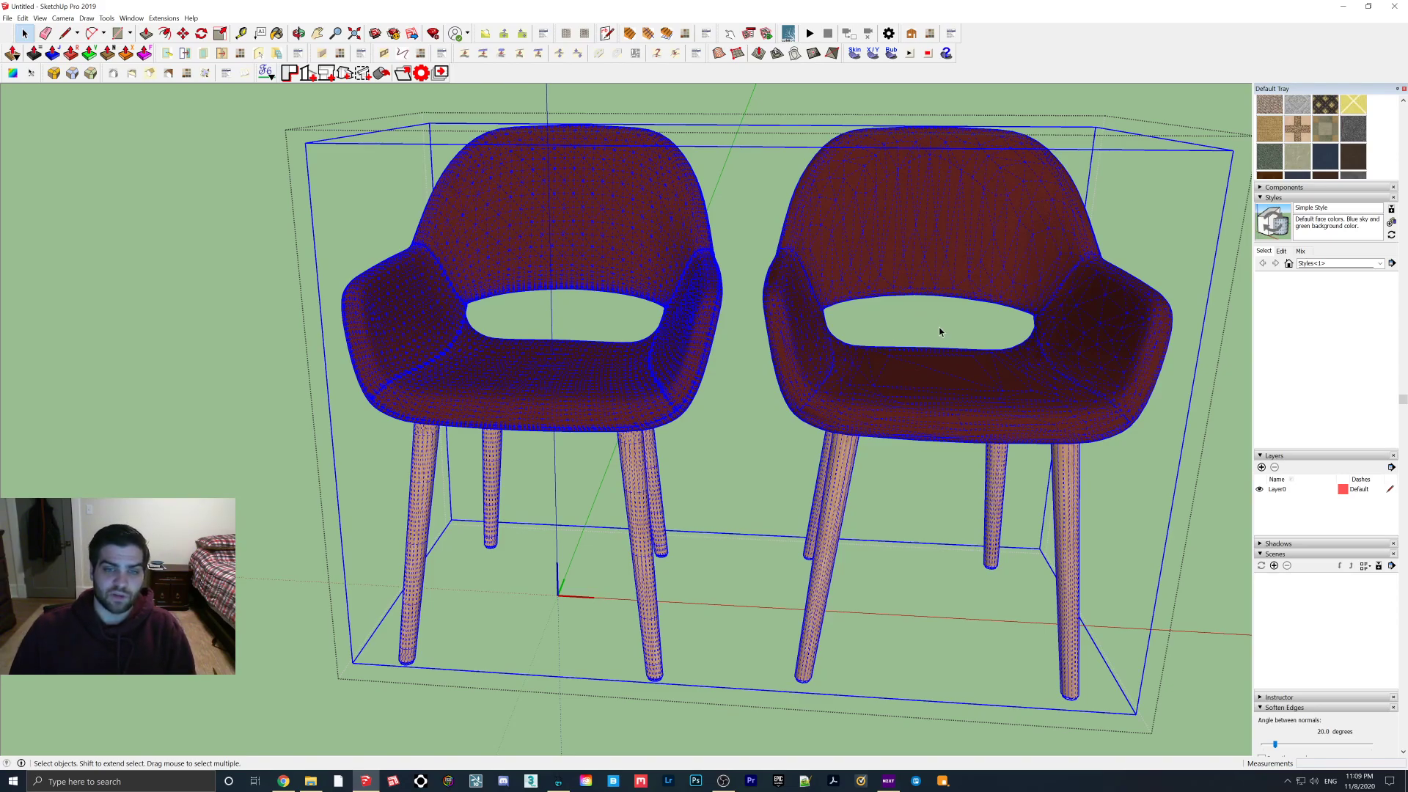
left_click(22, 18)
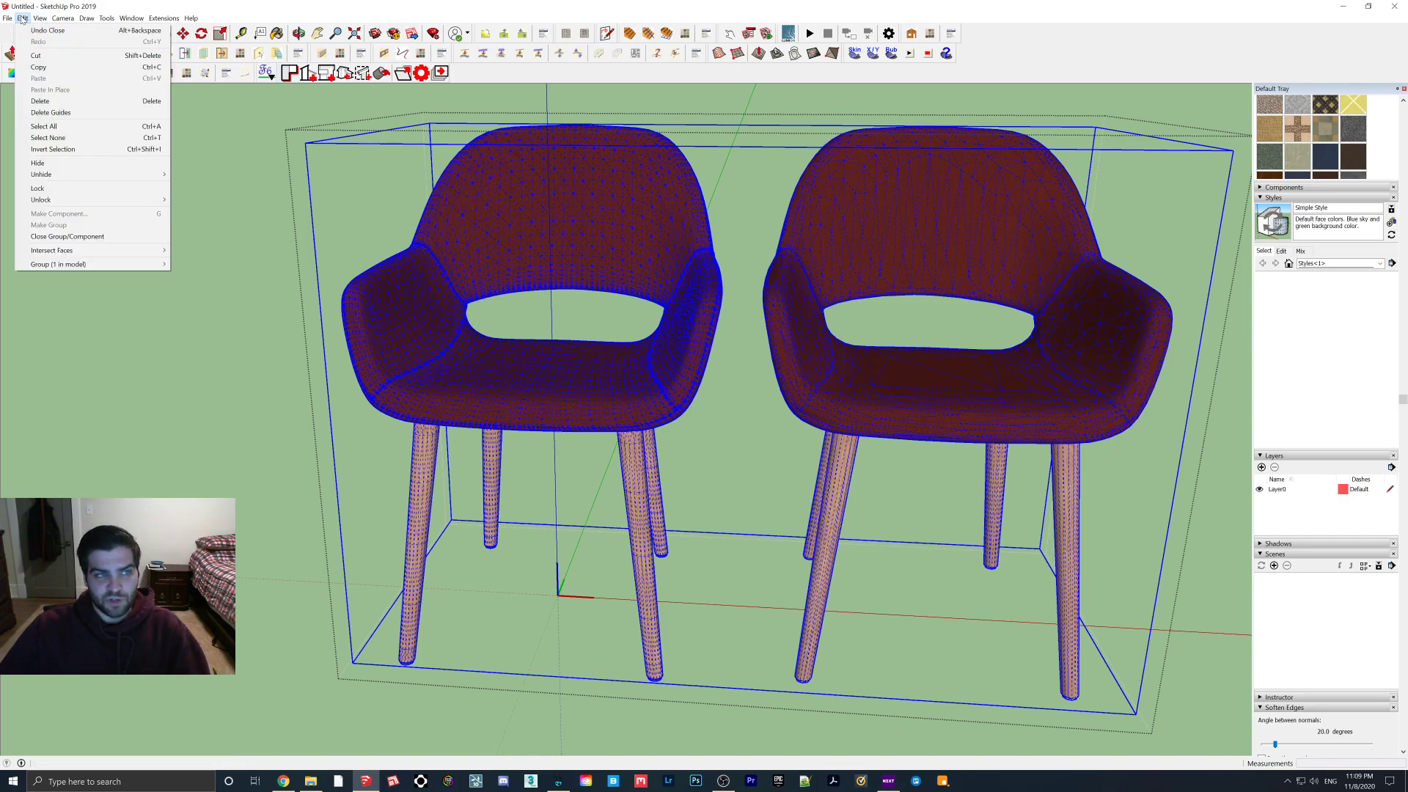